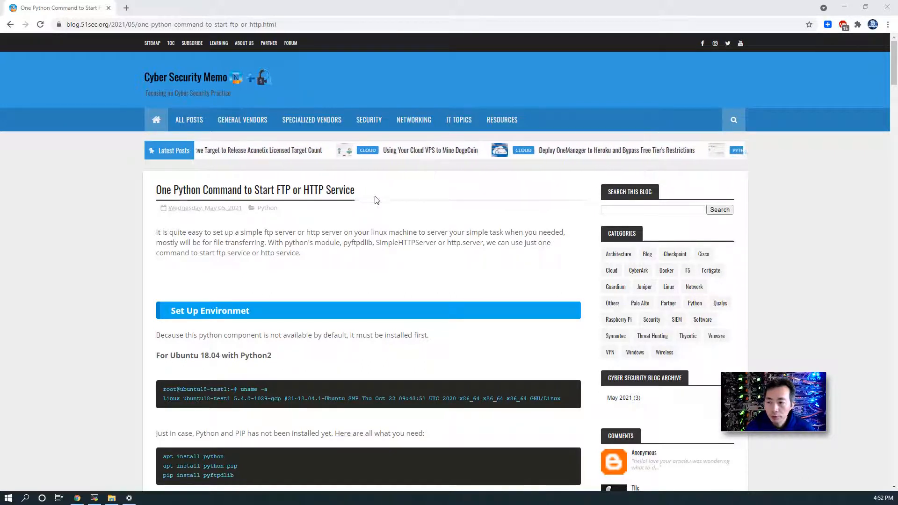
Scroll through the 51sec blog post's environment setup, Start FTP Service and background-run sections
scroll("down", 3)
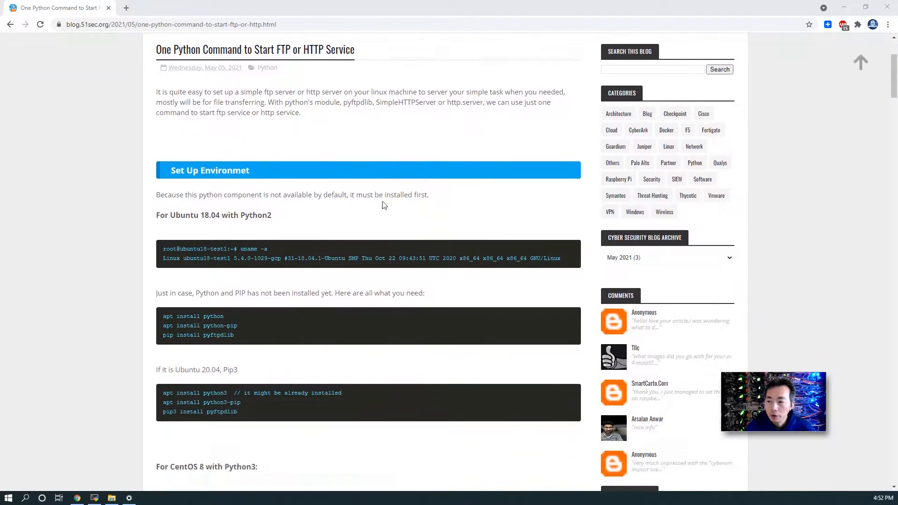
scroll("down", 3)
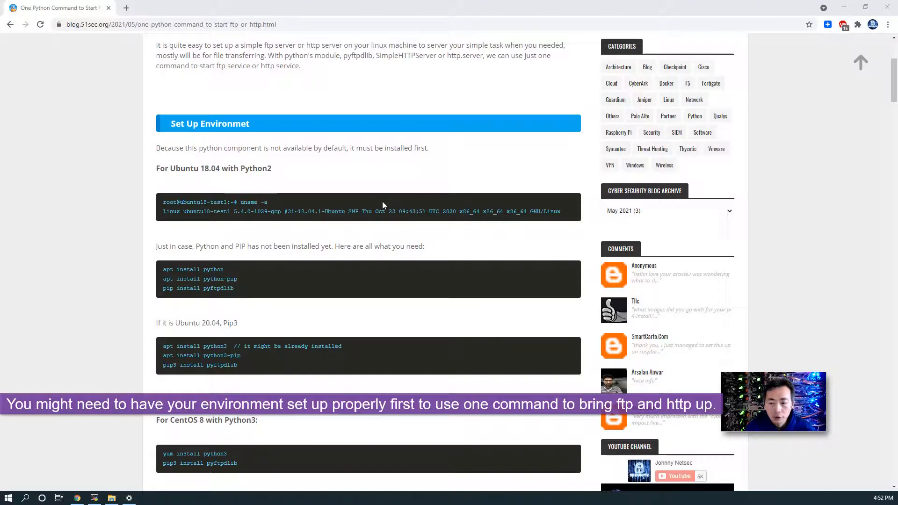
scroll("down", 3)
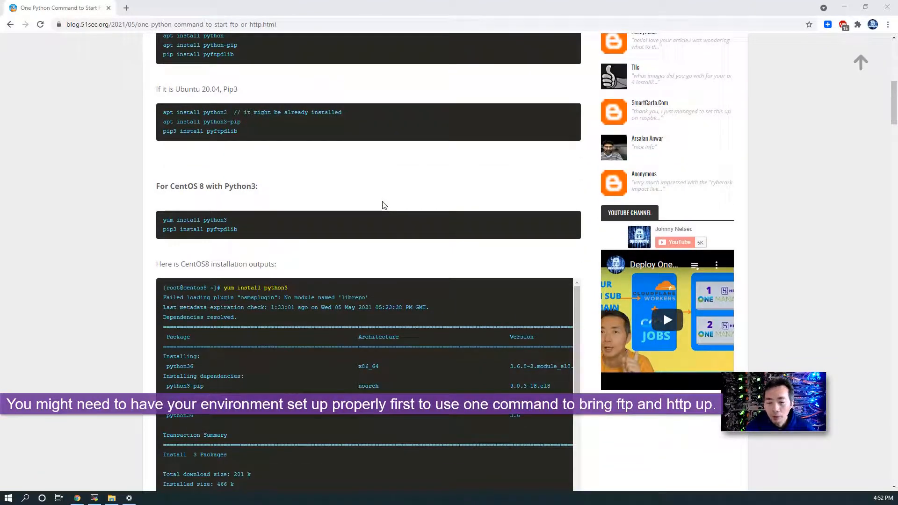
scroll("down", 3)
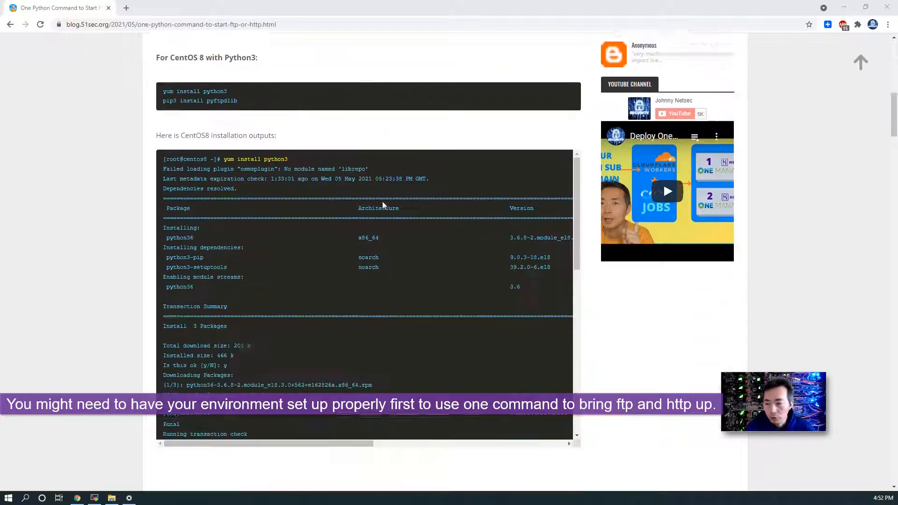
scroll("down", 3)
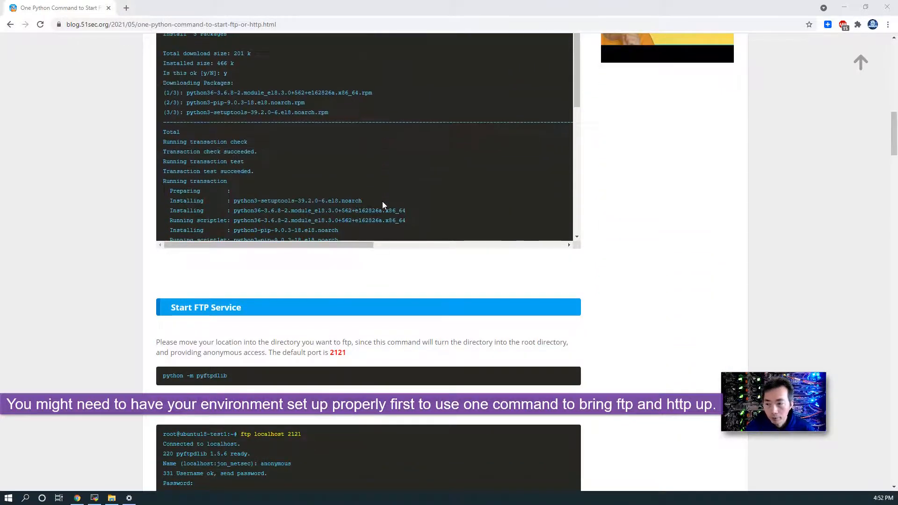
scroll("down", 3)
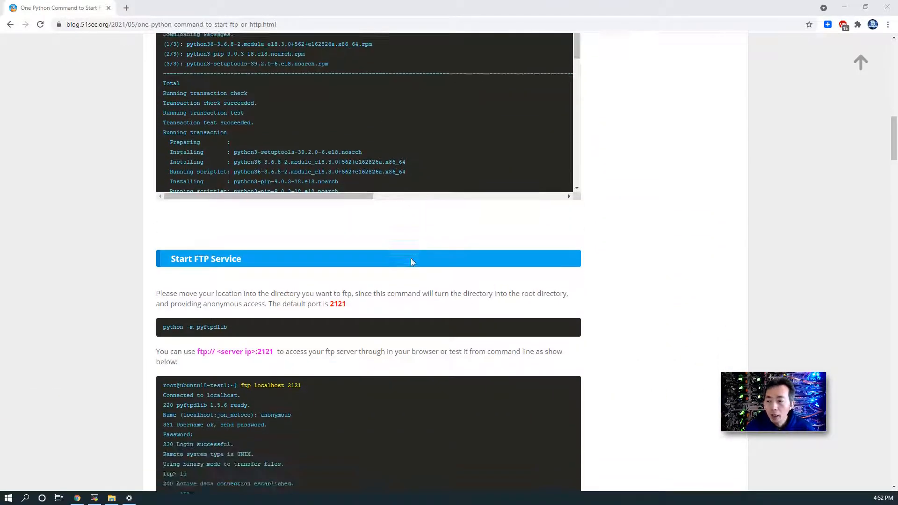
scroll("down", 3)
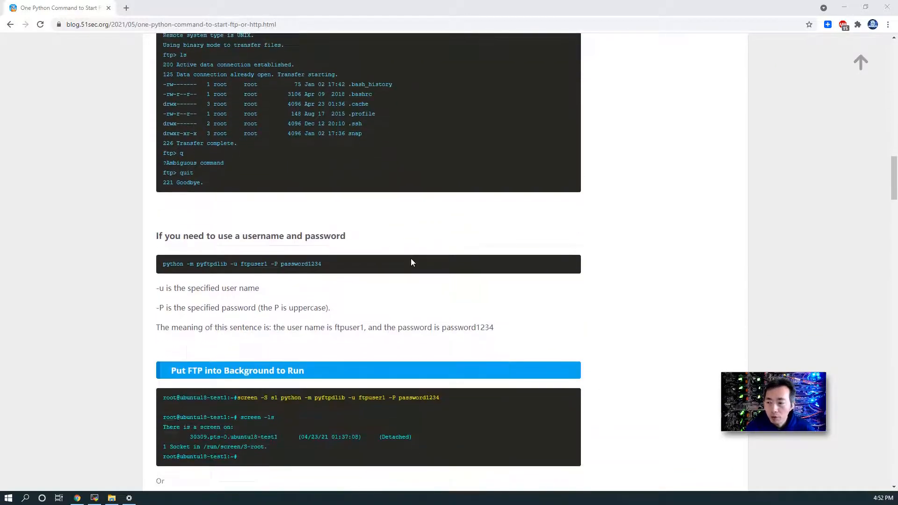
scroll("down", 3)
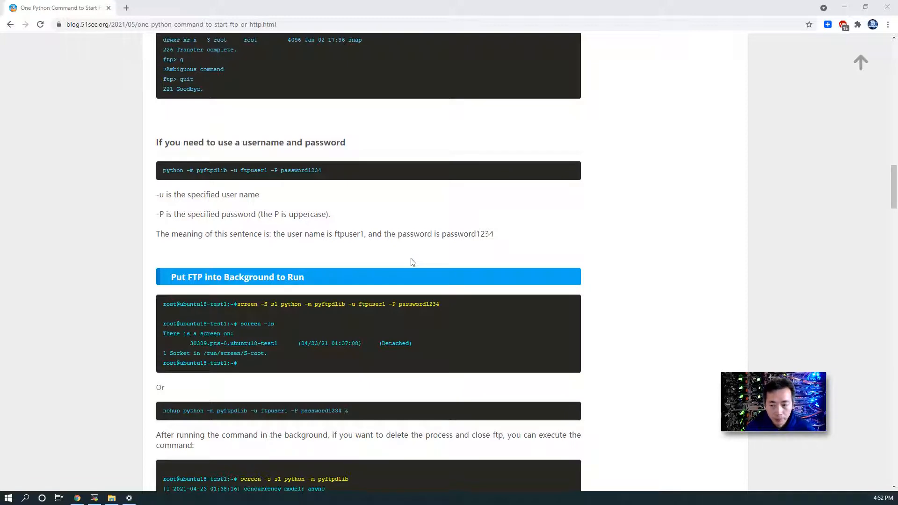
scroll("down", 3)
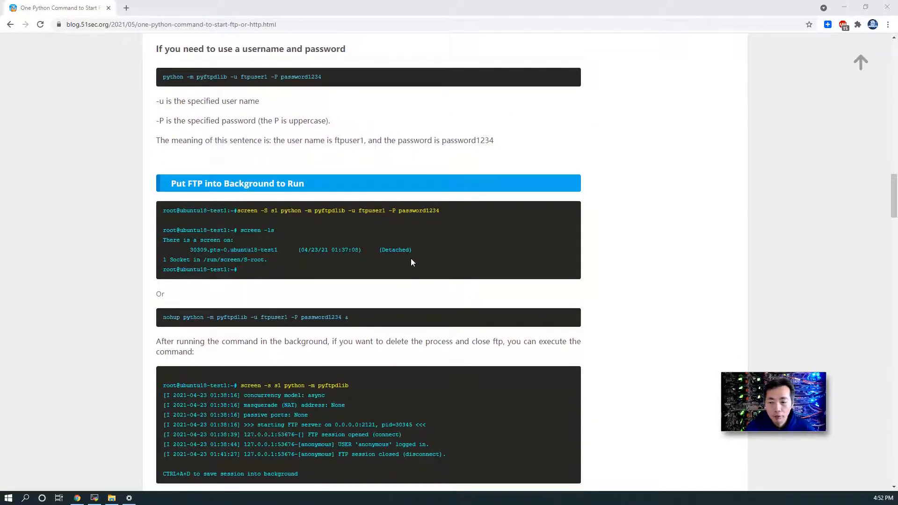
scroll("down", 3)
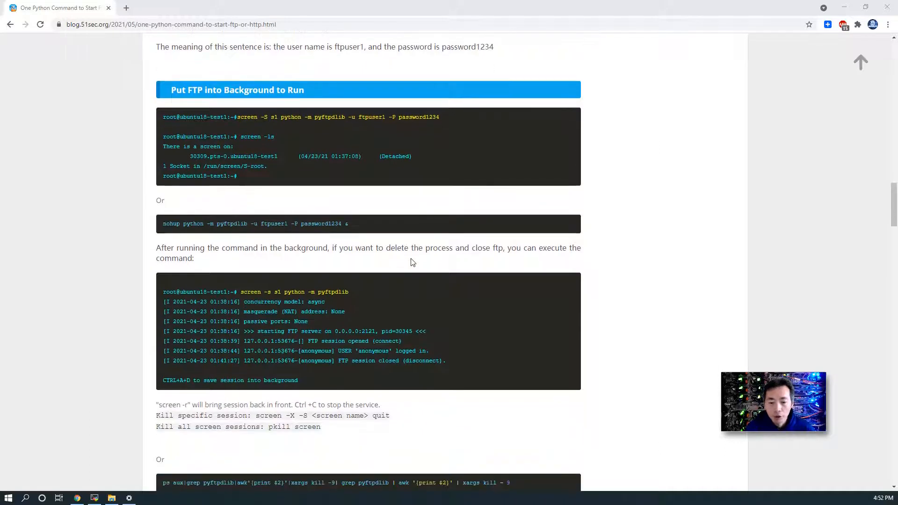
scroll("down", 3)
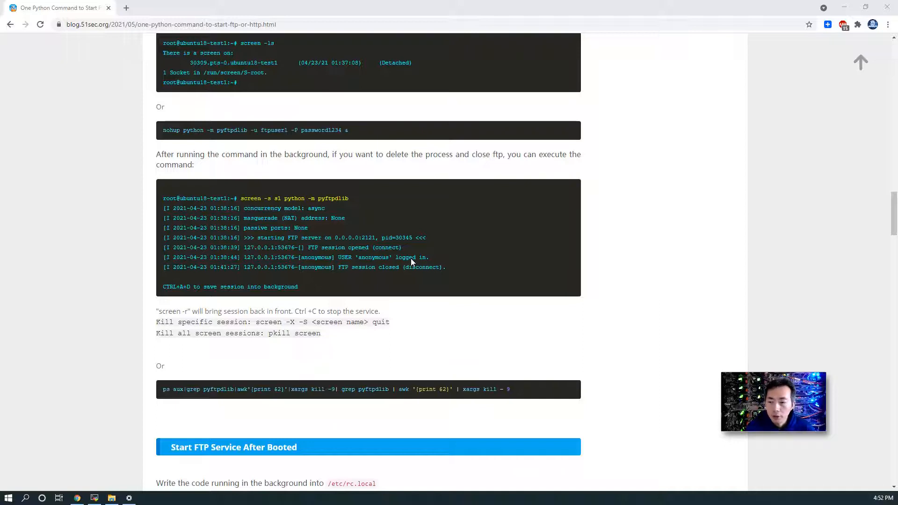
scroll("down", 3)
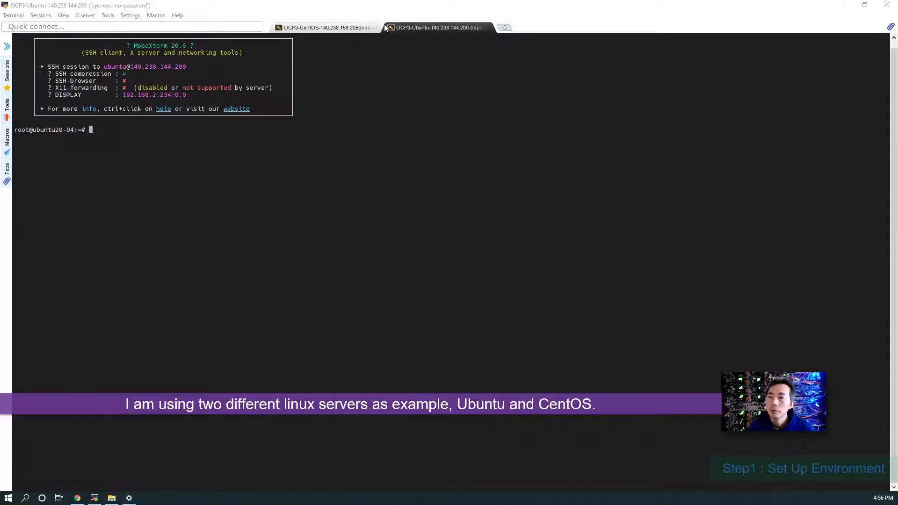
Run uname -a and cat /etc/os-release on the Ubuntu server
left_click(333, 26)
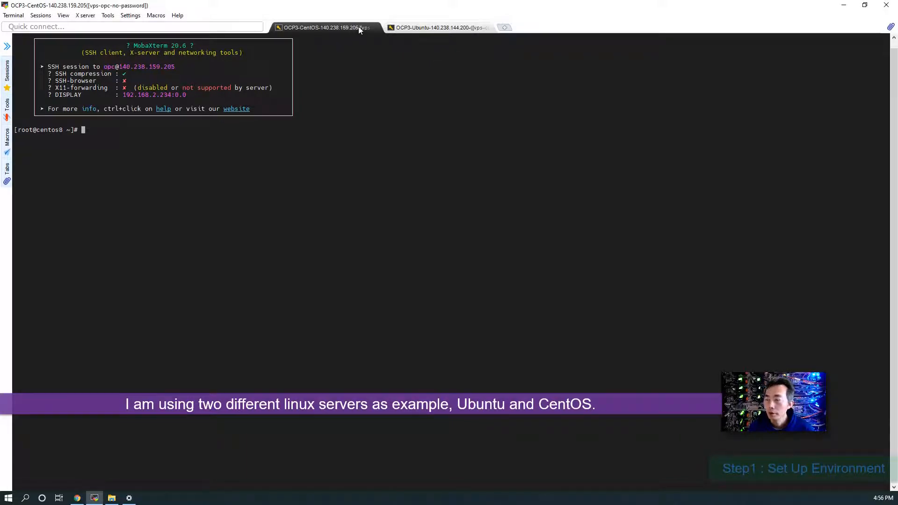
left_click(438, 27)
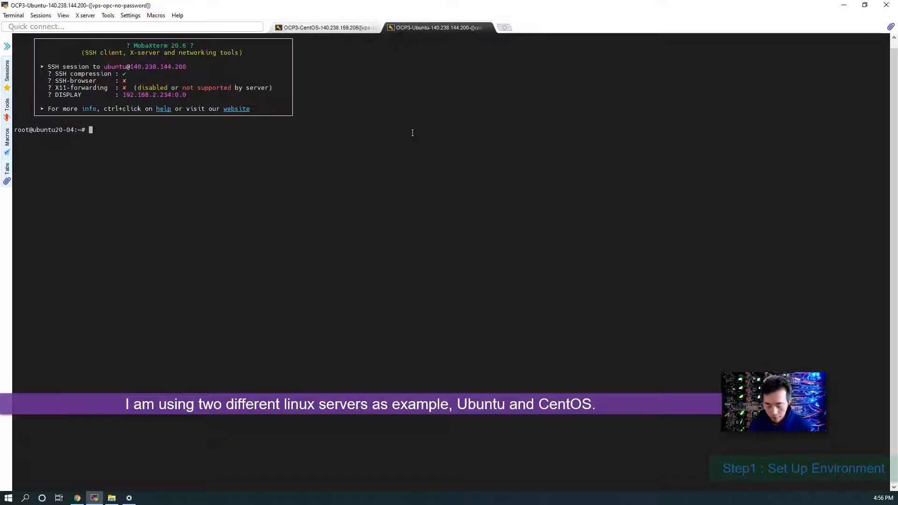
type("uname -a")
type("cat")
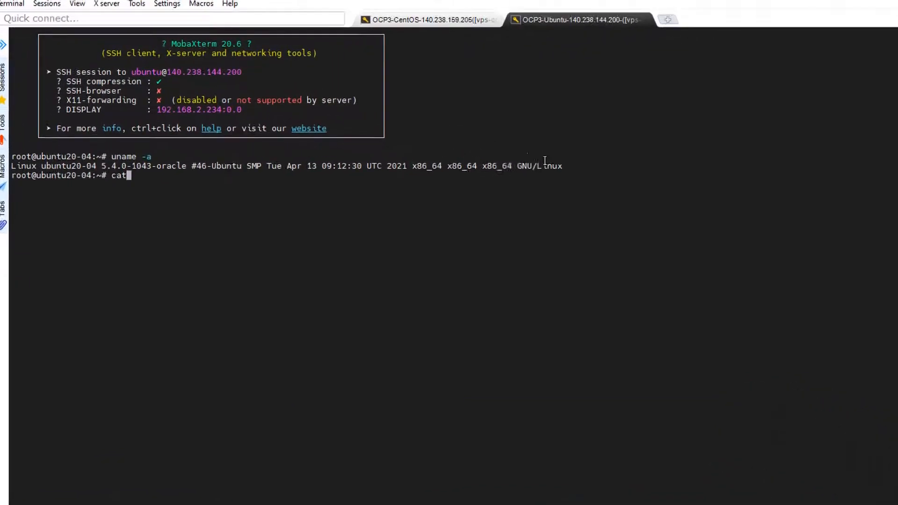
type("/etc/os-release")
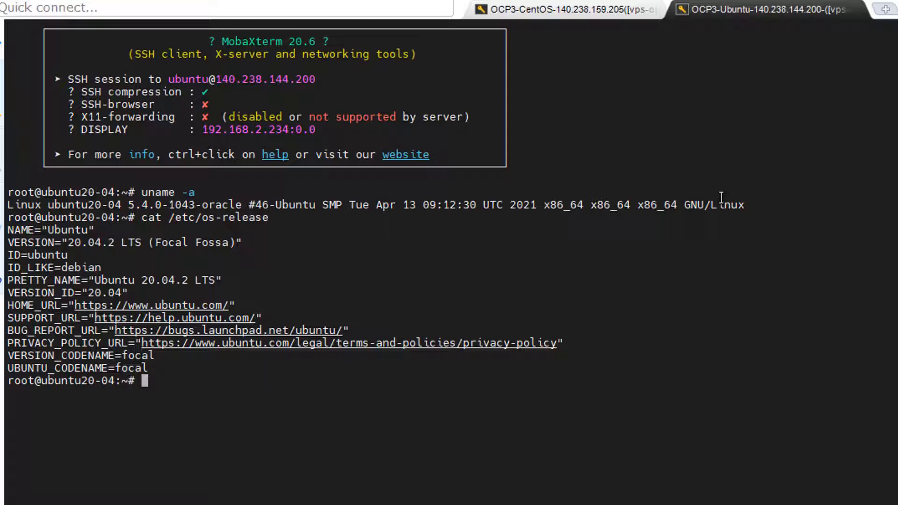
Run the same kernel and OS release checks on CentOS, then return to Ubuntu
left_click(572, 12)
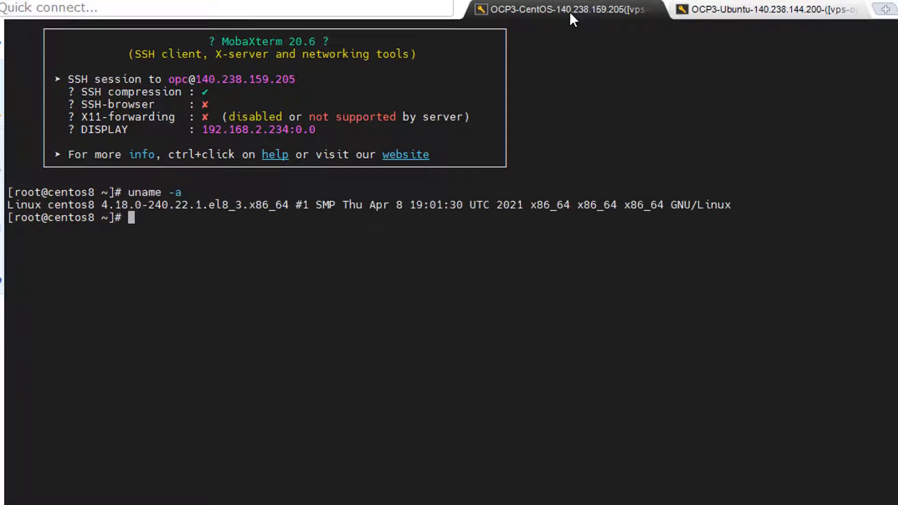
type("cat /eo")
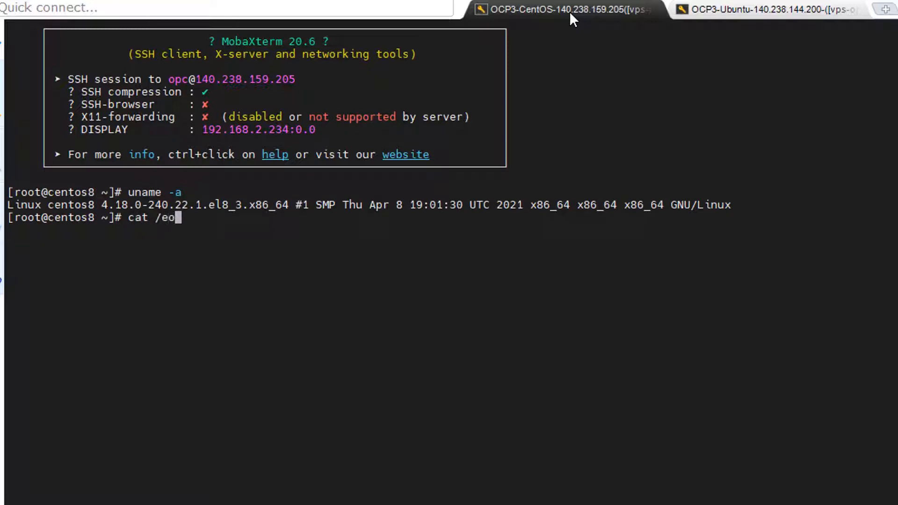
type("tc/os-release")
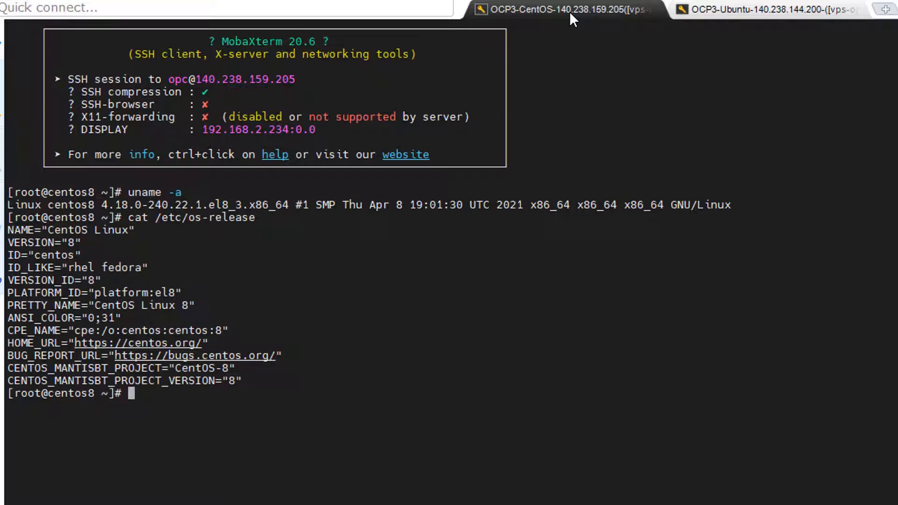
left_click(760, 9)
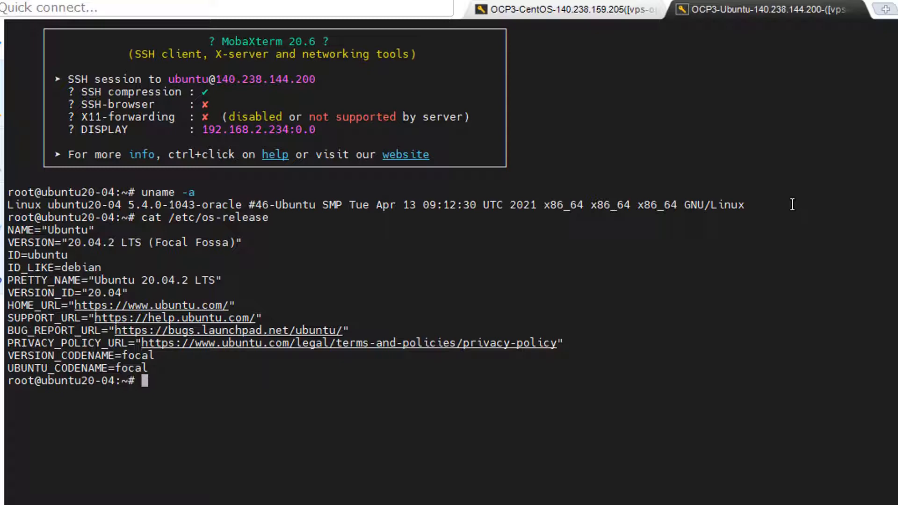
Run 'apt update -y && apt upgrade -y' on the Ubuntu server
type("apt")
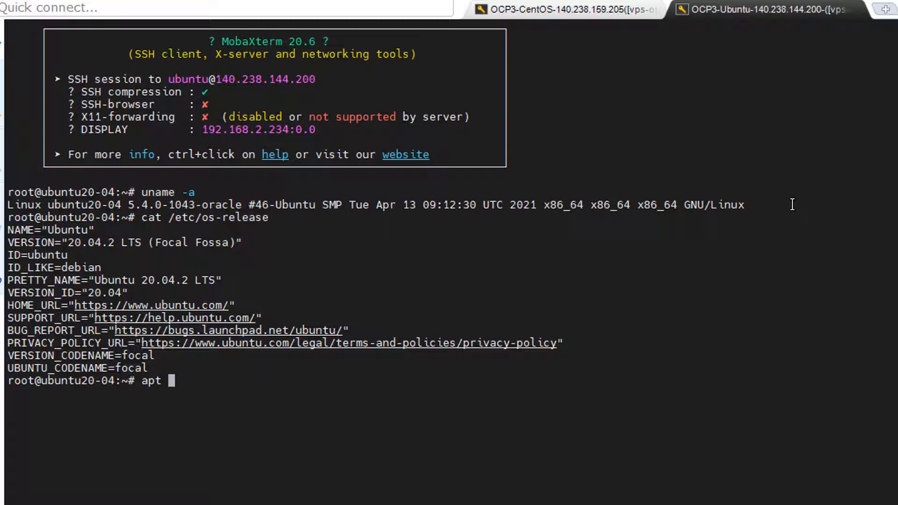
type("update")
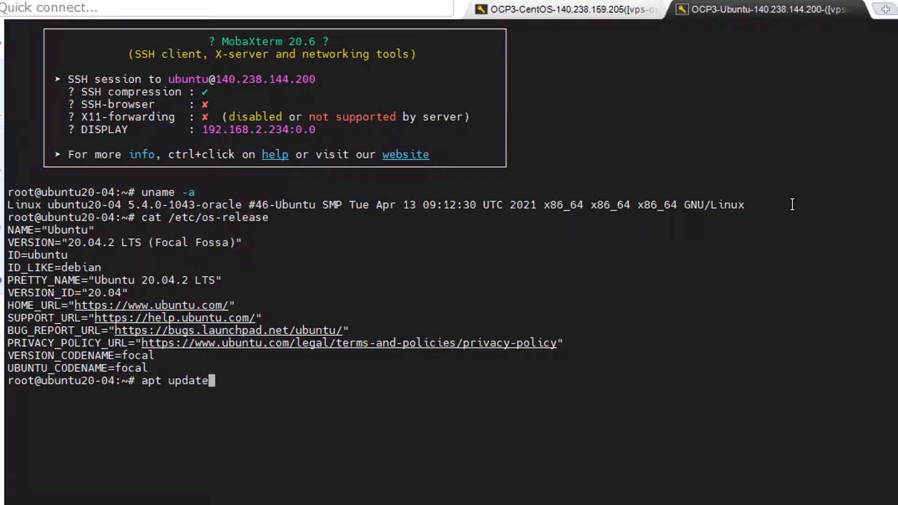
type("-y")
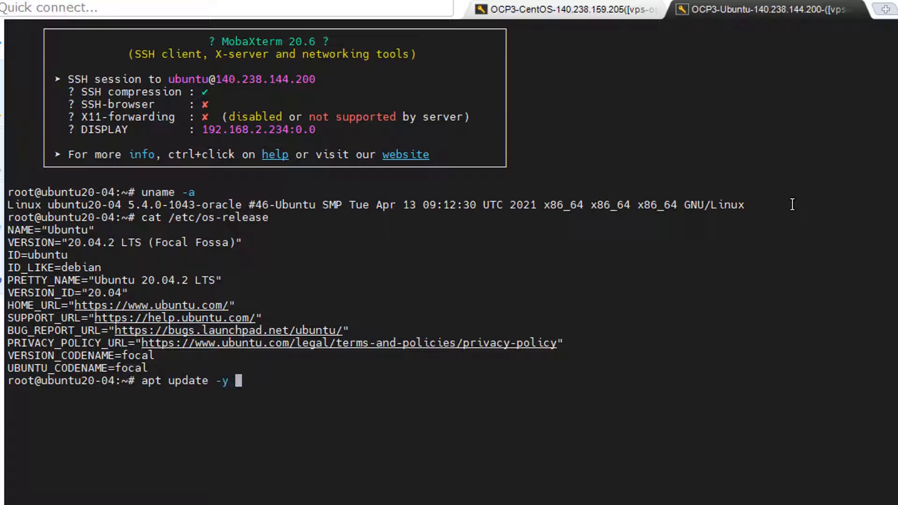
type("&& apt")
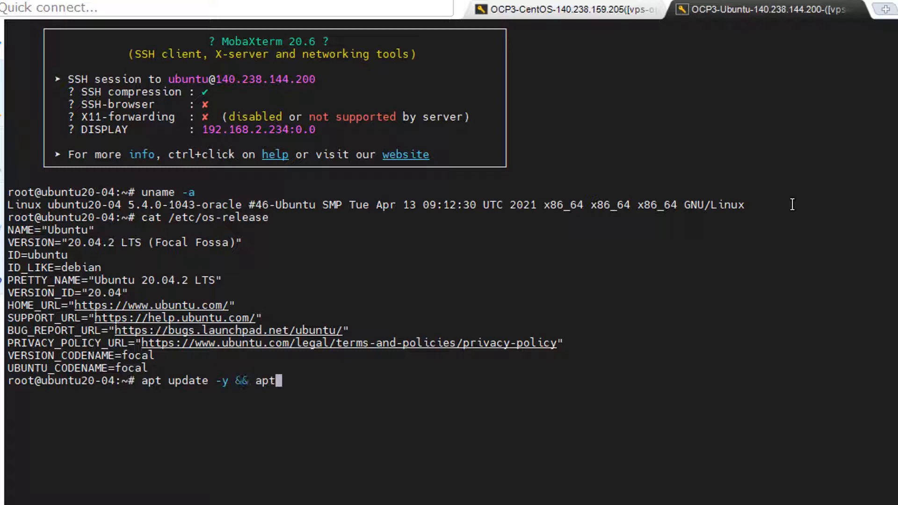
type("upgrade -y")
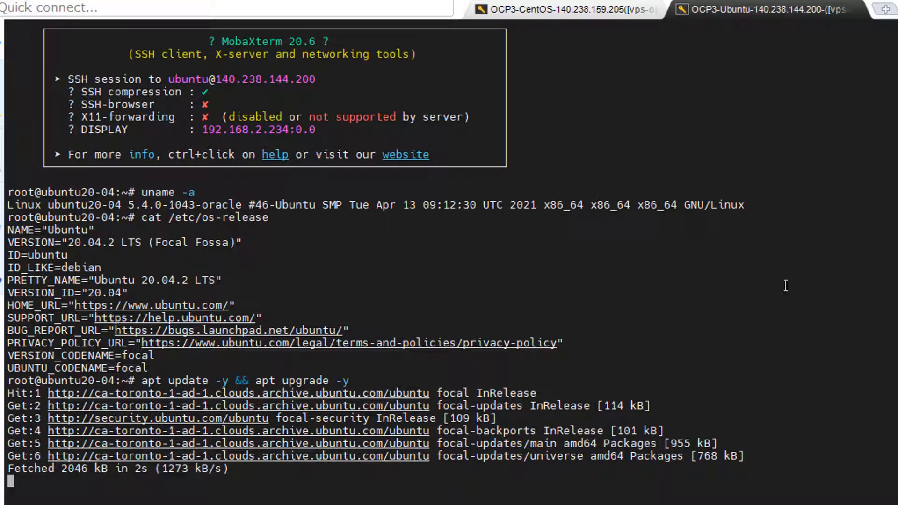
mouse_move(720, 234)
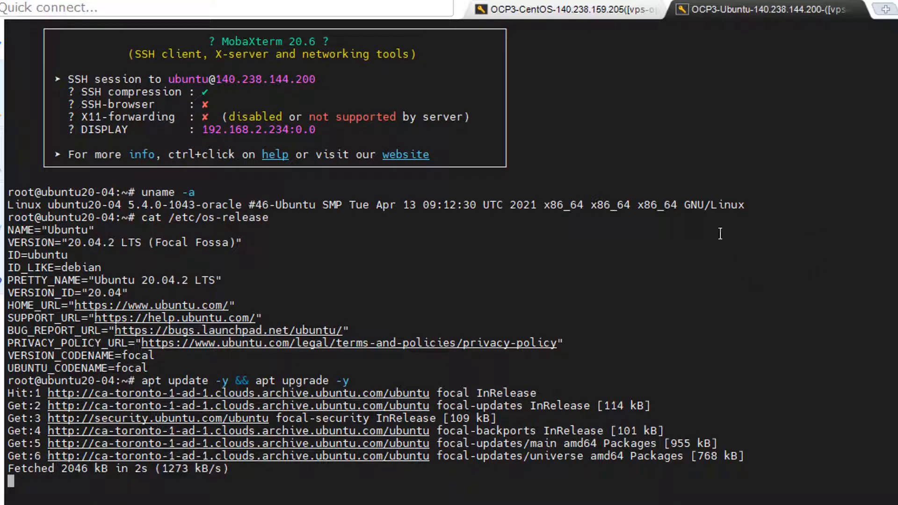
Run 'yum update -y && yum upgrade -y' on the CentOS server
left_click(570, 10)
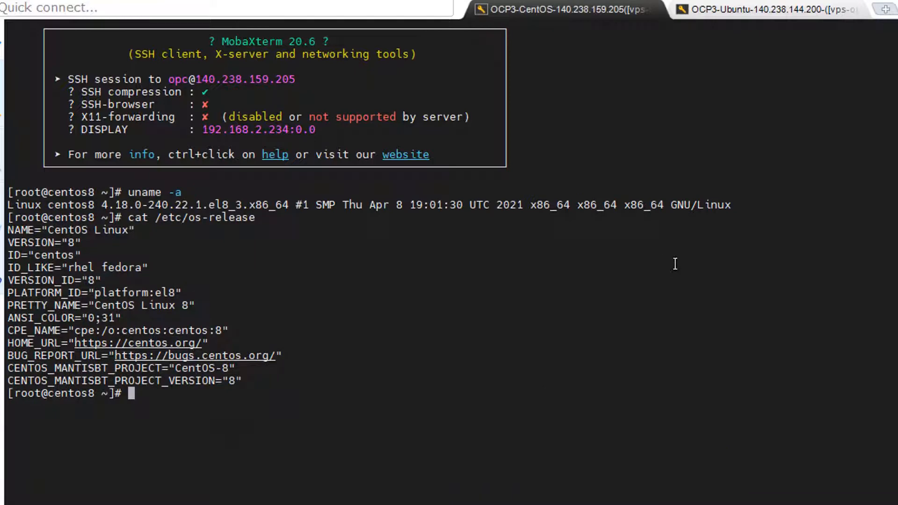
type("yum upd")
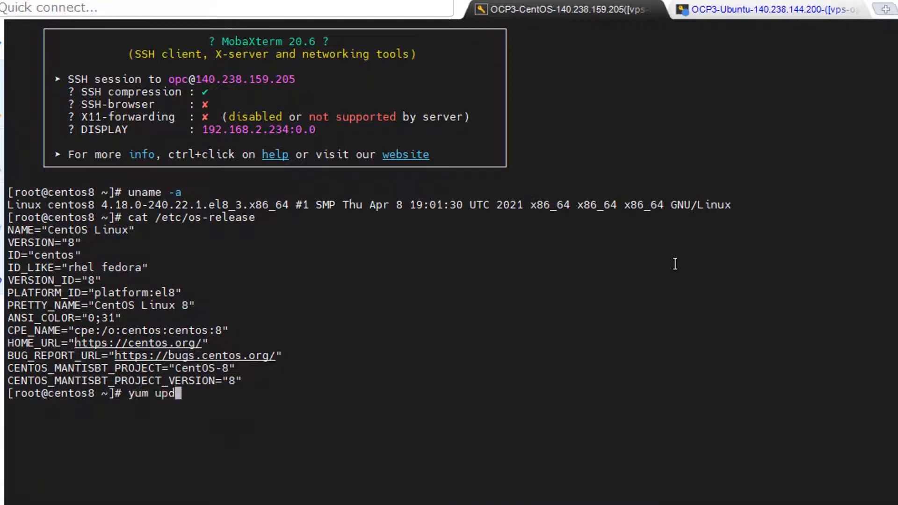
type("ate -y && upgr")
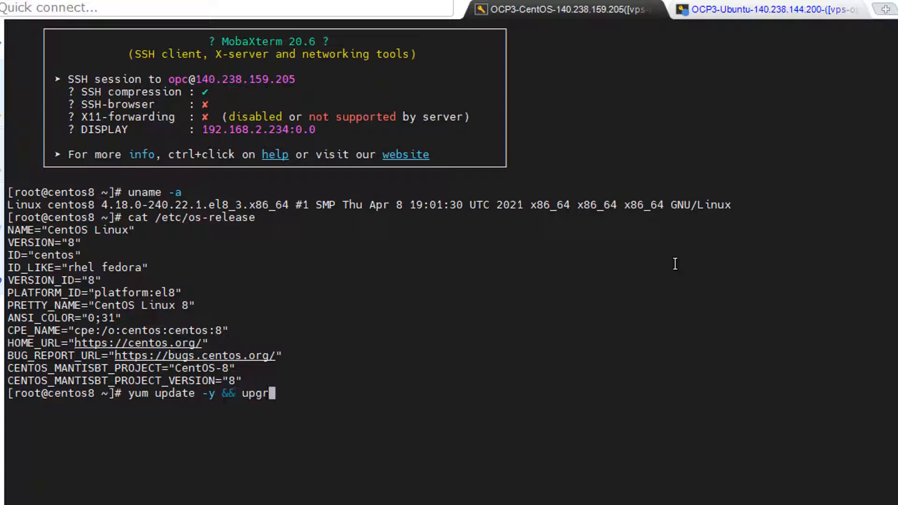
type("ade -y")
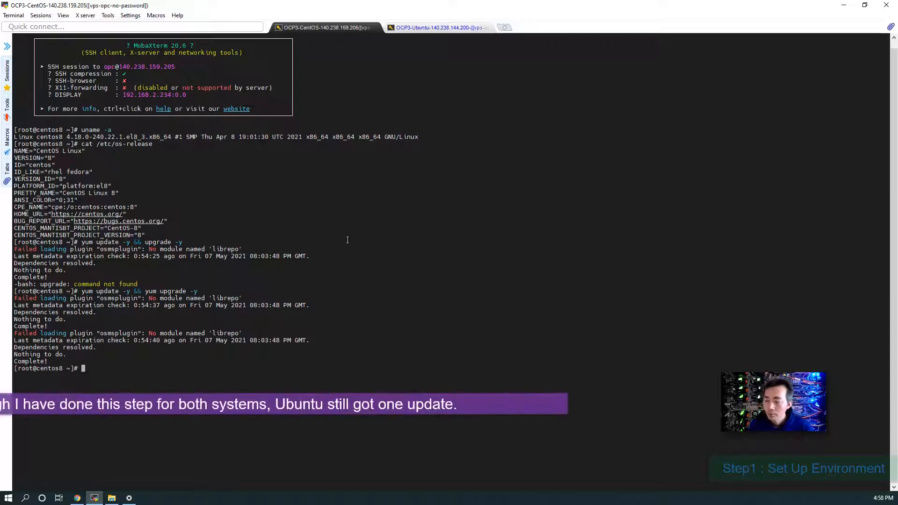
Return to the OCP3-Ubuntu session to watch the seven-package apt upgrade finish
left_click(437, 27)
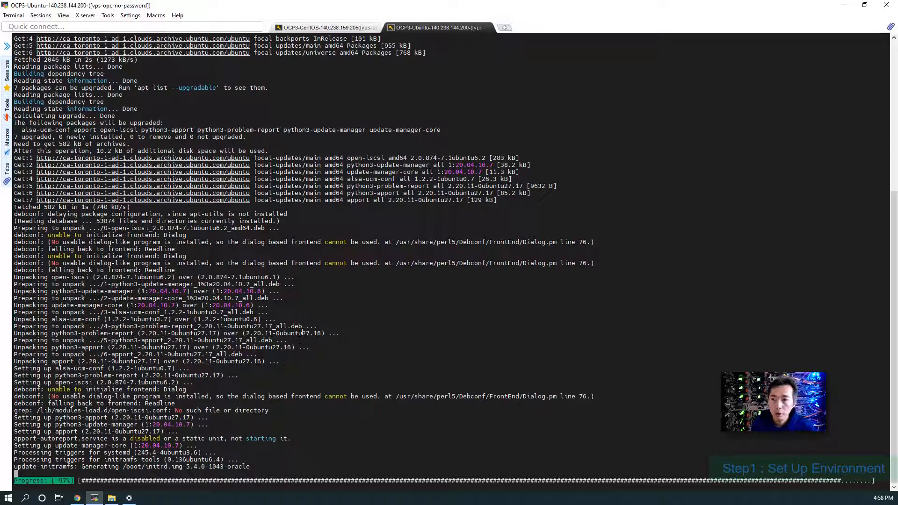
Check the Python version on Ubuntu, exit the interpreter, and confirm python3 is 3.8.5
type("python versi")
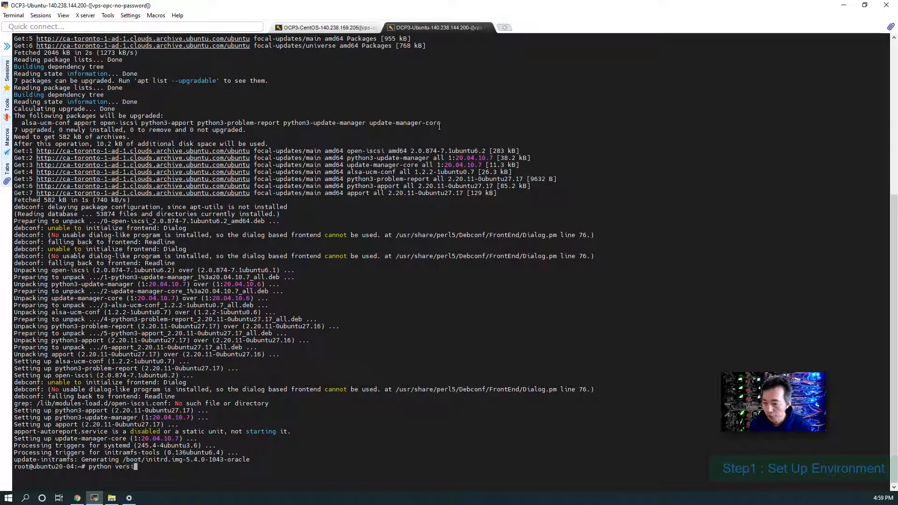
key("Return")
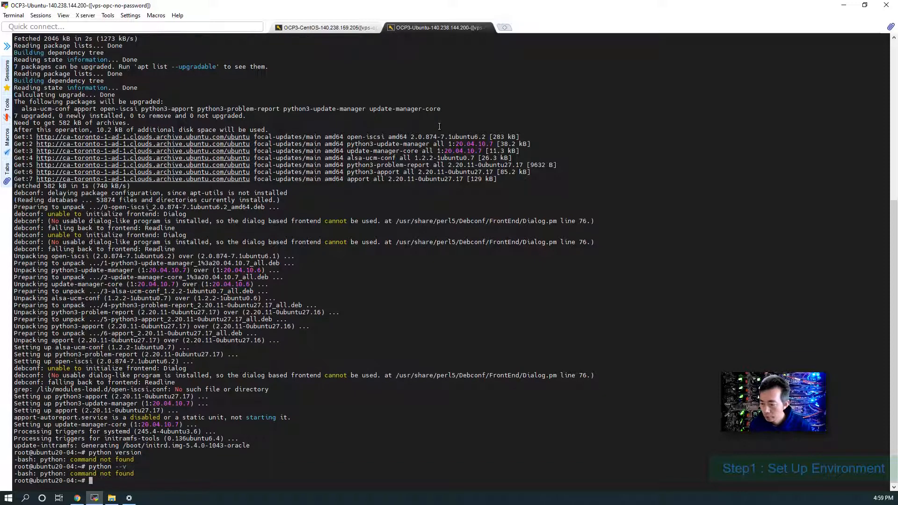
type("python --")
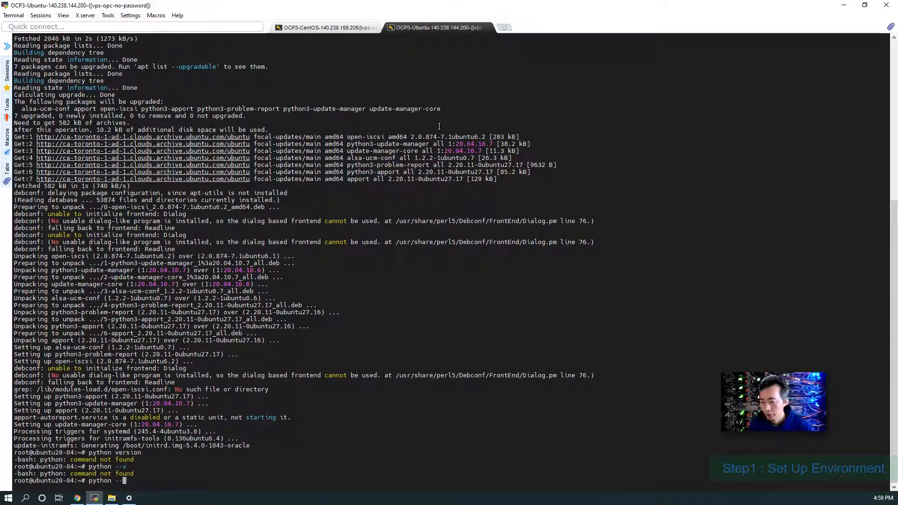
type("py")
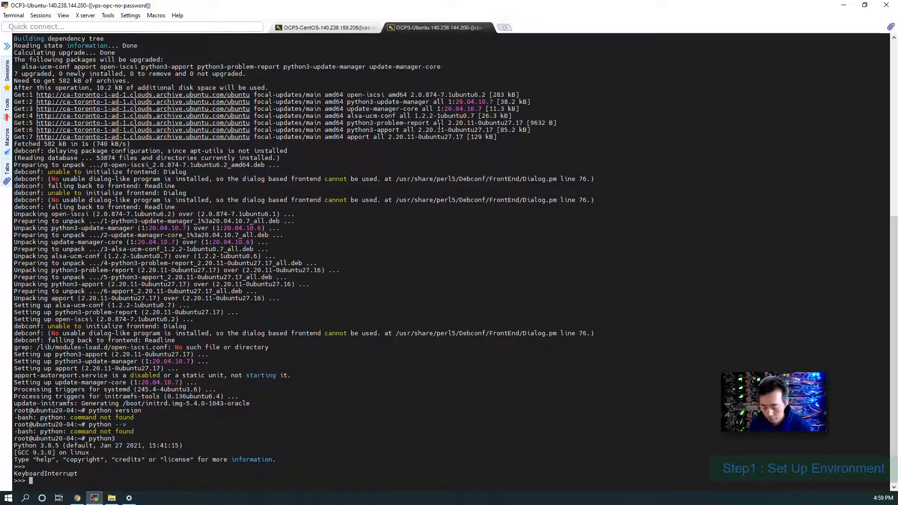
type("quit")
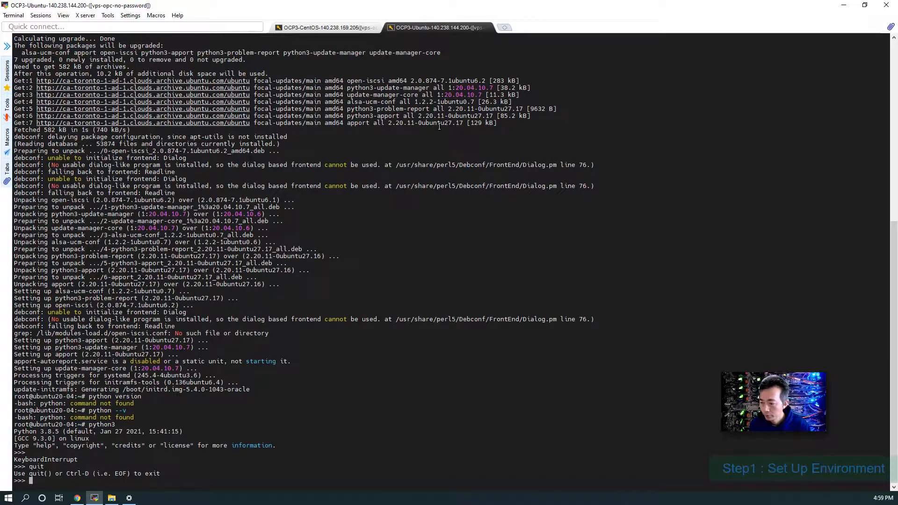
type("exit")
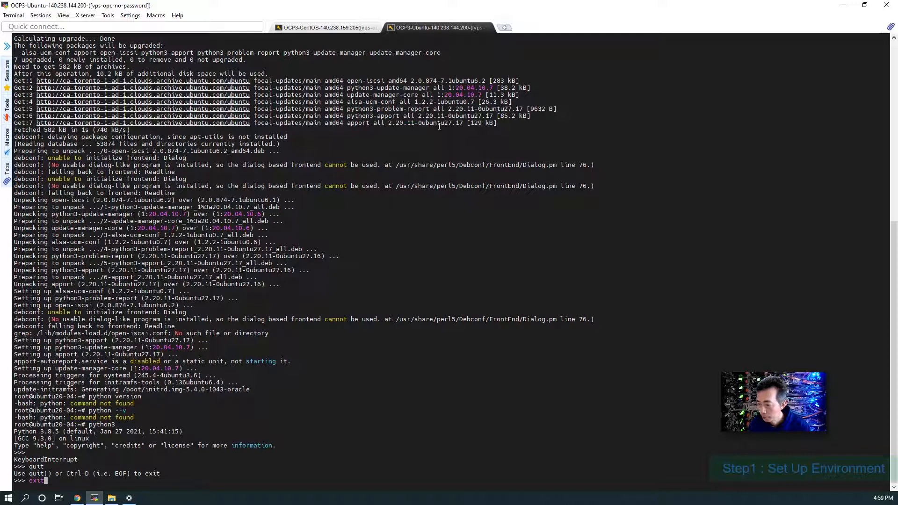
type("quit")
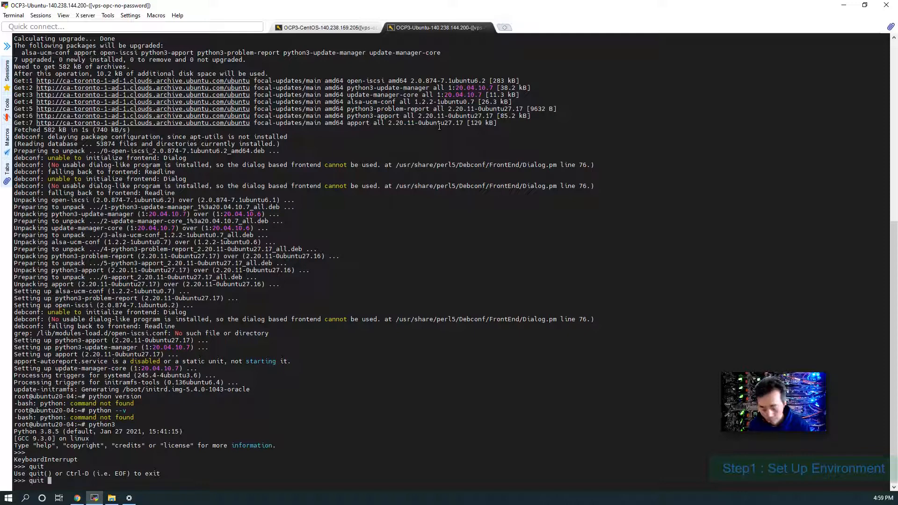
type("()")
type("python3 --ver")
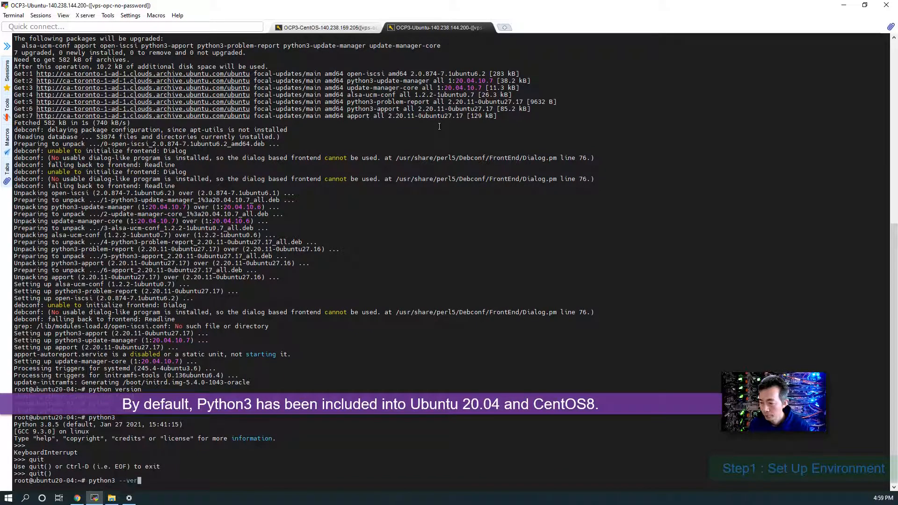
key("Return")
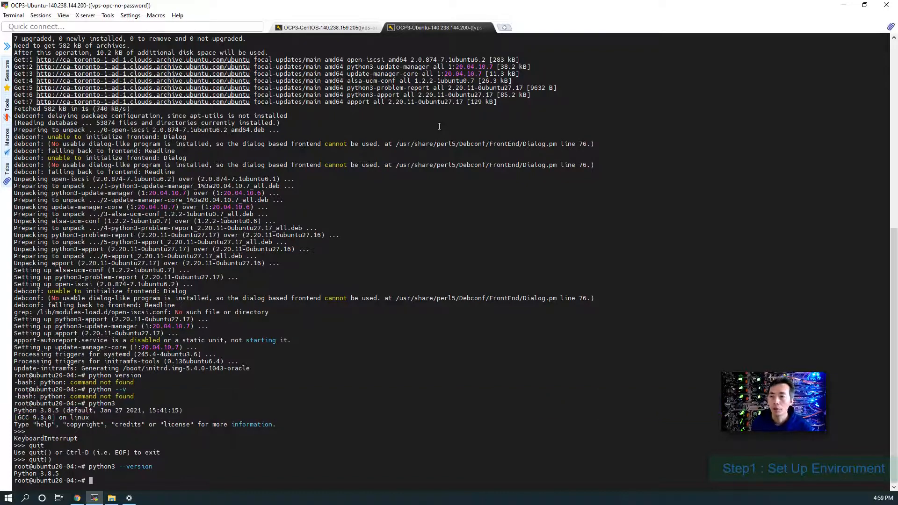
mouse_move(313, 22)
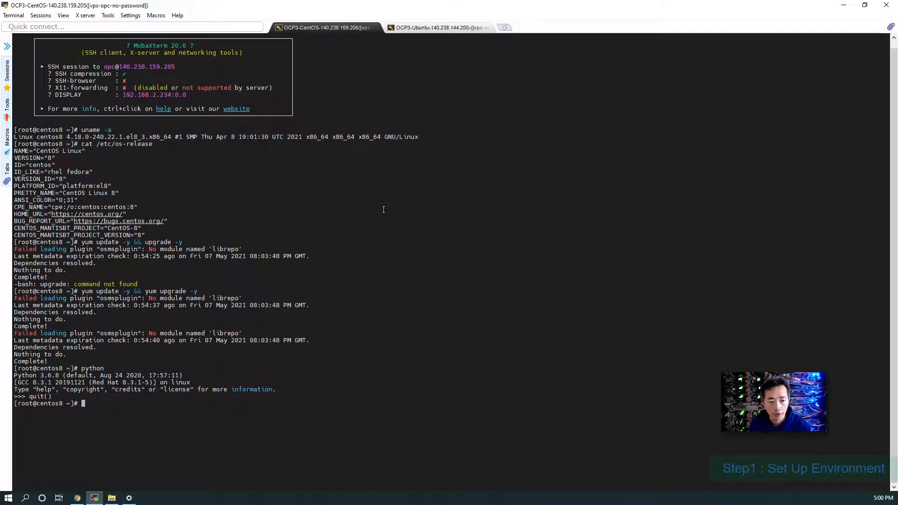
Run 'yum install python' and 'yum install python3' on CentOS, finding 3.6.8 installed
type("yum install p")
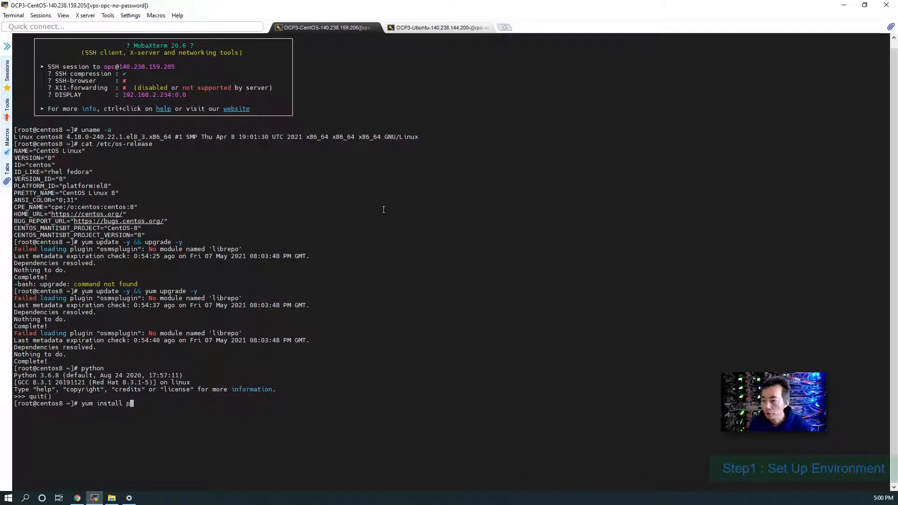
type("ython")
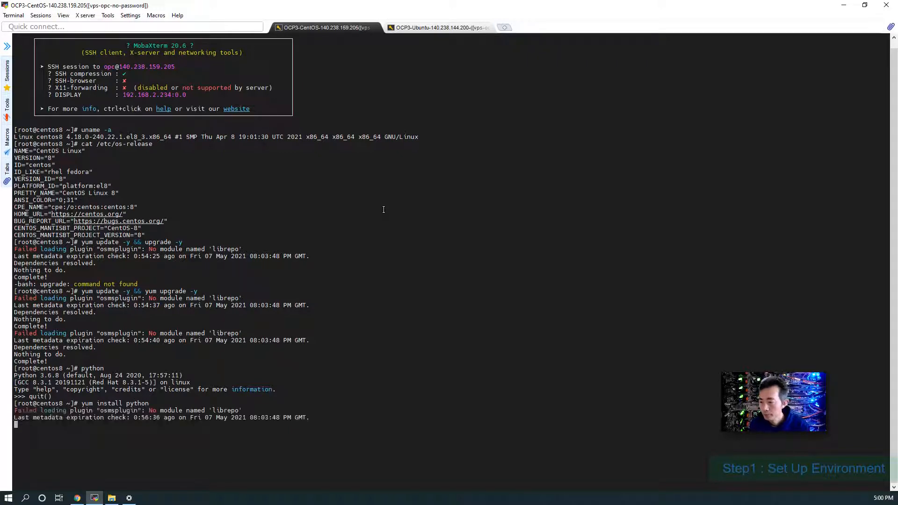
key("Return")
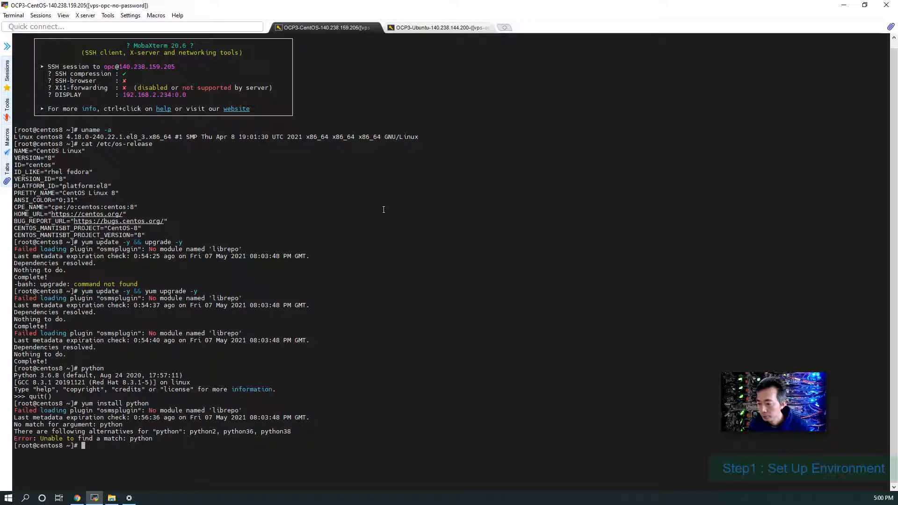
type("yum install python3")
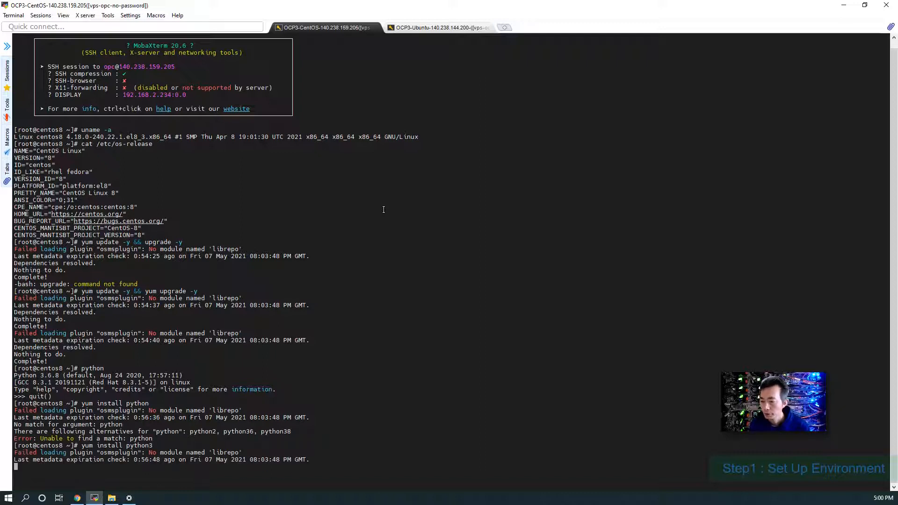
key("Return")
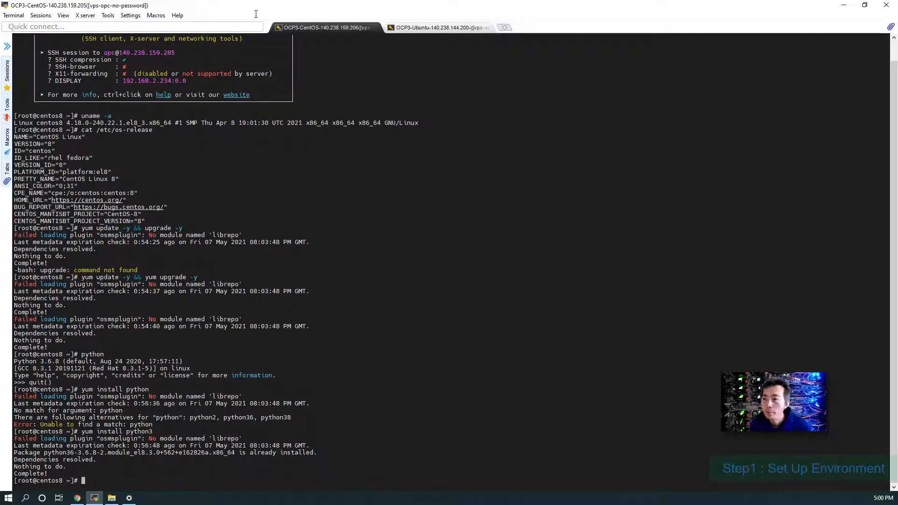
Install python3, python (2.7) and python-pip with apt on the Ubuntu server
left_click(442, 27)
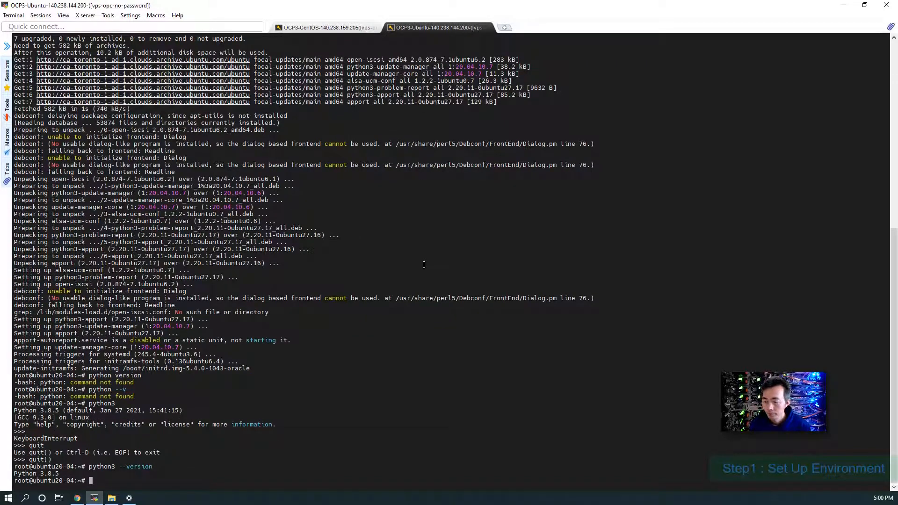
type("apt install python3")
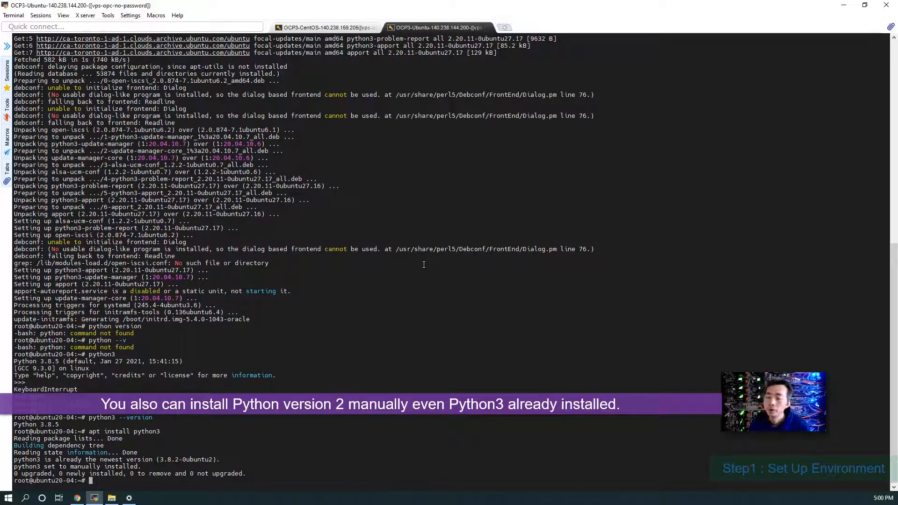
type("apt install python")
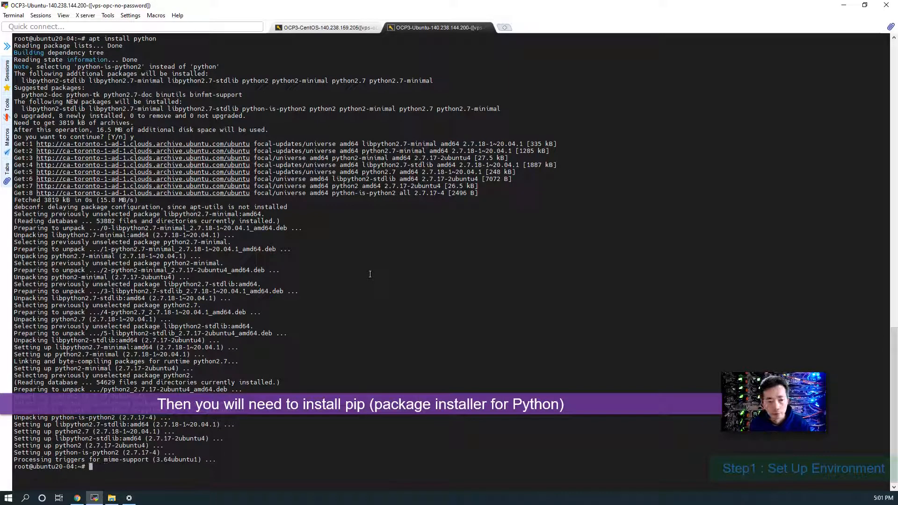
type("apt install")
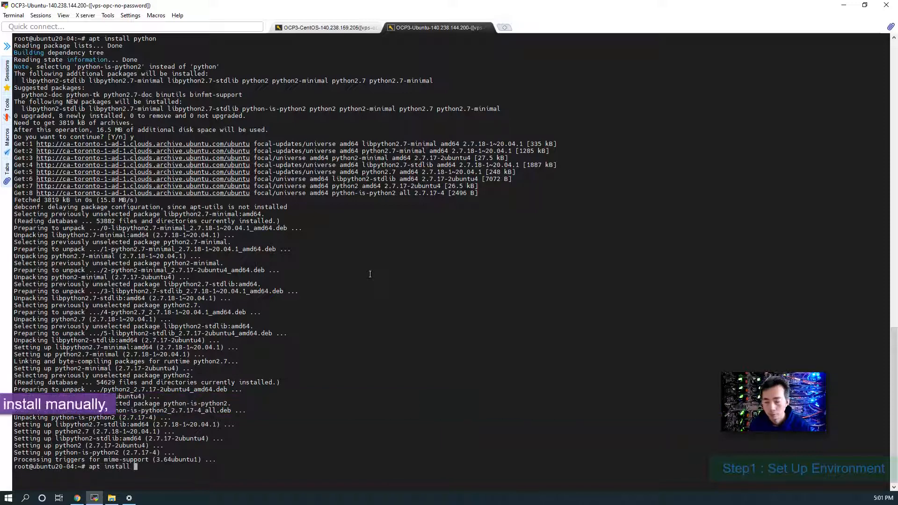
type("python-pip")
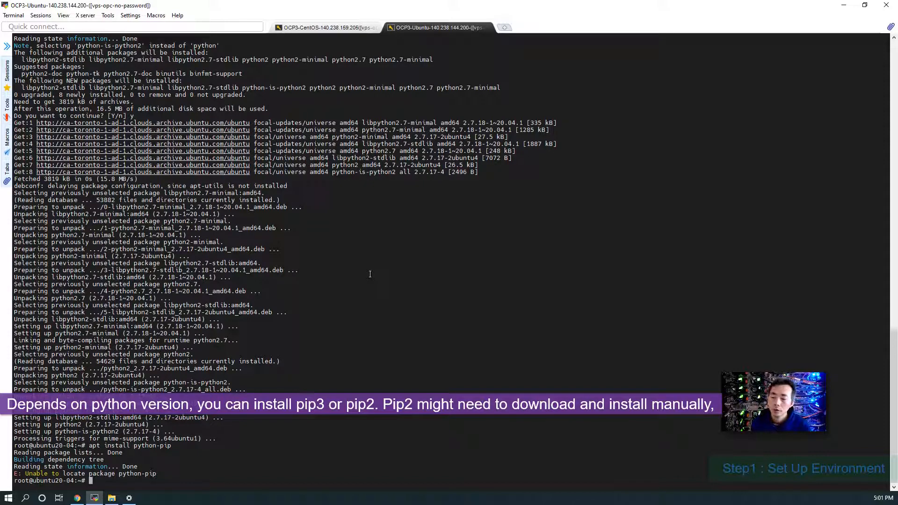
type("apt install python-pip")
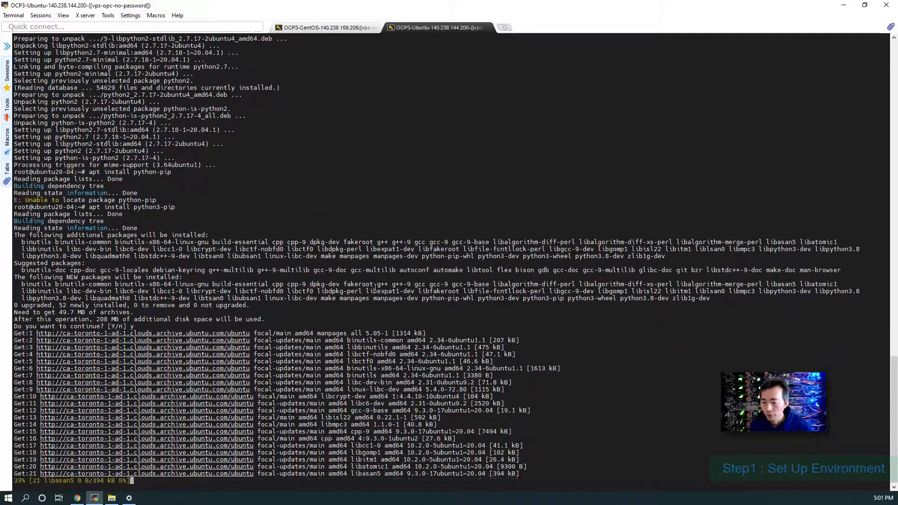
Install python3-pip with yum on CentOS, which is already installed
left_click(328, 27)
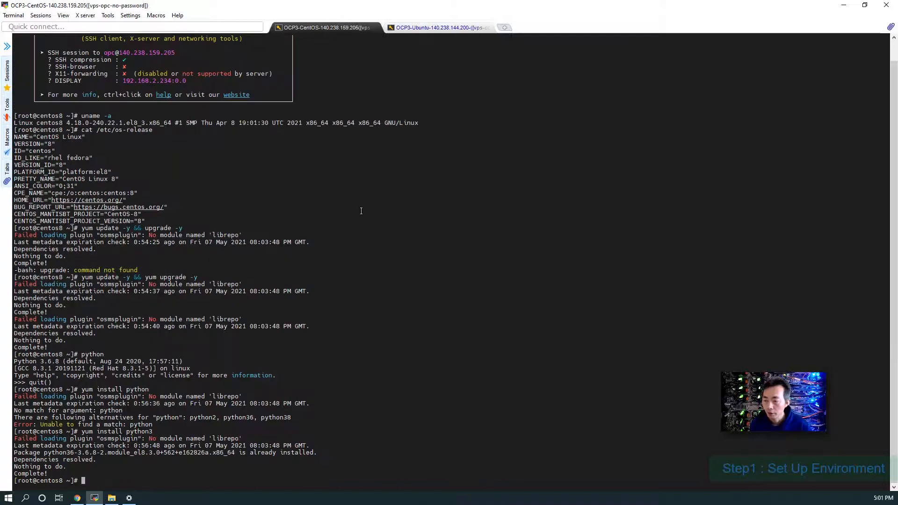
type("yum")
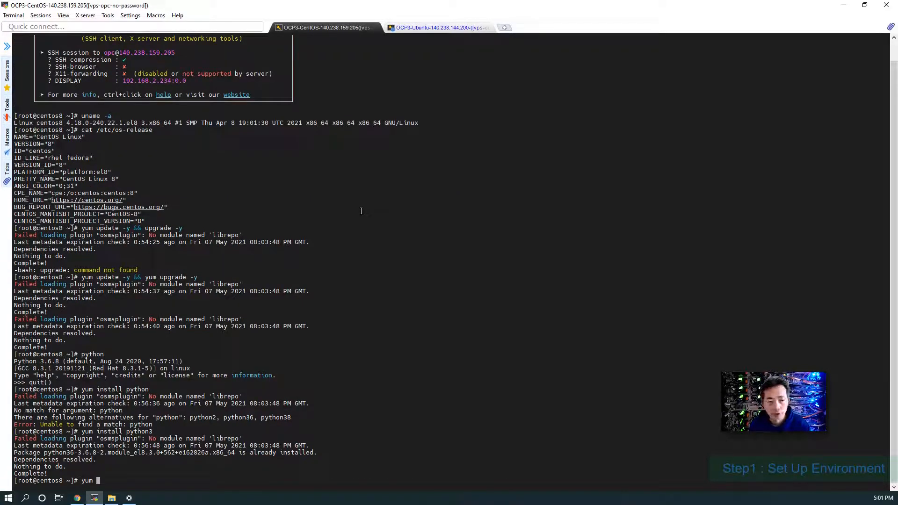
type("install")
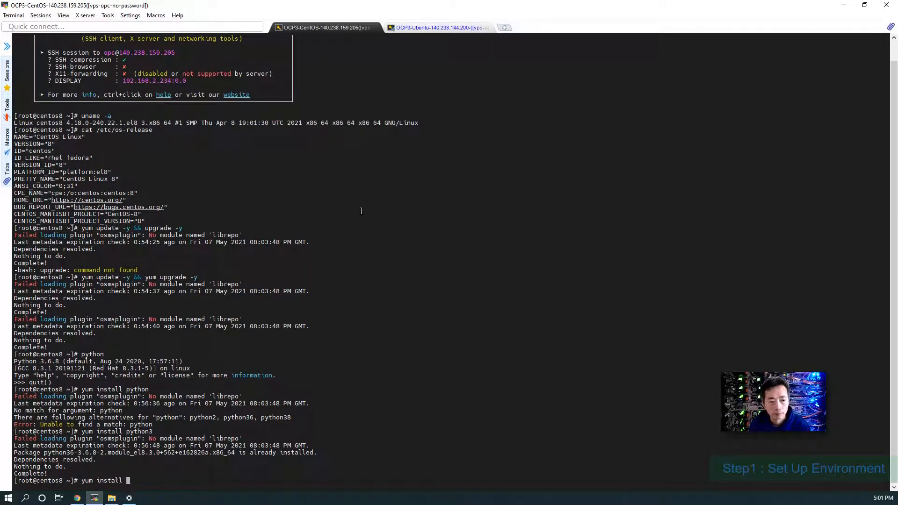
type("python-pip")
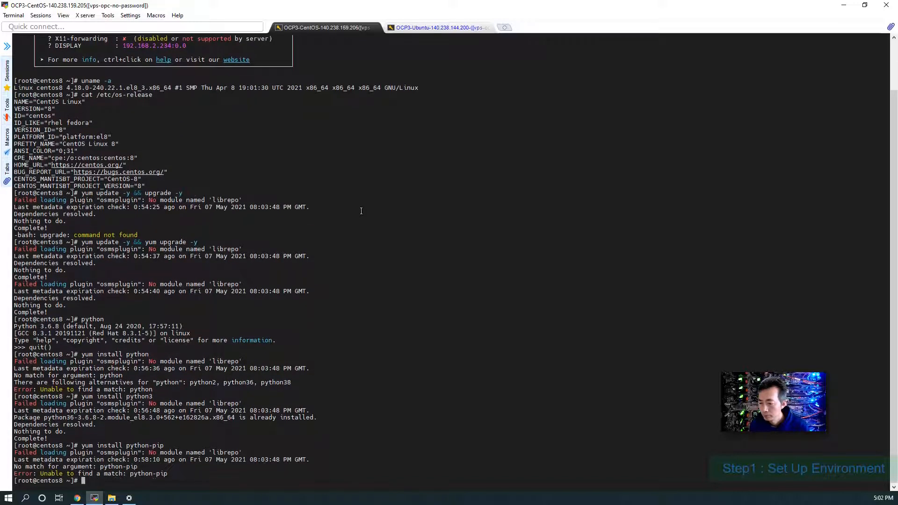
type("yum install python-pip")
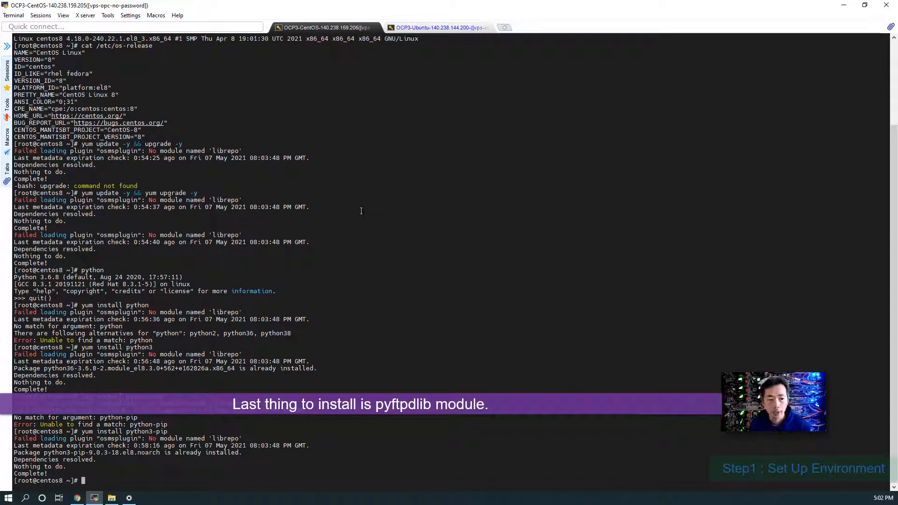
Install pyftpdlib 1.5.6 on CentOS with 'pip3 install pyftpdlib'
type("pip3")
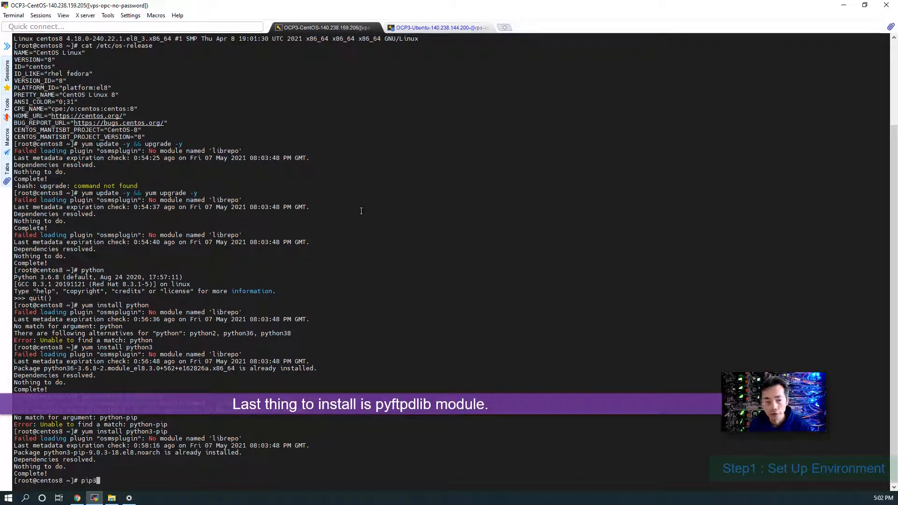
type("install pyf")
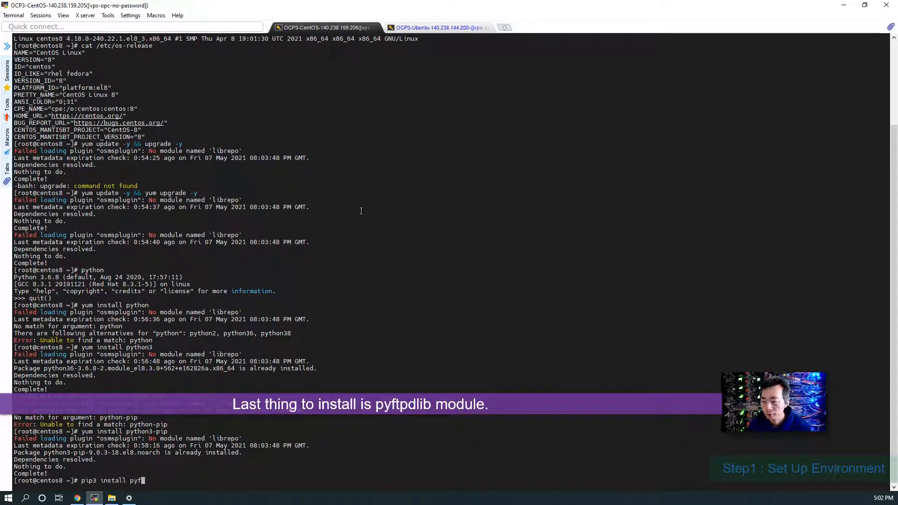
type("tpd")
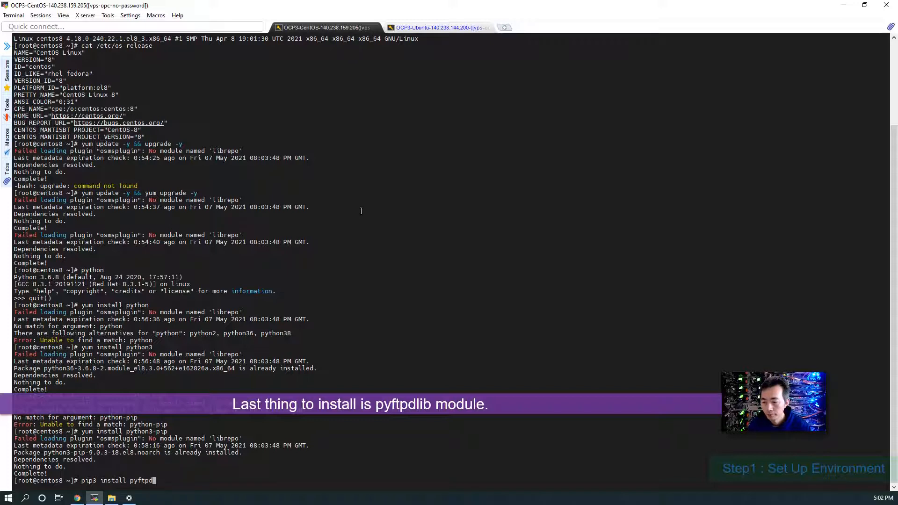
key("Return")
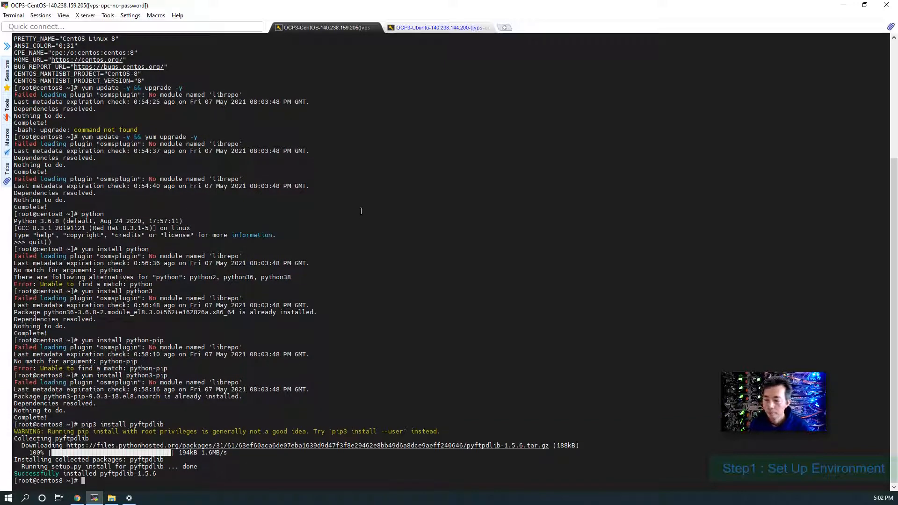
mouse_move(288, 348)
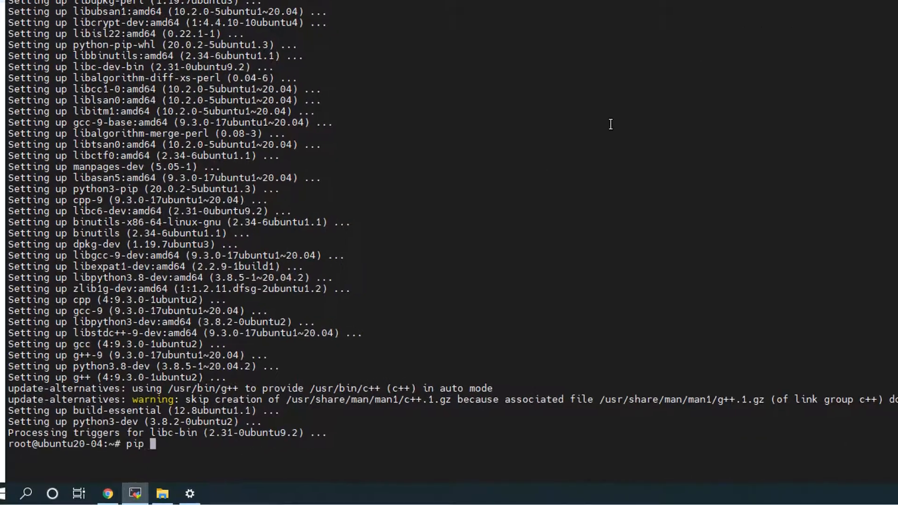
Start 'pip3 install pyftpdlib' on the Ubuntu server
type("3 install")
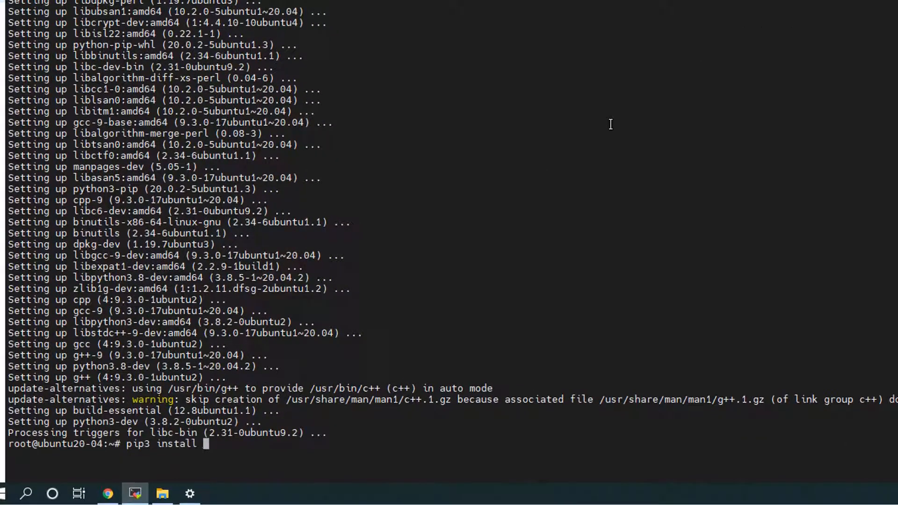
type("pyftpd")
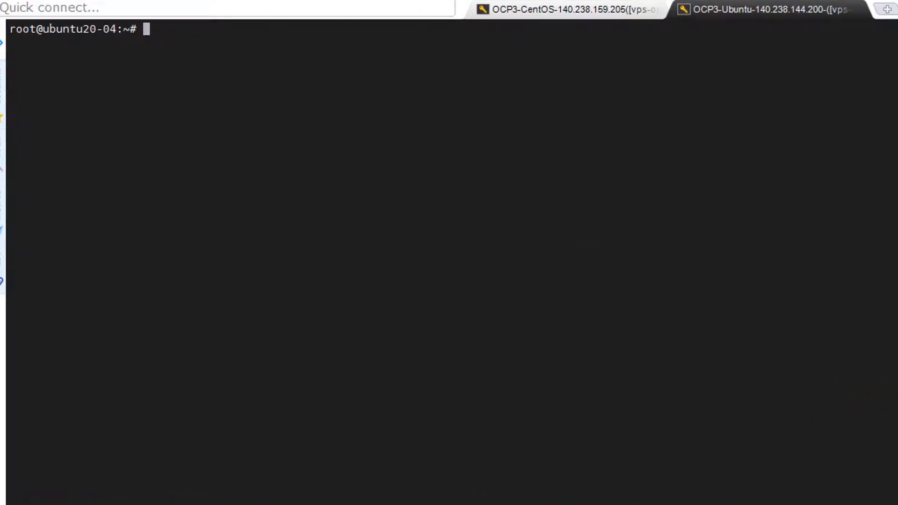
Launch 'python3 -m pyftpdlib' on port 2121, then stop it with Ctrl+C
type("py")
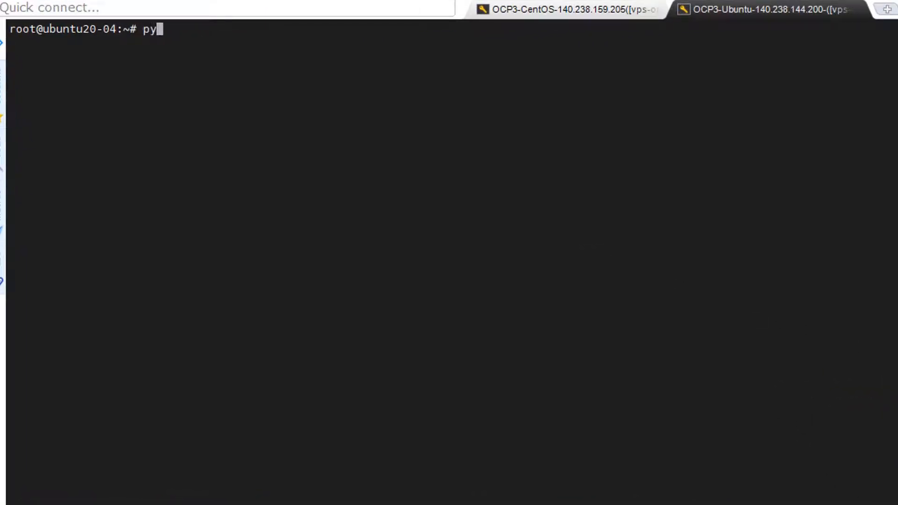
type("thon3")
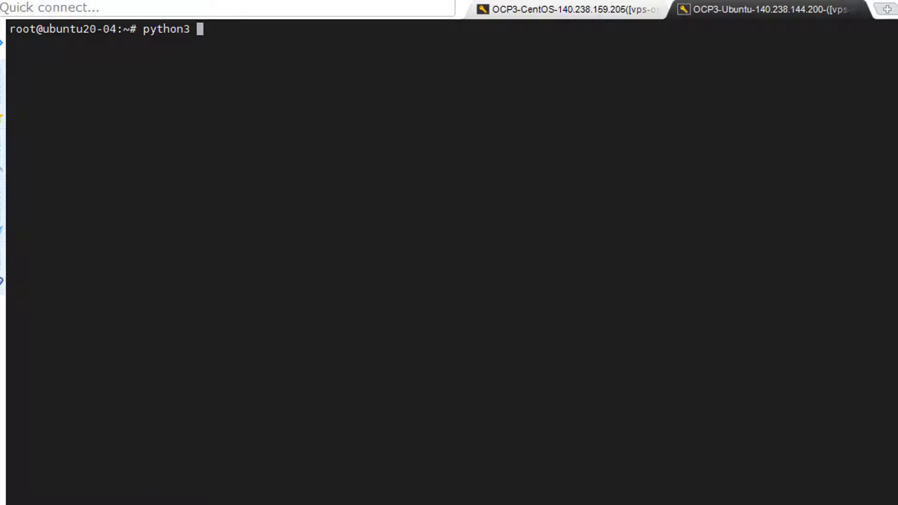
type("-m")
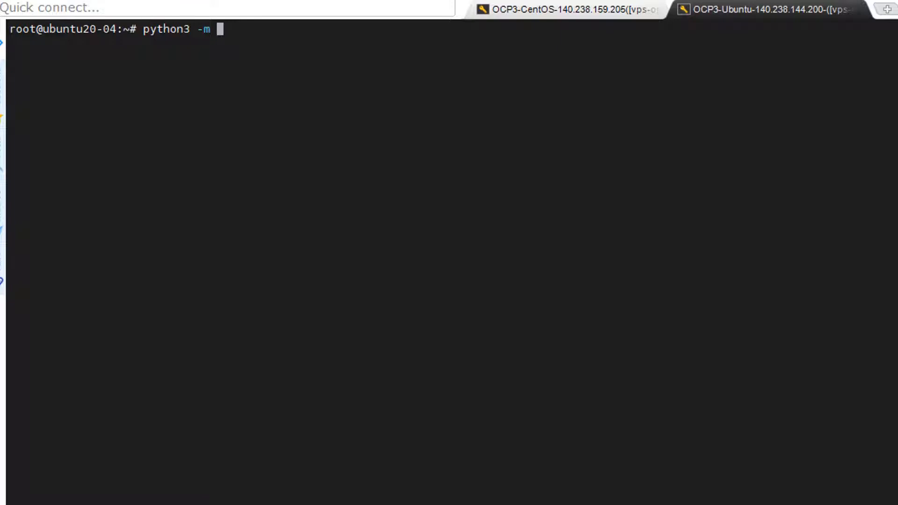
type("pyftpdlib")
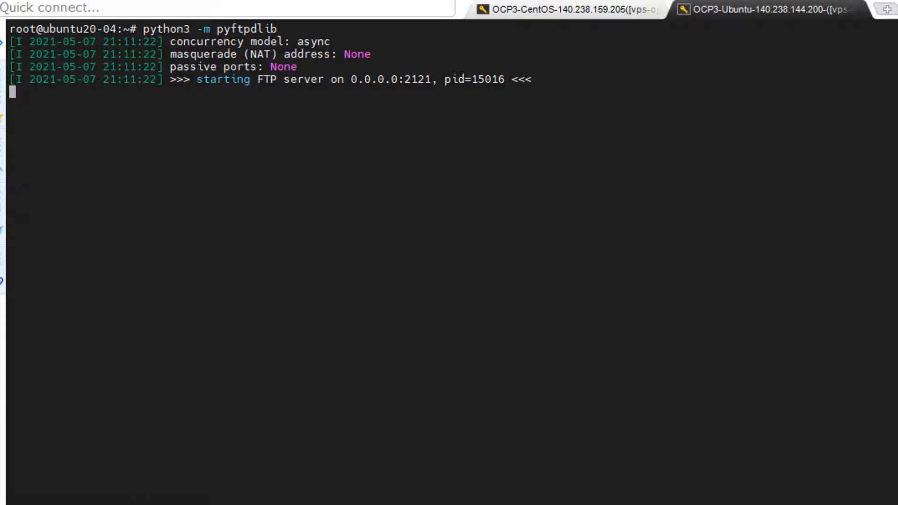
key("ctrl+c")
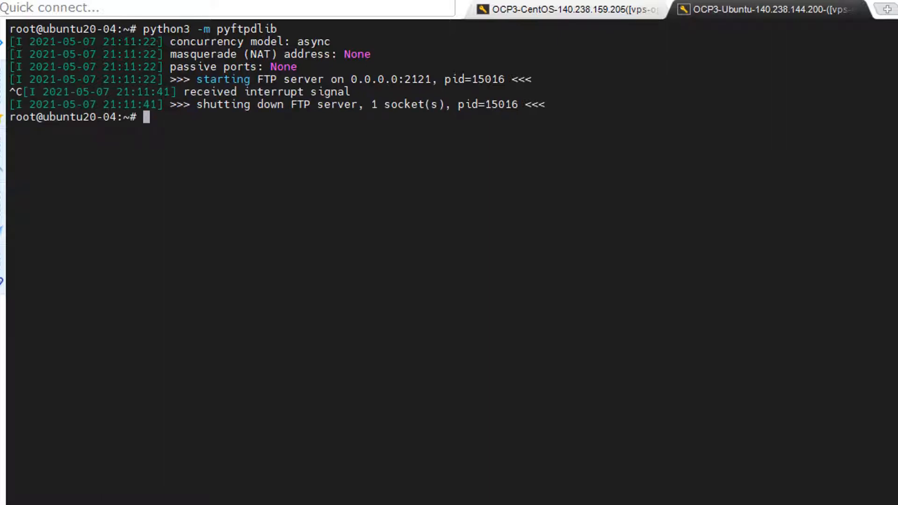
Run pyftpdlib in the background with 'nohup python3 -m pyftpdlib &'
type("no")
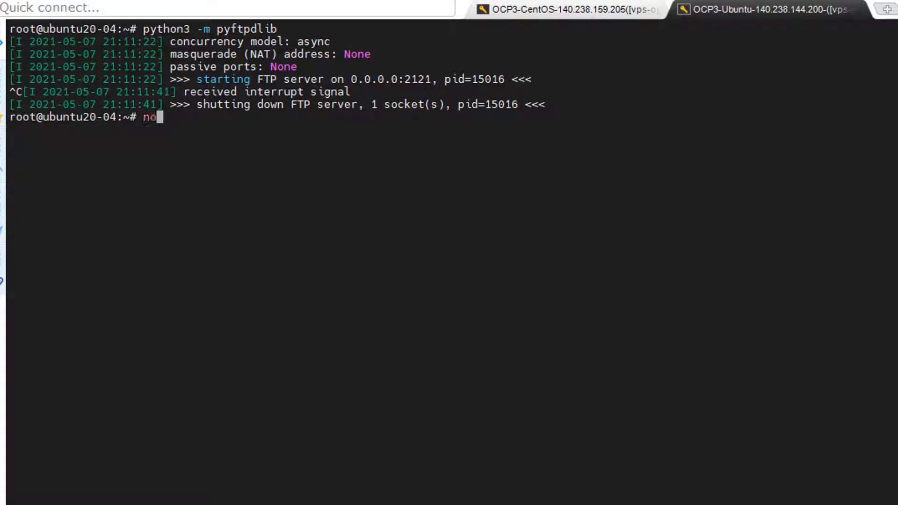
type("hup")
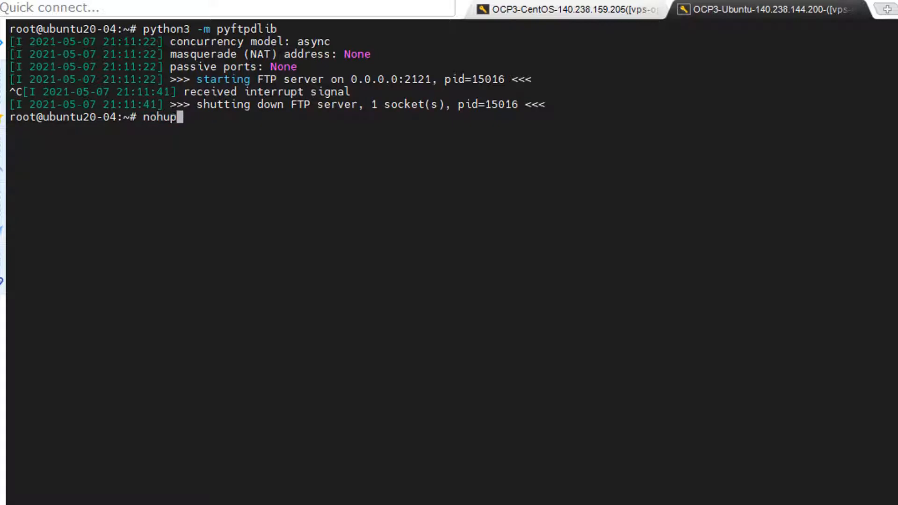
type("pytho")
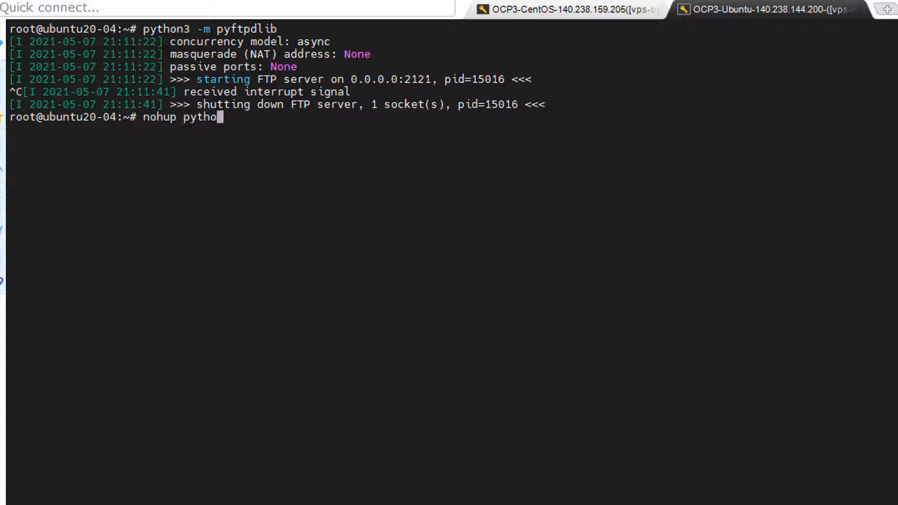
type("n3 -m p")
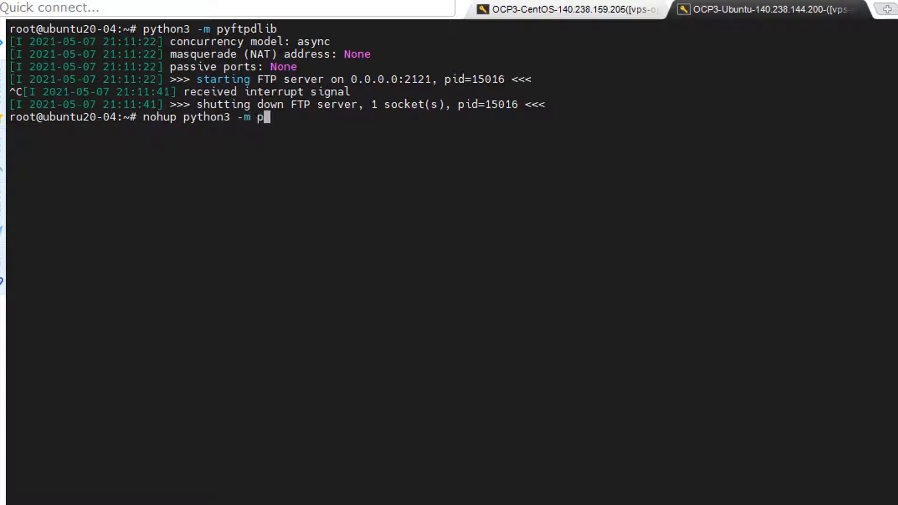
type("yftpdlib &")
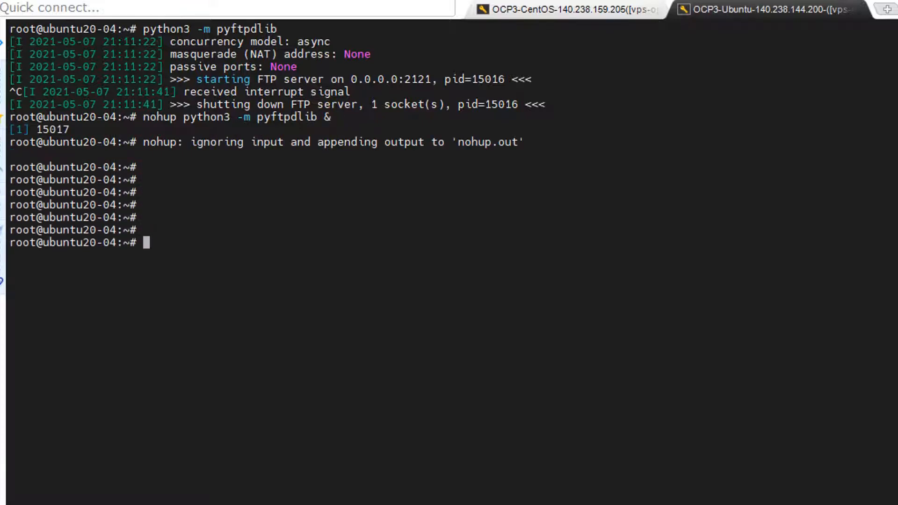
Test the FTP server with 'curl localhost:2121'
type("c")
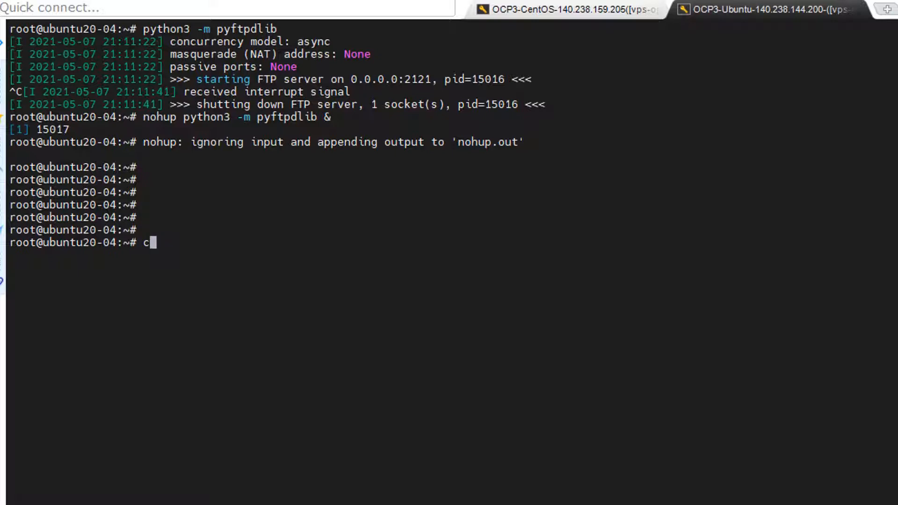
type("url")
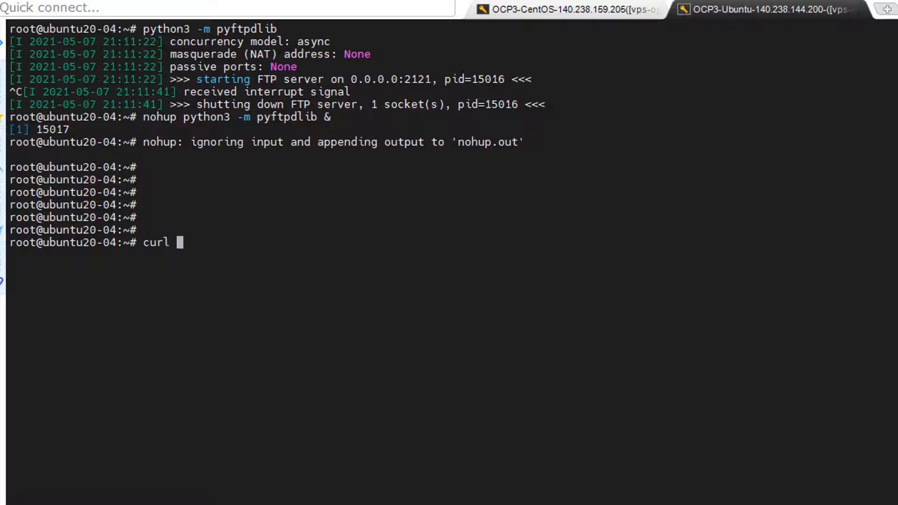
type("local")
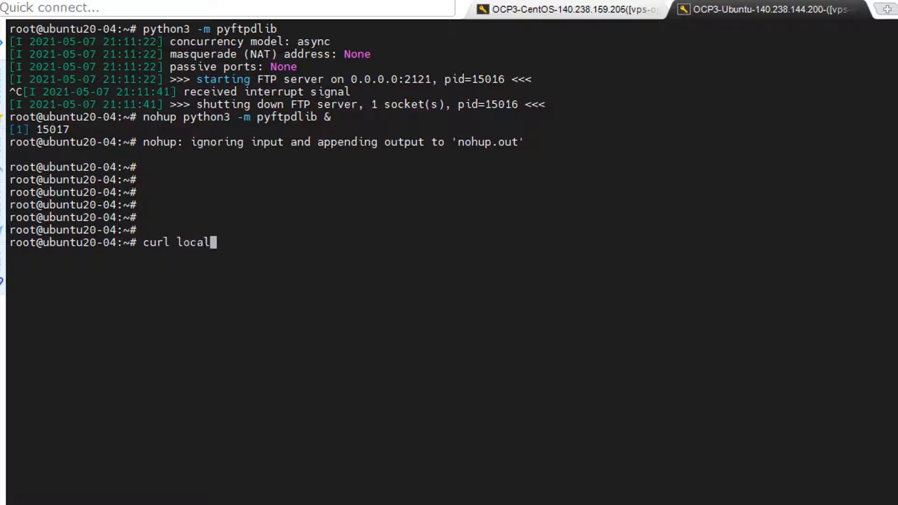
type("host:2121")
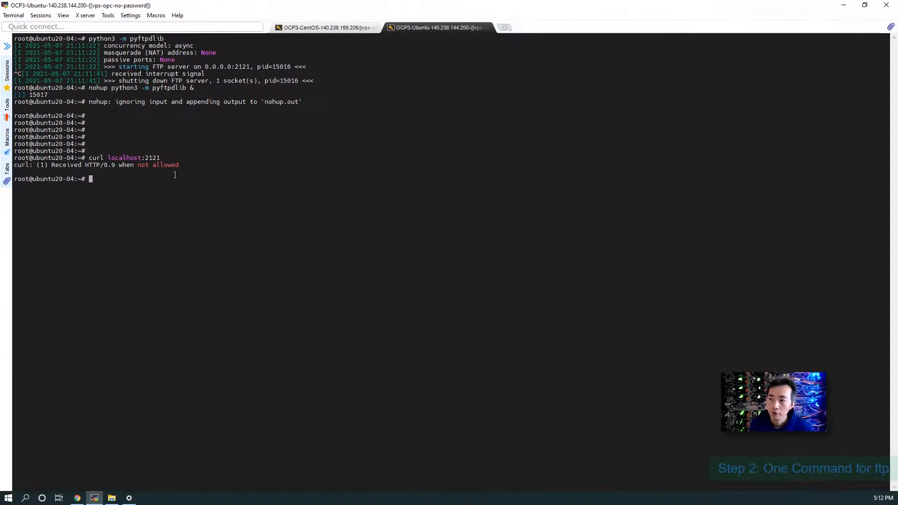
Bring up the net2ftp tab in Chrome, then return to the Ubuntu terminal
left_click(77, 497)
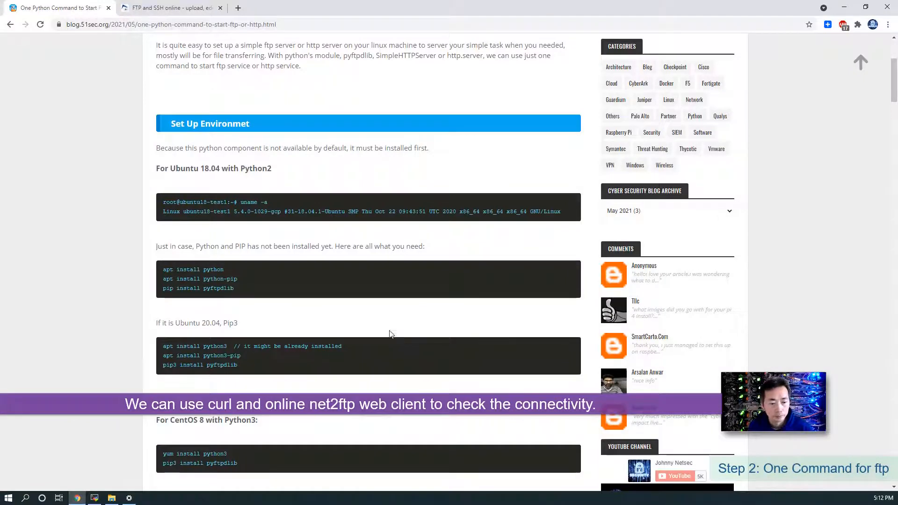
left_click(169, 8)
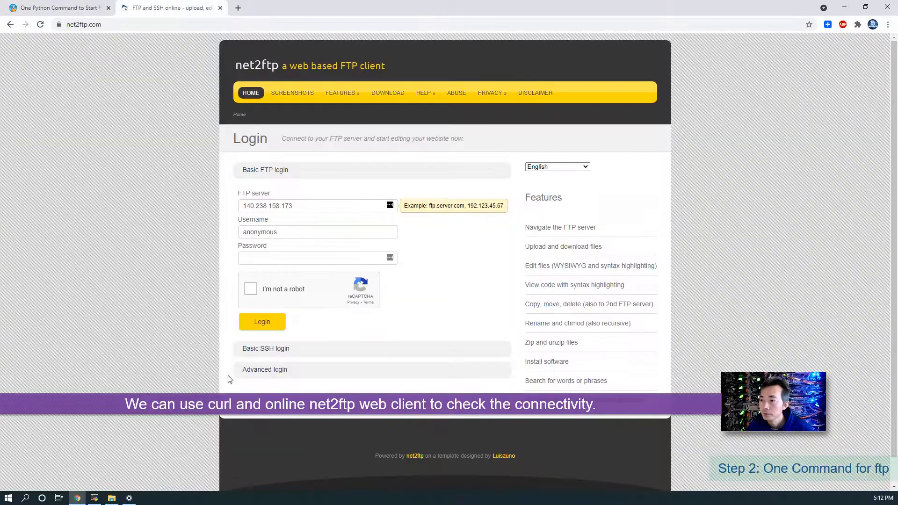
left_click(94, 497)
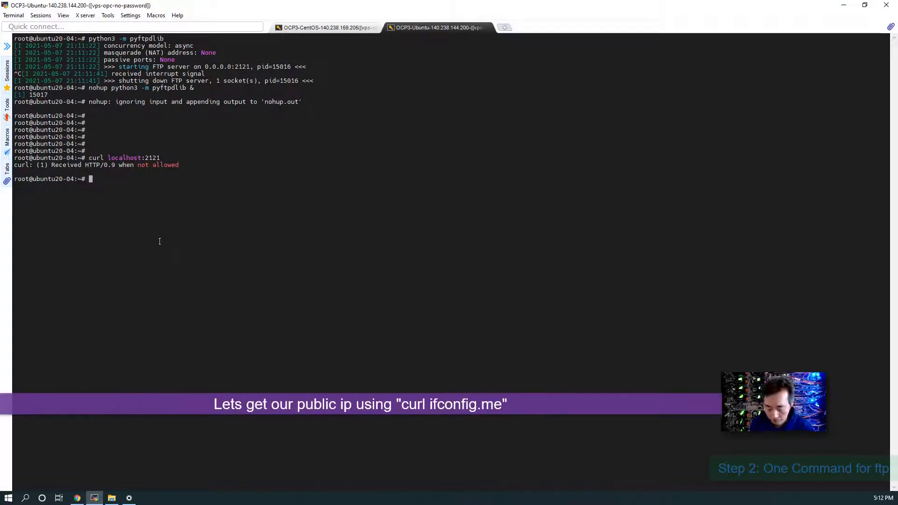
Enter 'curl ifconfig.me' in the Ubuntu session to fetch the public IP
type("curl")
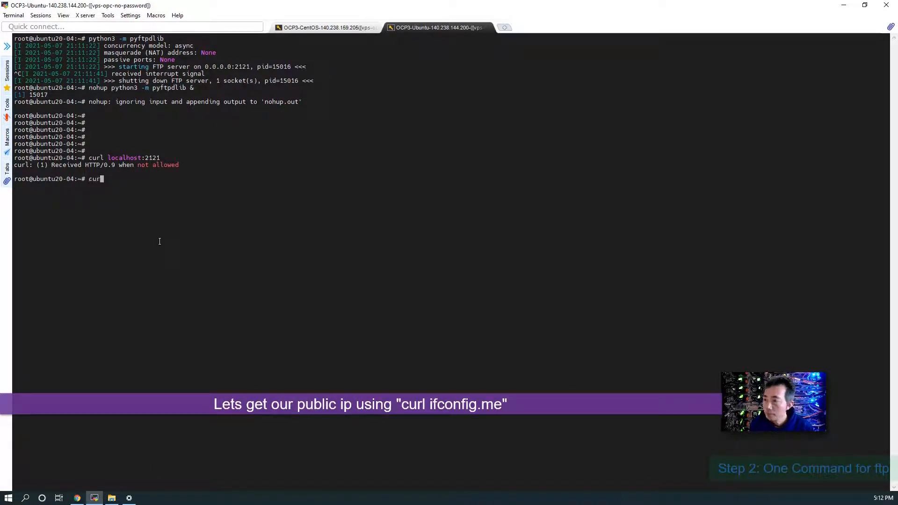
type("ifcon")
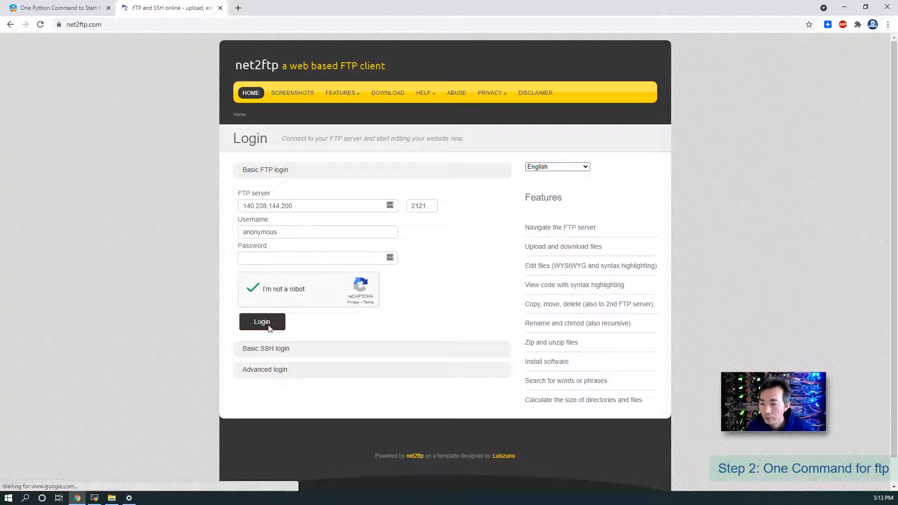
Submit the net2ftp login for 140.238.144.200 port 2121, then go back to the terminal
left_click(262, 322)
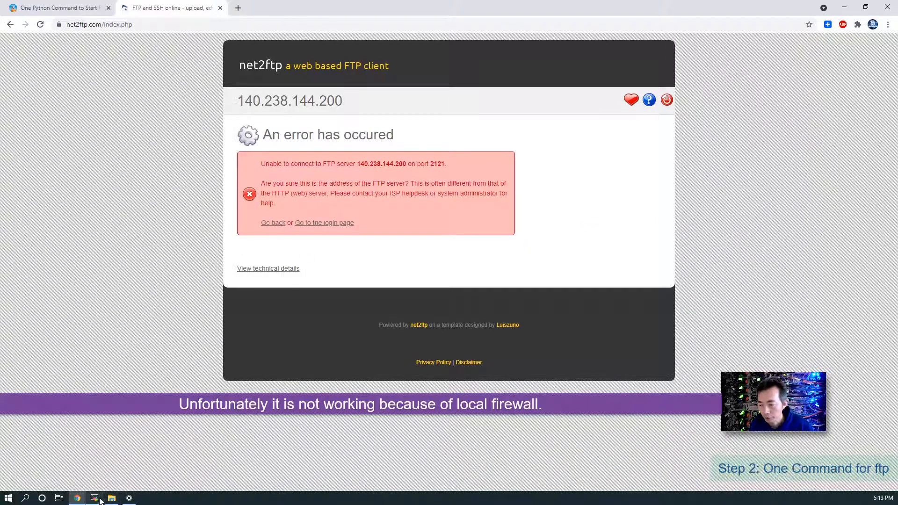
left_click(95, 497)
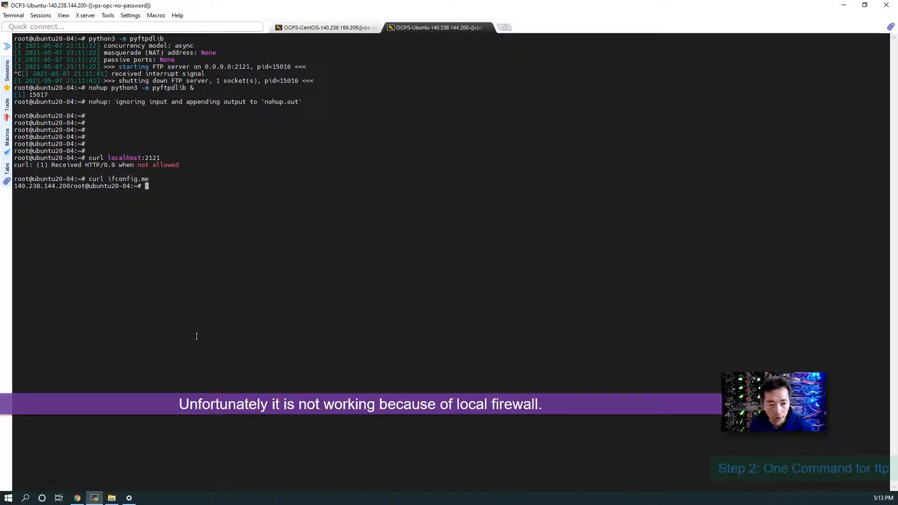
mouse_move(310, 323)
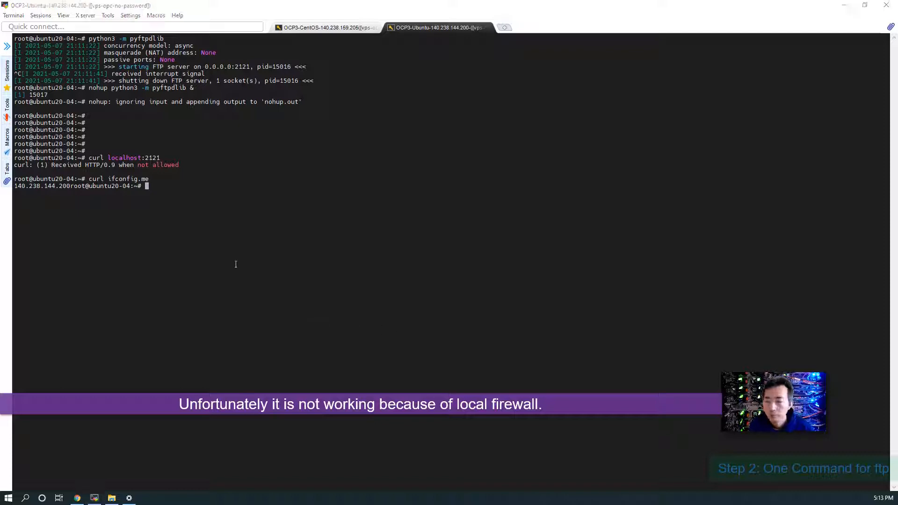
Try ufw, list the iptables rules, then flush them all with iptables -F
type("ufw")
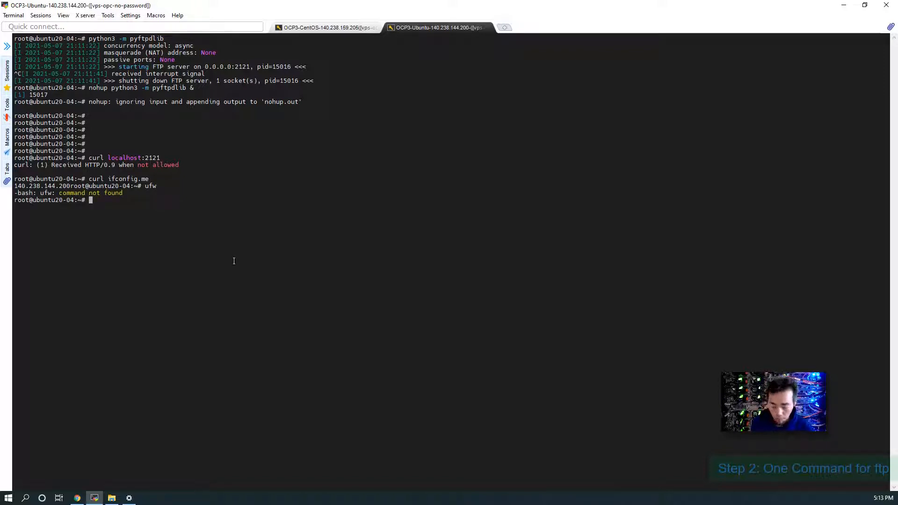
type("ipt")
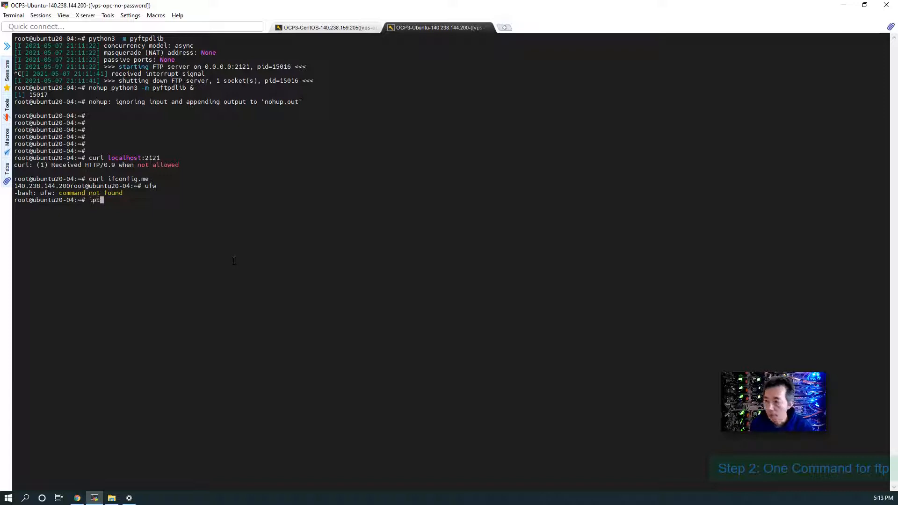
type("ables --list")
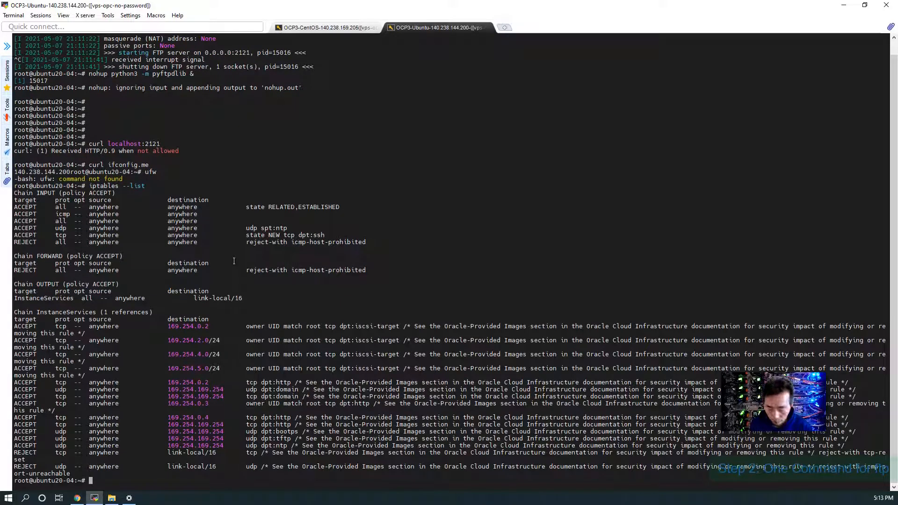
type("iptables -F")
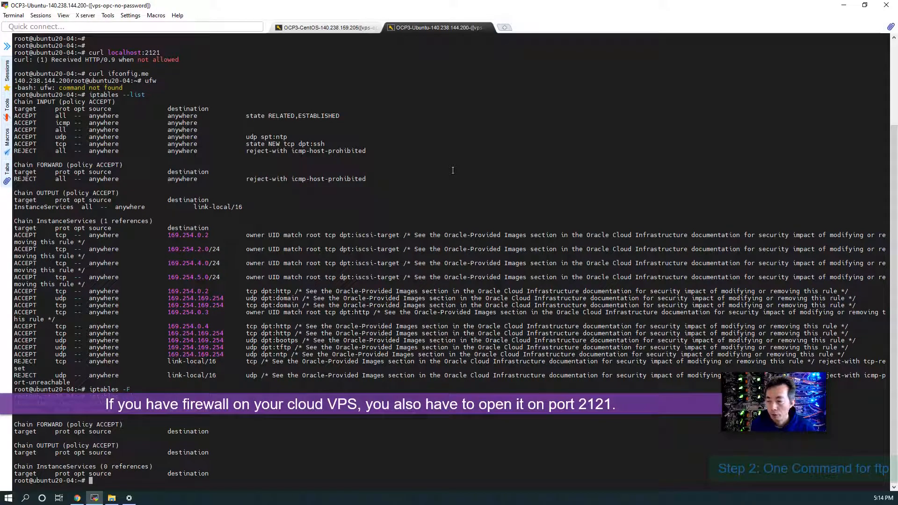
mouse_move(431, 189)
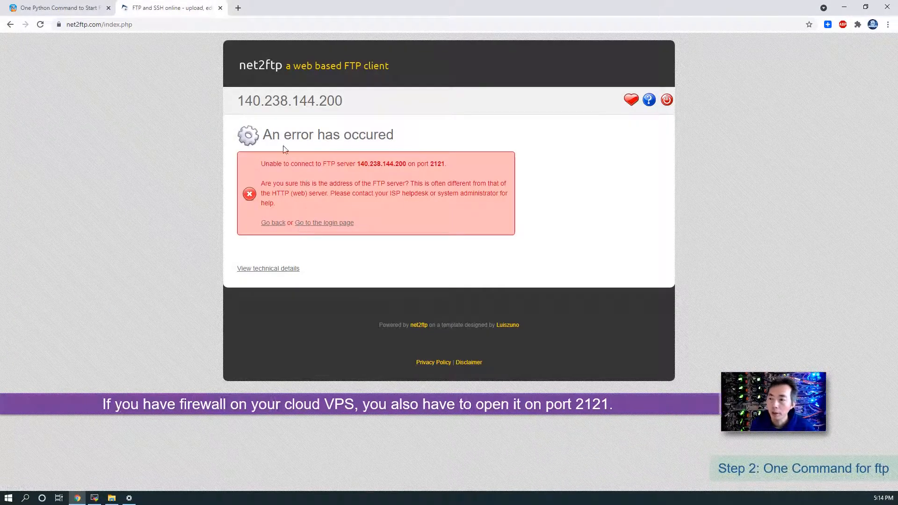
Return to the net2ftp login, pass the reCAPTCHA and log in anonymously to 140.238.144.200:2121
left_click(324, 223)
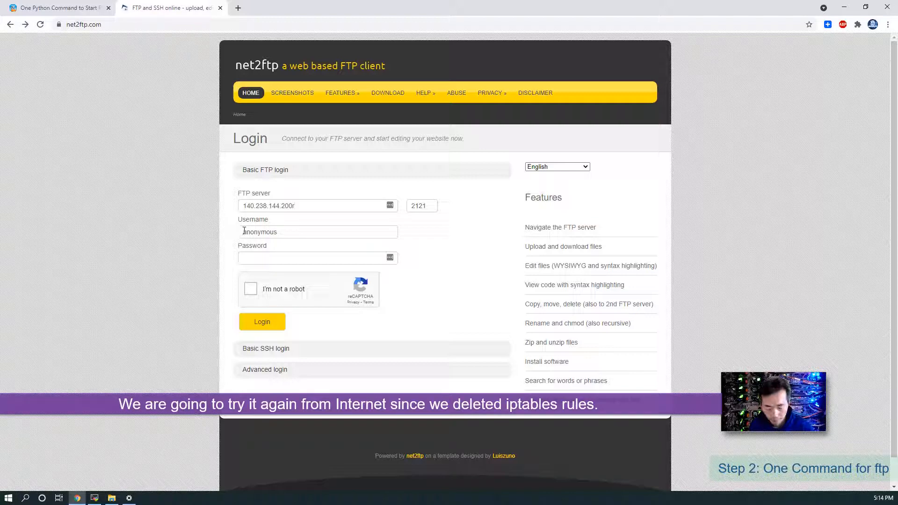
left_click(251, 289)
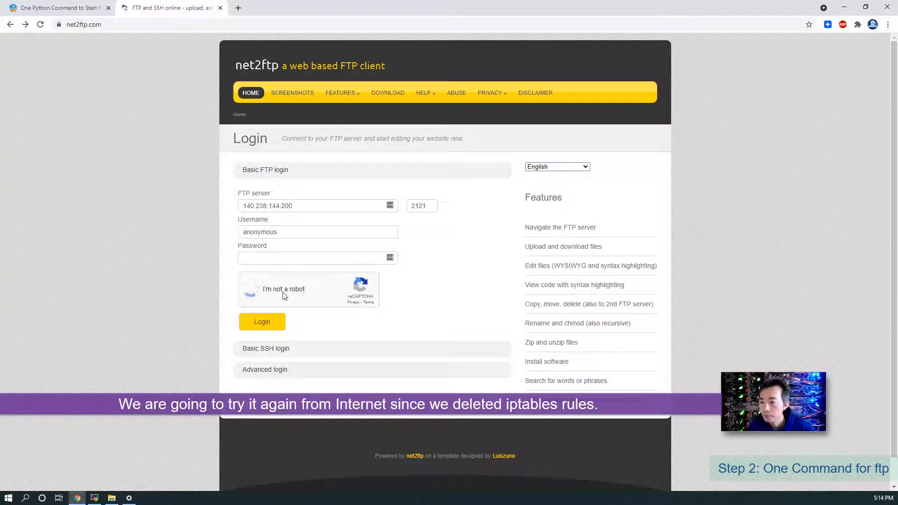
left_click(262, 322)
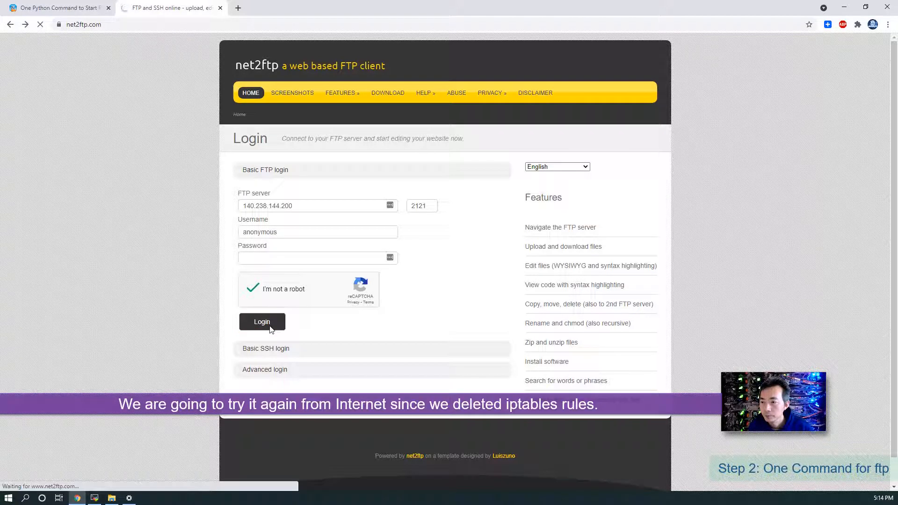
left_click(262, 322)
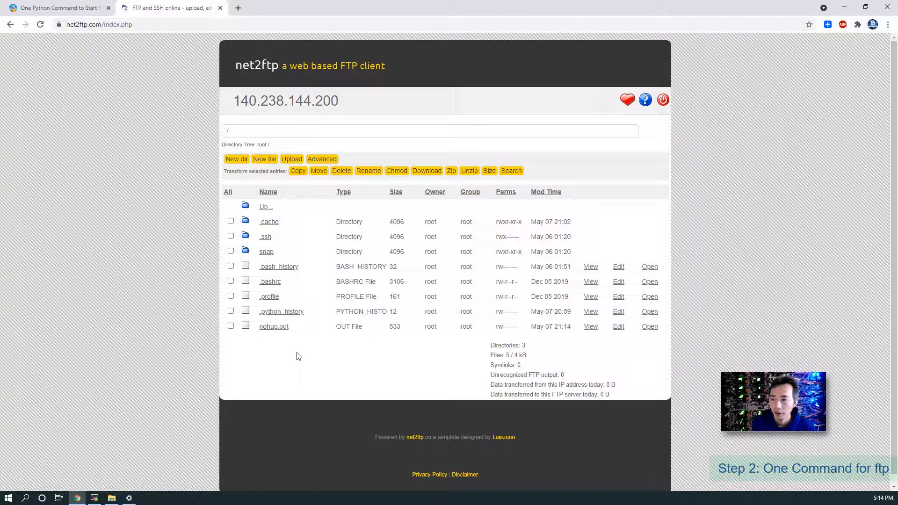
mouse_move(301, 340)
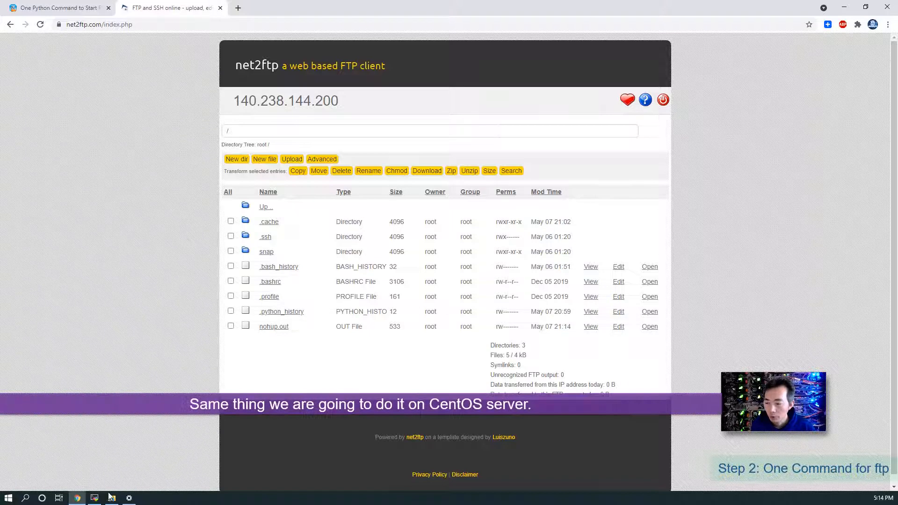
In the CentOS session, start 'nohup python3 -m pyftpdlib &' in the background
left_click(96, 497)
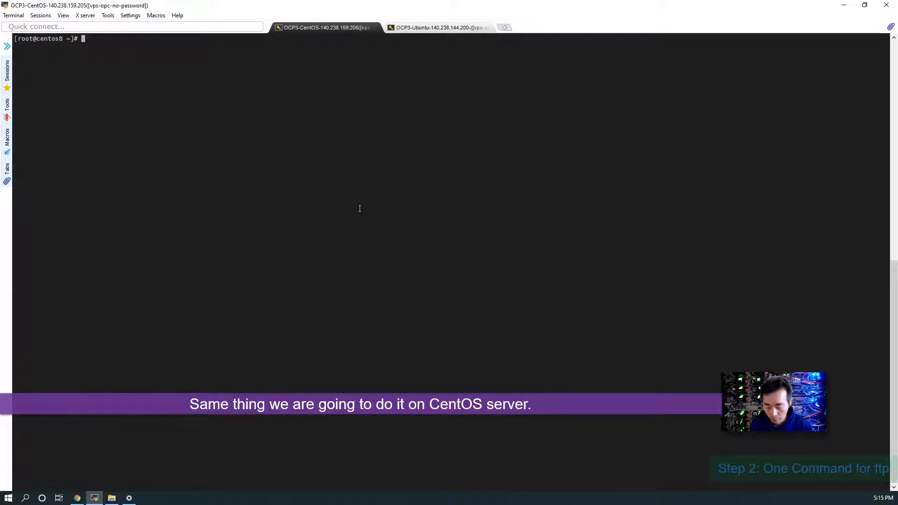
type("nohu")
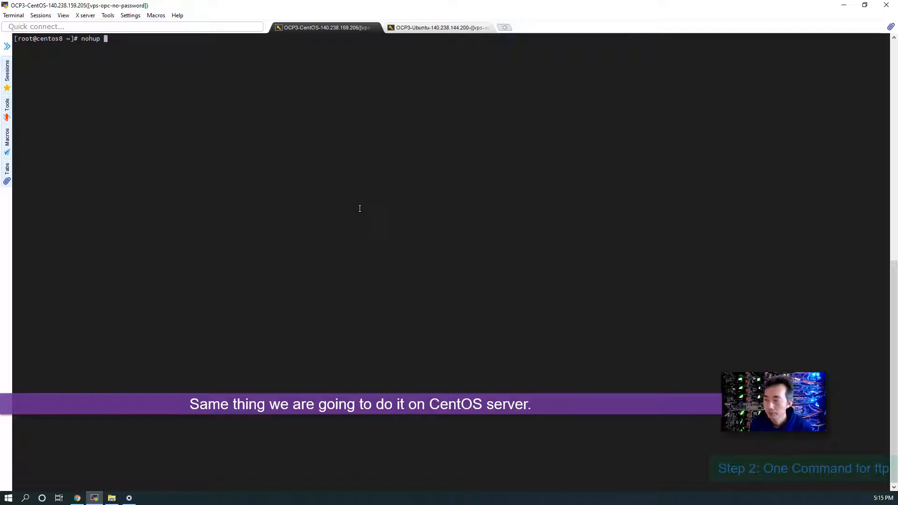
type("pyth")
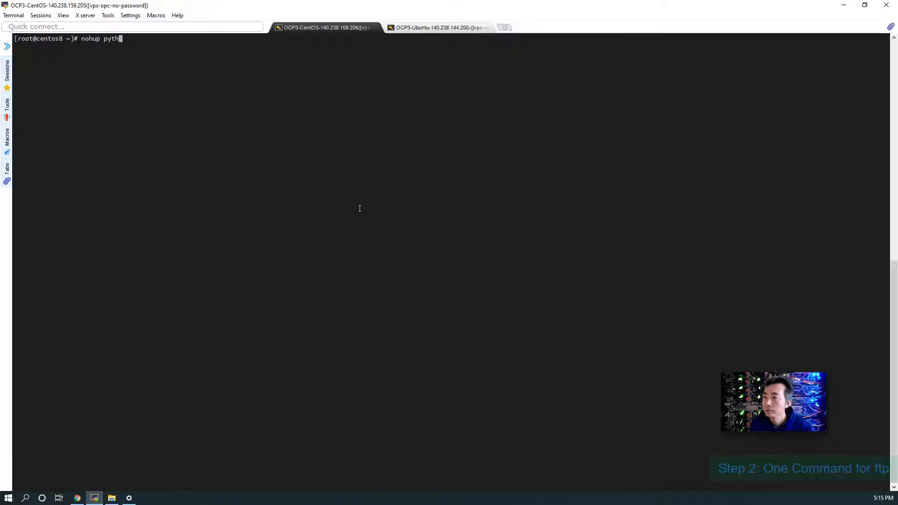
type("on3 -m")
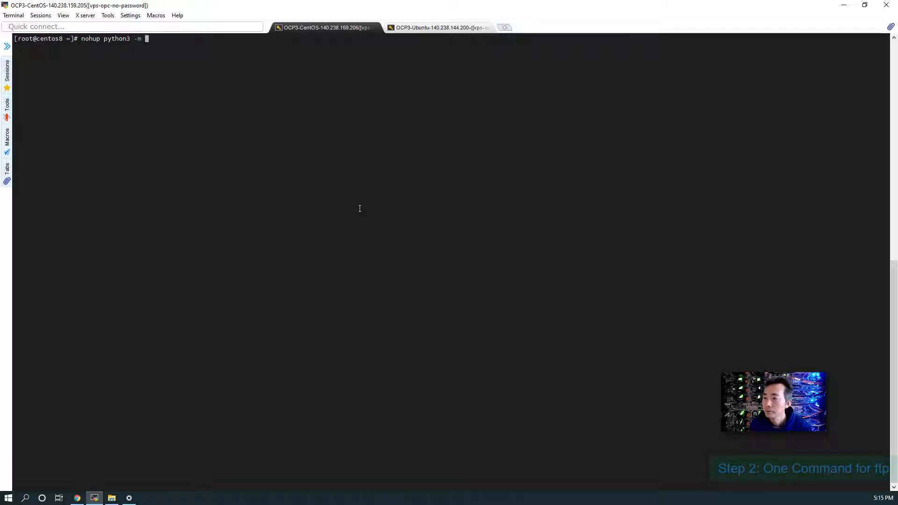
type("pyftpdlib")
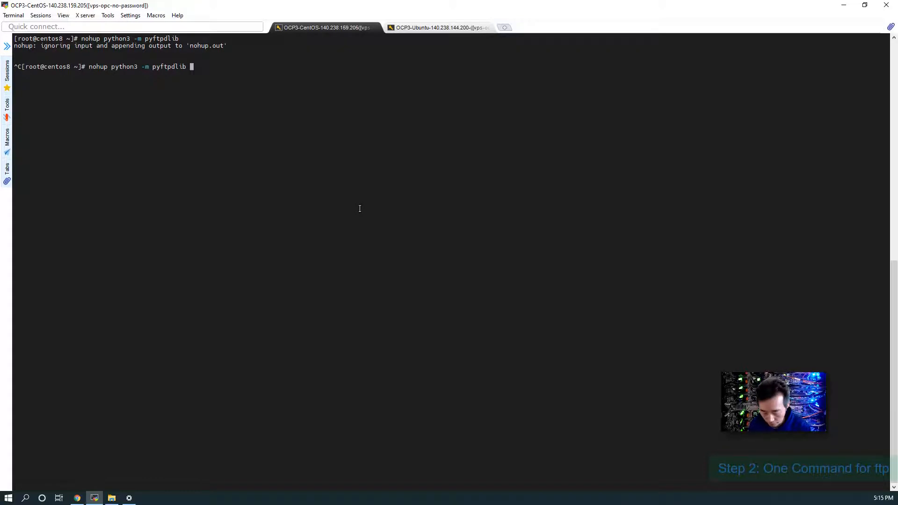
type("&")
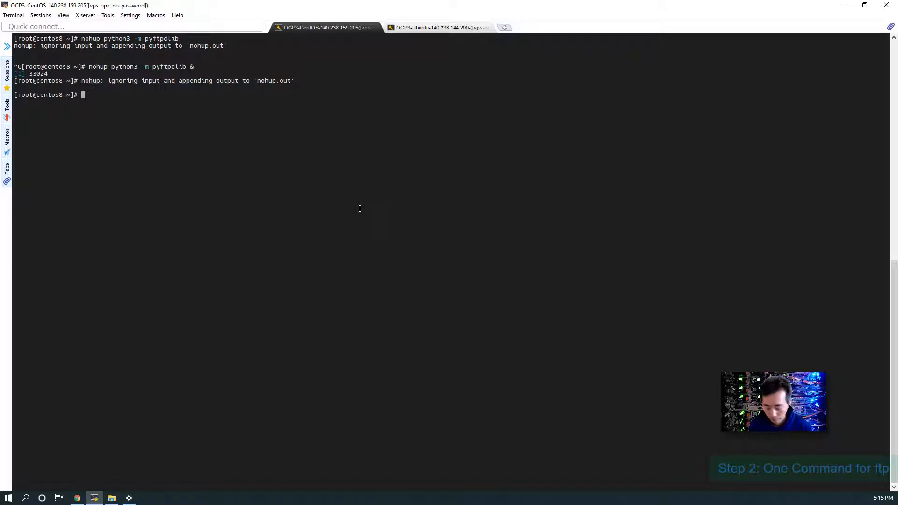
Test with curl localhost:2121, fetch the public IP 140.238.159.205 and copy it
type("curl localhost")
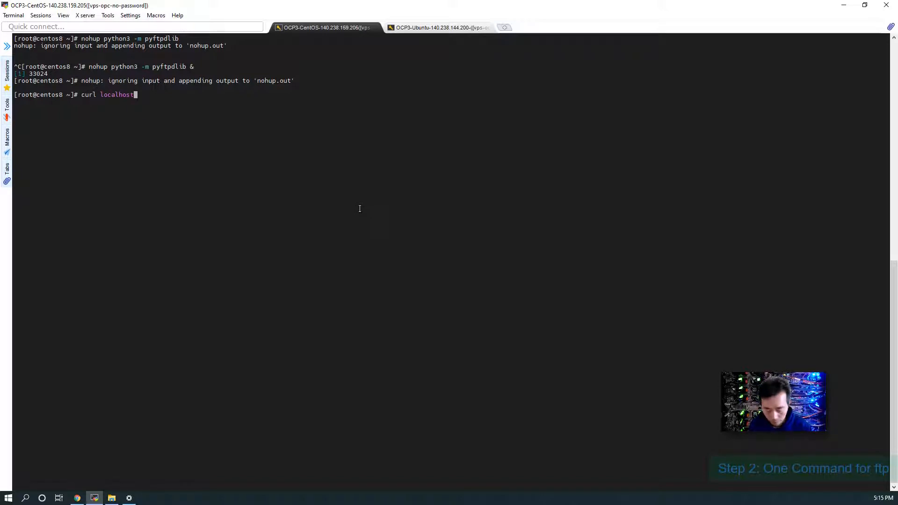
key("Return")
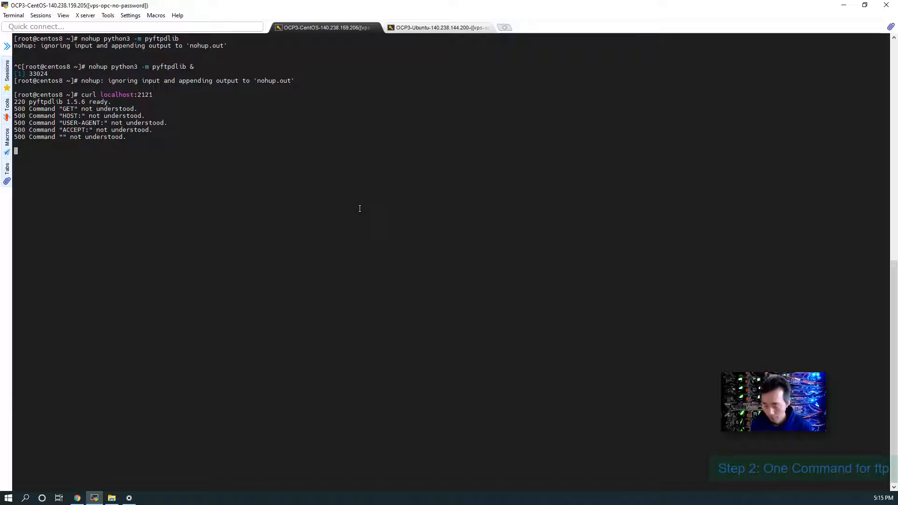
type("curl")
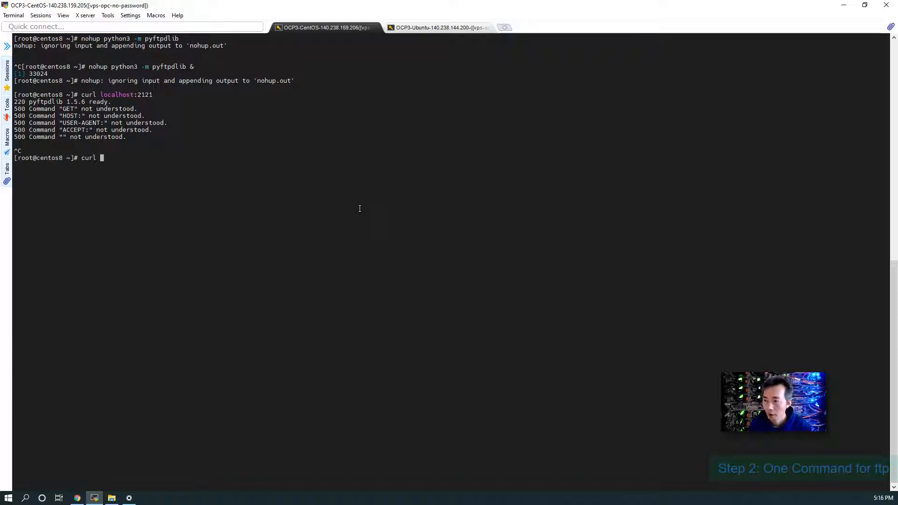
type("ifconfig.me")
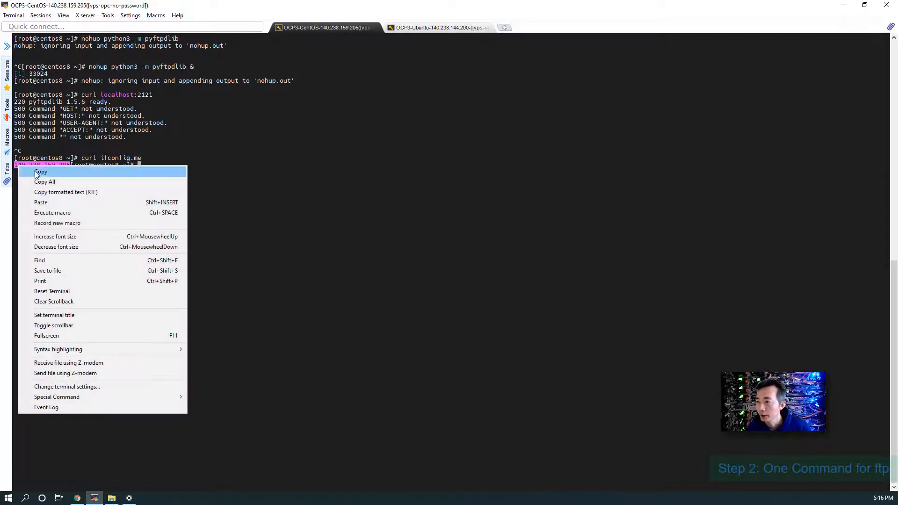
left_click(41, 171)
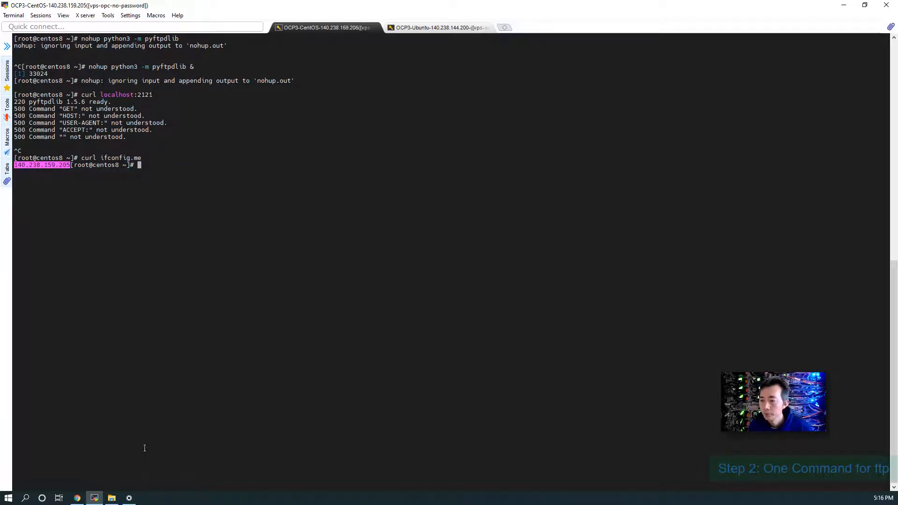
left_click(77, 498)
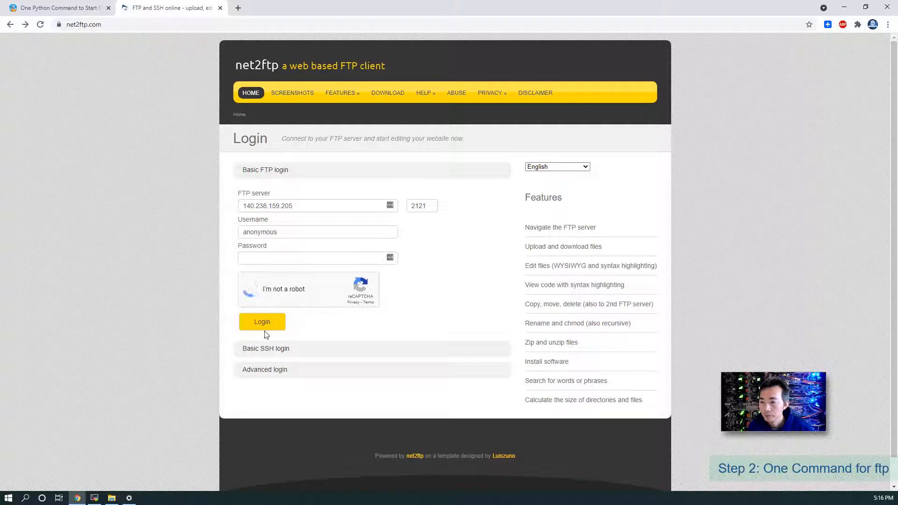
Submit the net2ftp login for 140.238.159.205:2121, then return to the CentOS terminal
left_click(262, 321)
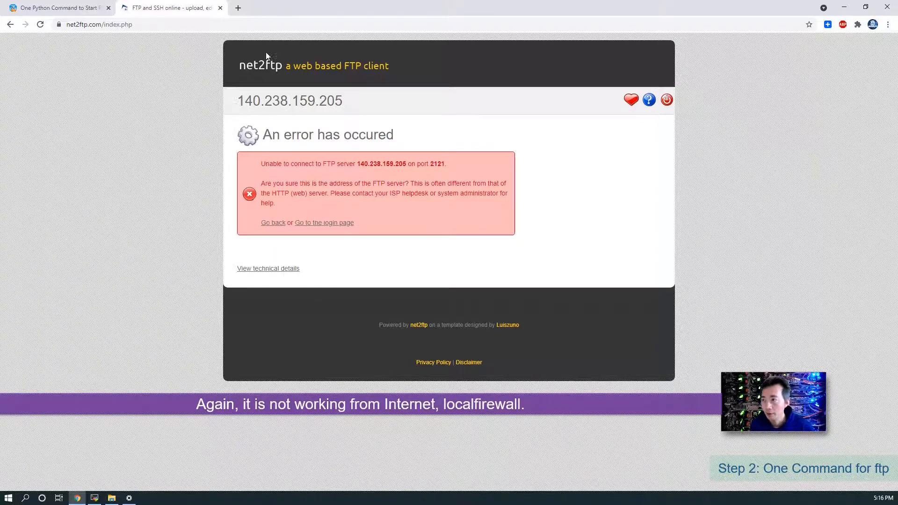
left_click(95, 497)
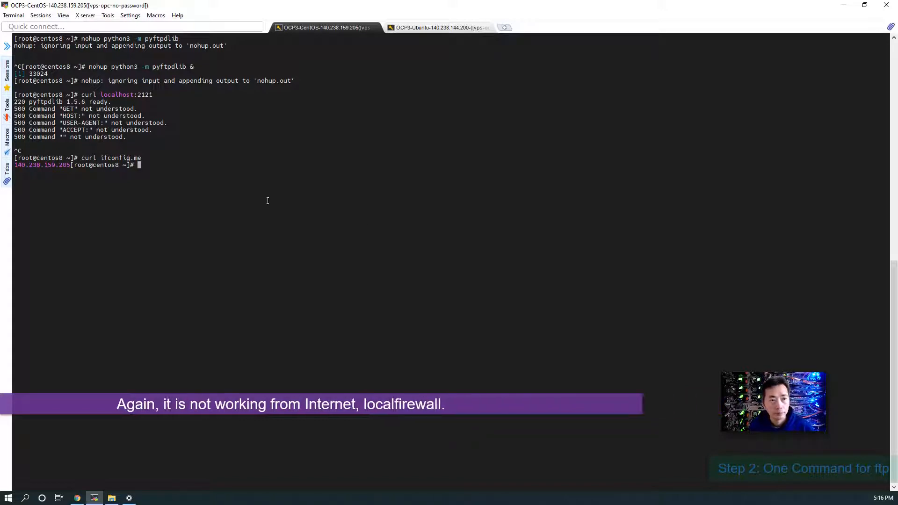
Check firewalld's state, stop it with 'systemctl stop firewalld', and confirm it is not running
type("firewall")
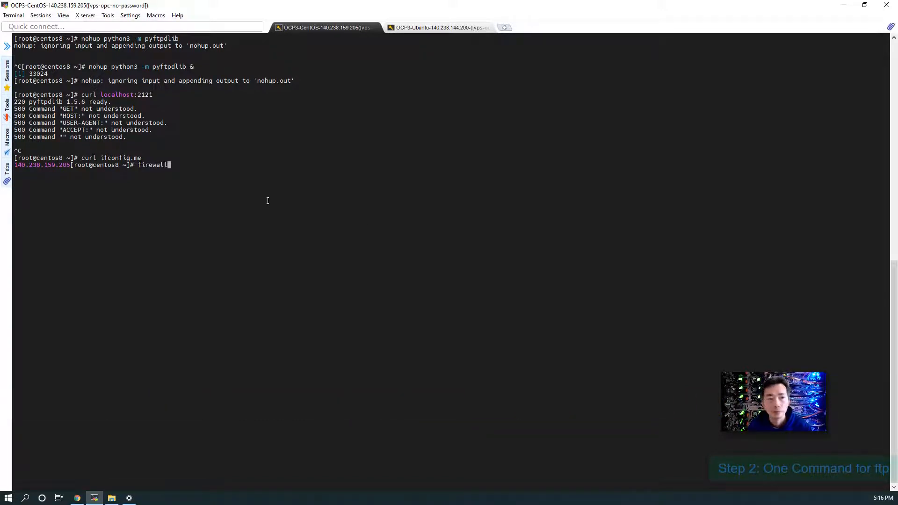
type("-cmd --state")
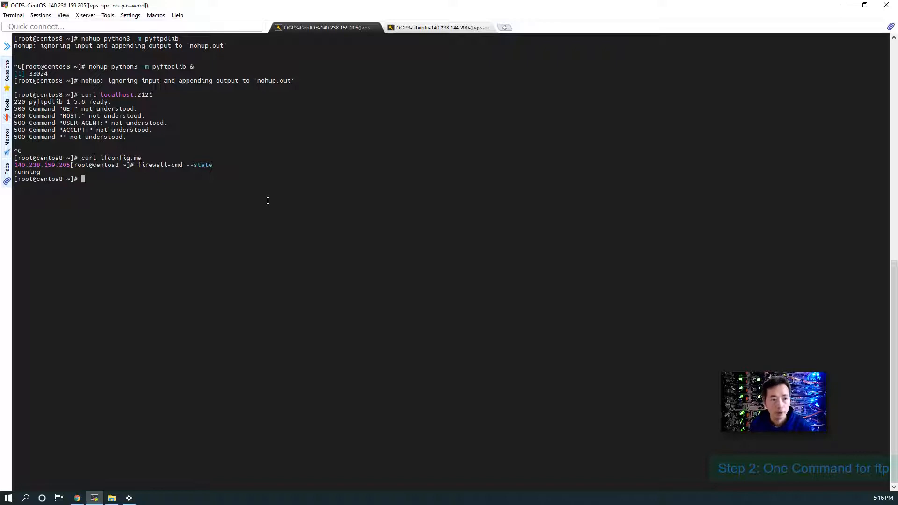
type("systemctl st")
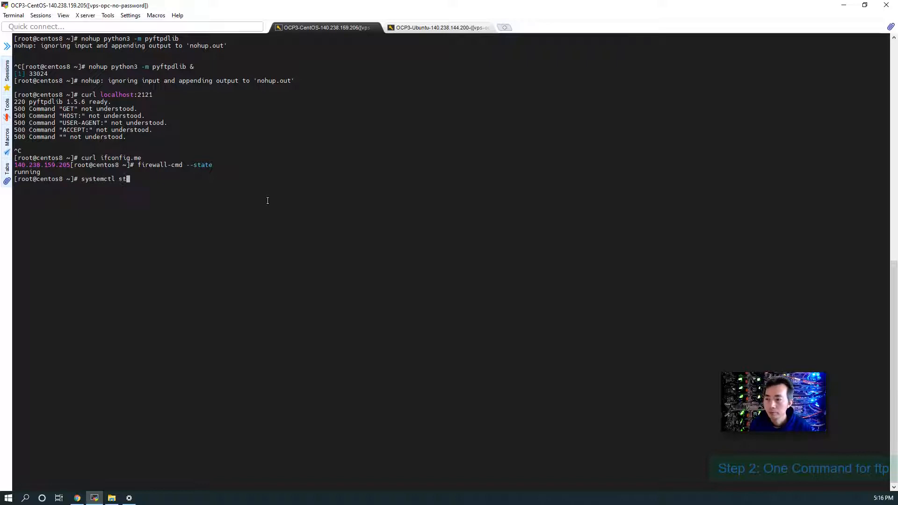
type("op firewall-")
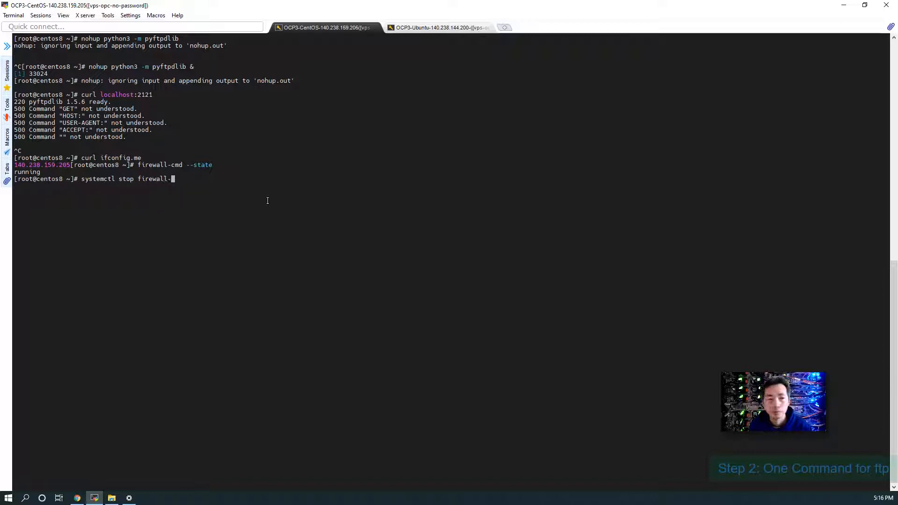
key("Backspace")
type("d")
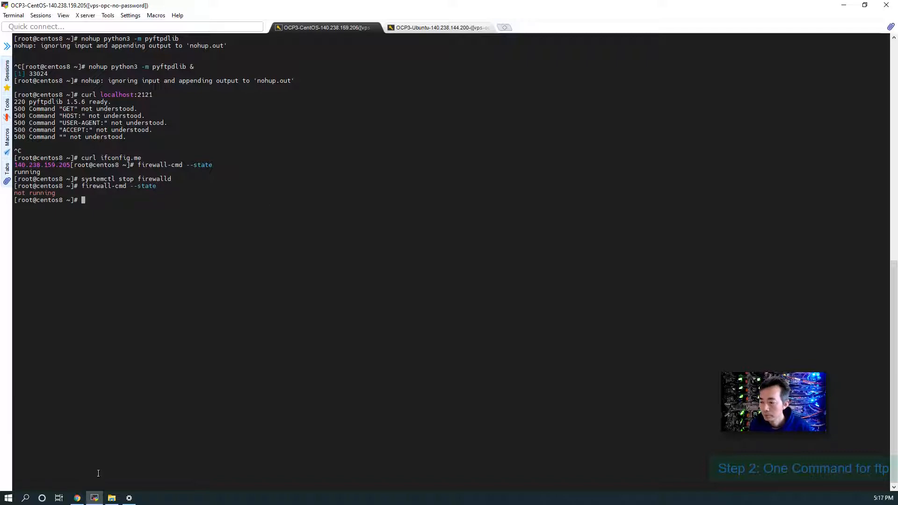
left_click(76, 498)
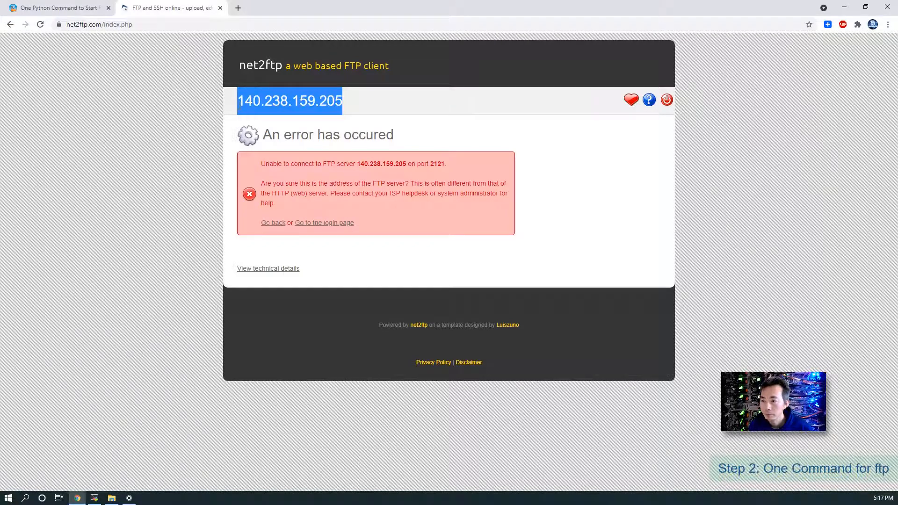
Go back from the error, pass the reCAPTCHA and resubmit login to 140.238.159.205:2121
left_click(10, 23)
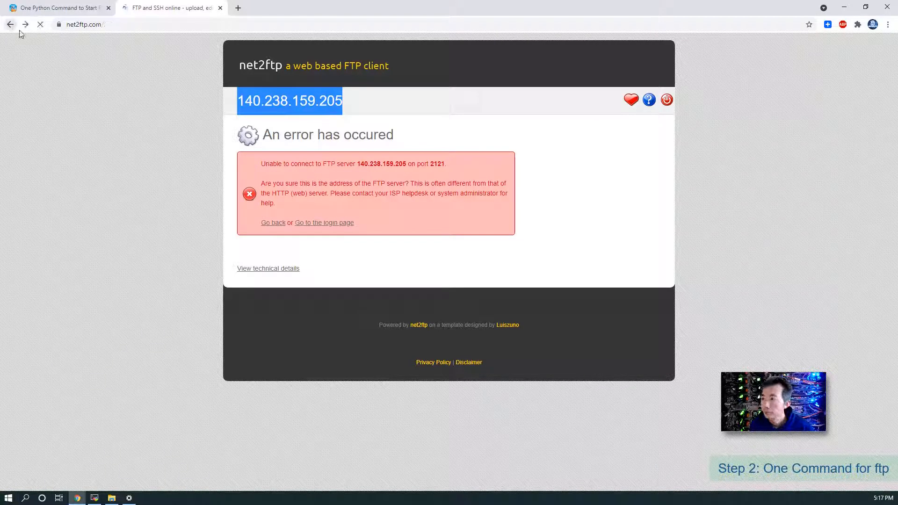
left_click(324, 222)
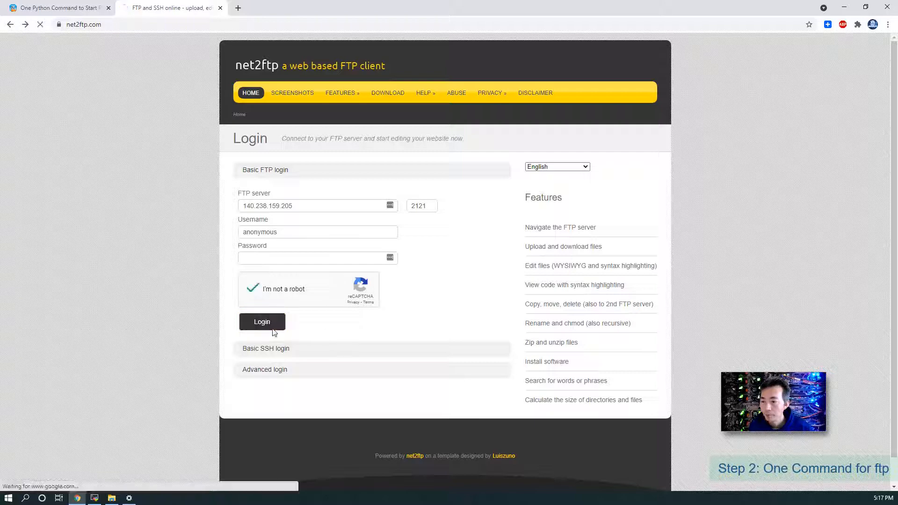
left_click(262, 322)
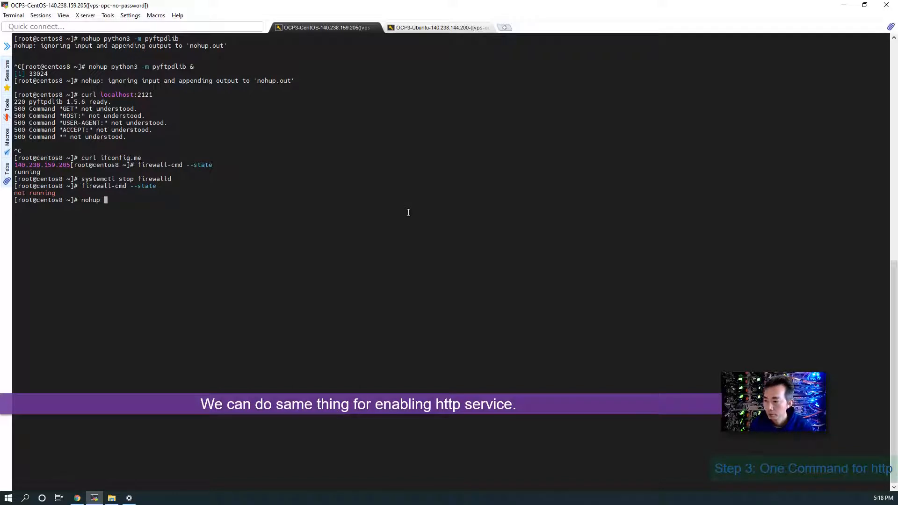
Start the Python HTTP server in the background with 'nohup python3 -m http.server &'
type("python3")
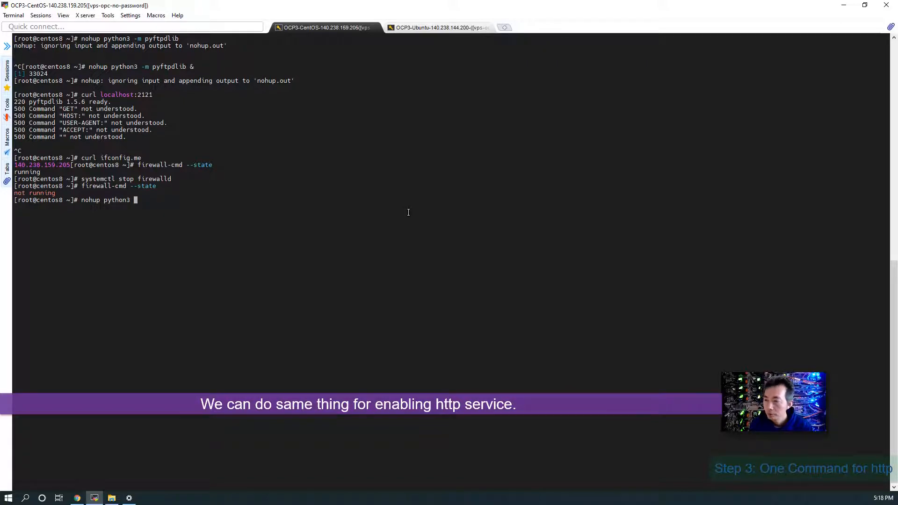
type("-m")
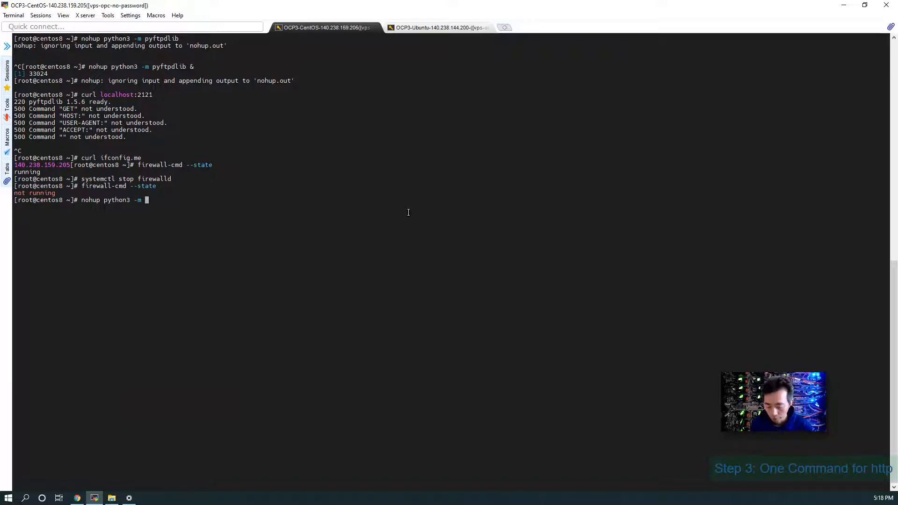
type("http.")
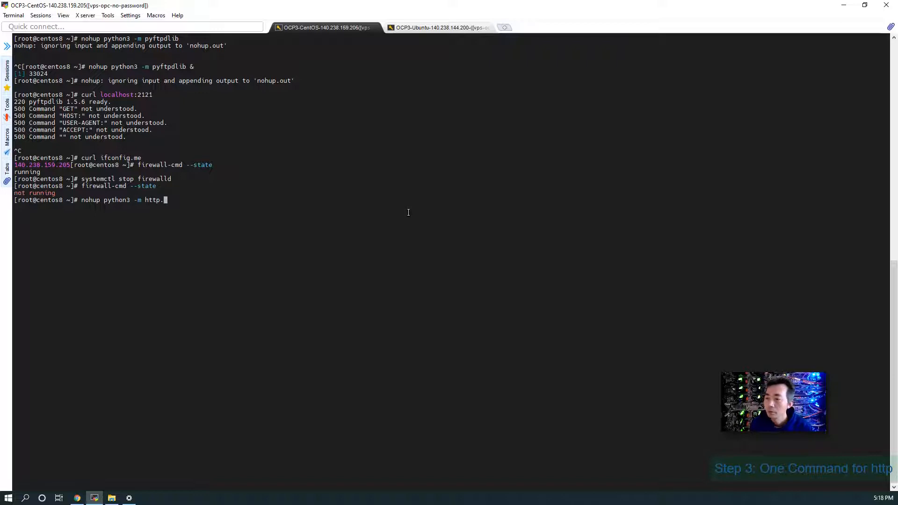
type("server")
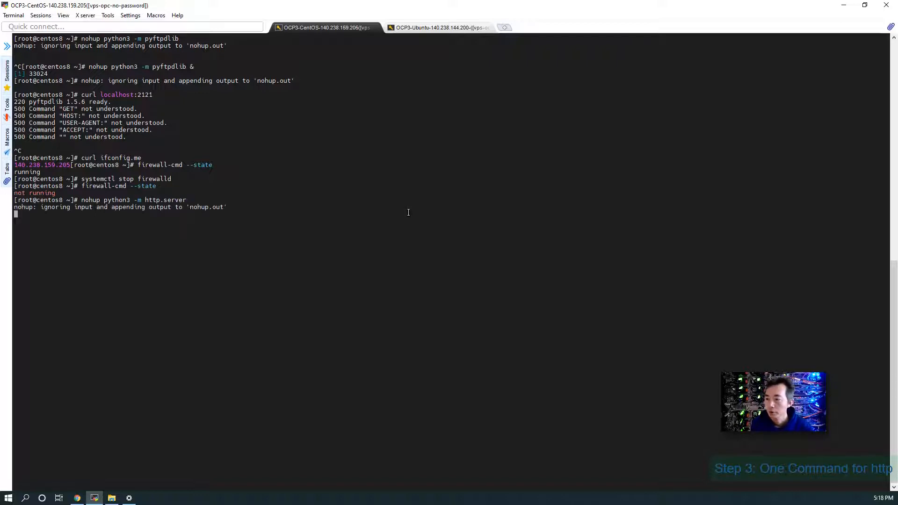
key("Ctrl+c")
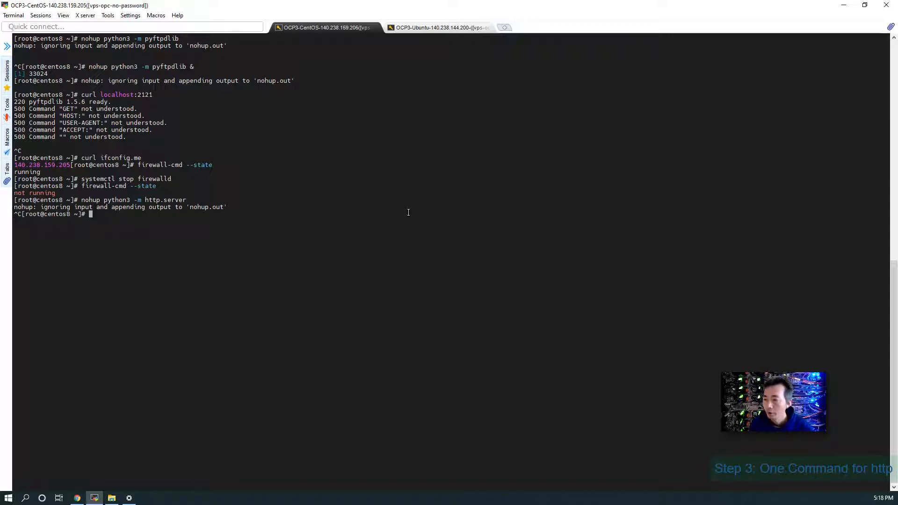
type("nohup python3 -m http.server &")
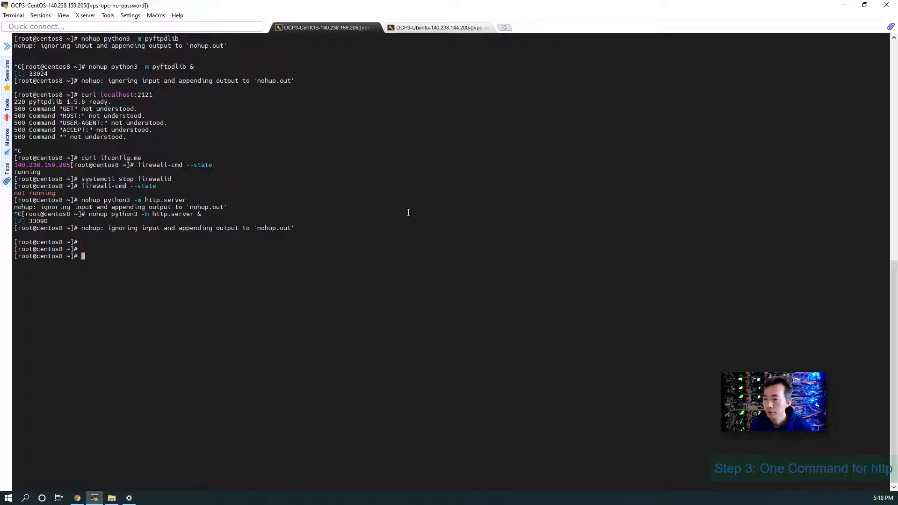
Run 'curl localhost:8000' to check the server's HTML directory listing
type("curl")
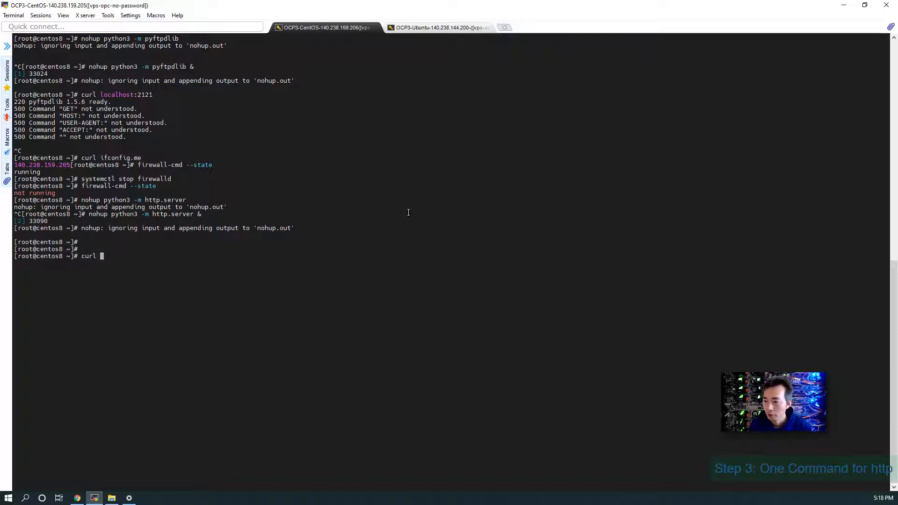
type("localhost")
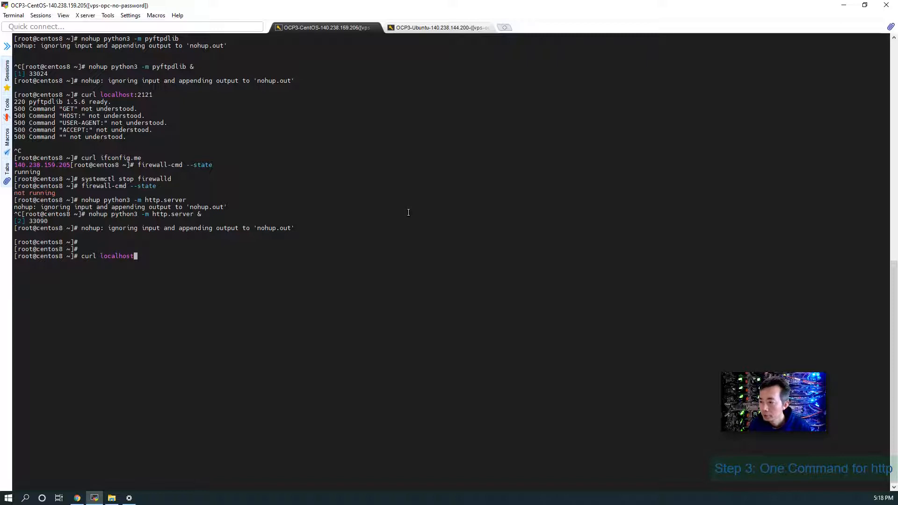
type(":")
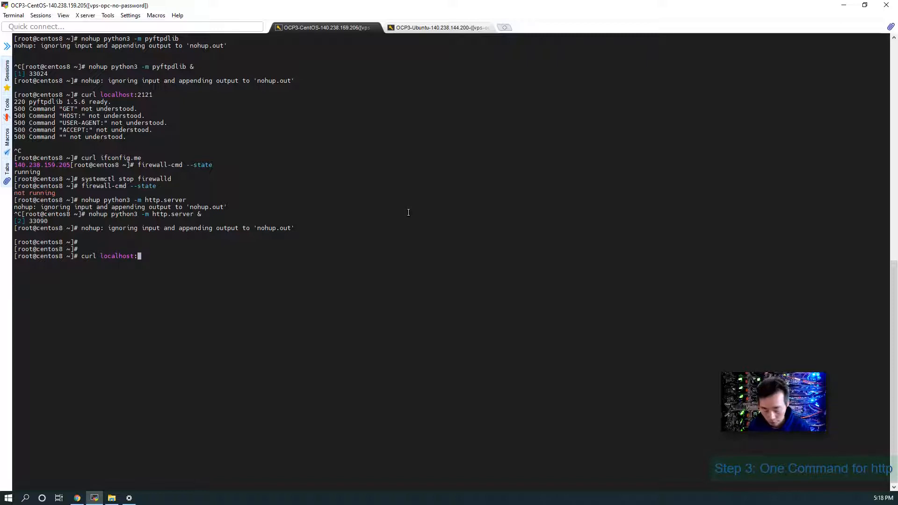
type("8000")
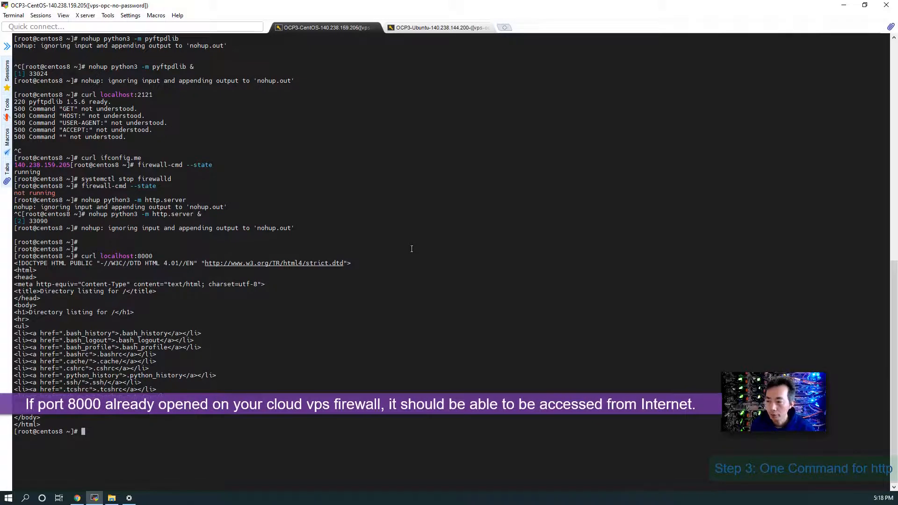
mouse_move(406, 254)
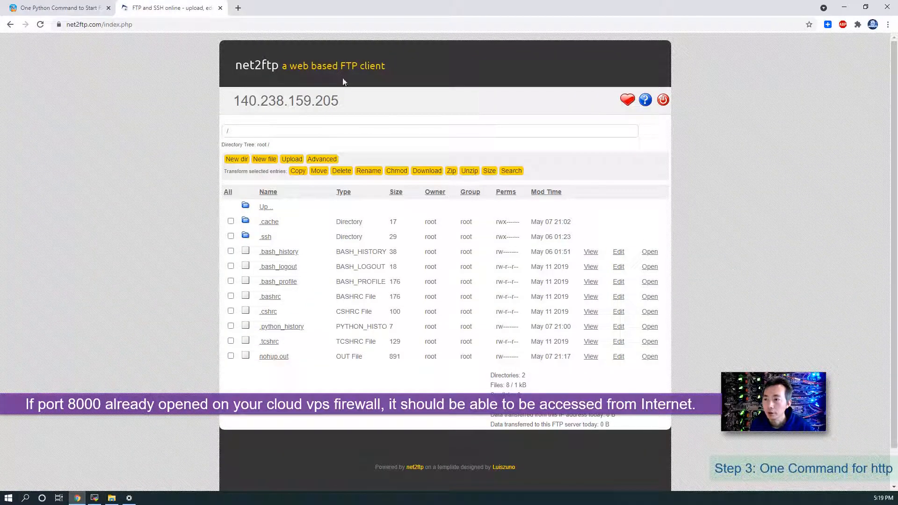
Append port :8000 to the refused server address 140.238.159.205 in the new tab
double_click(286, 100)
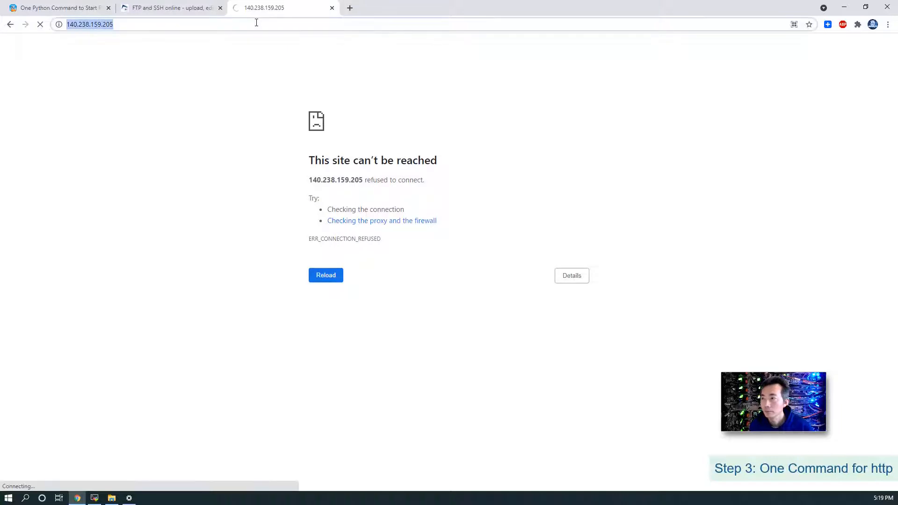
type(":8")
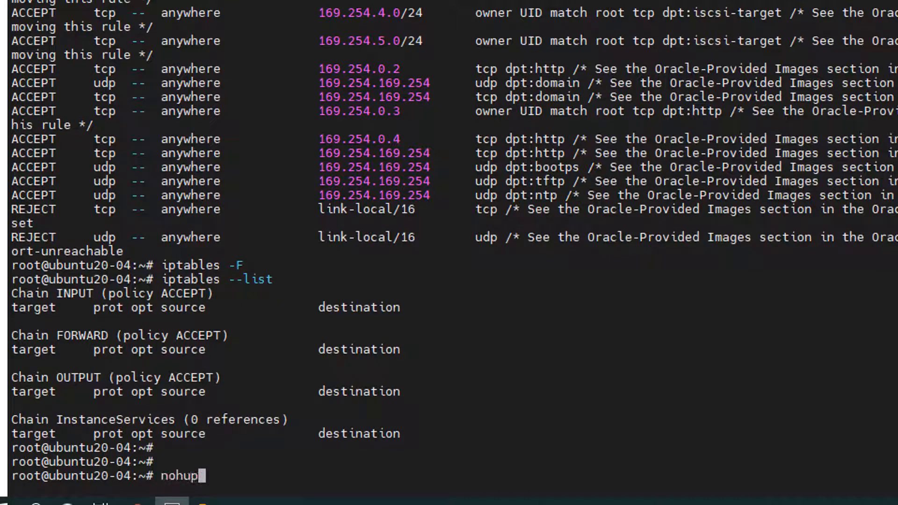
Run 'nohup python3 -m http.server &' on Ubuntu to serve files in the background
type("p")
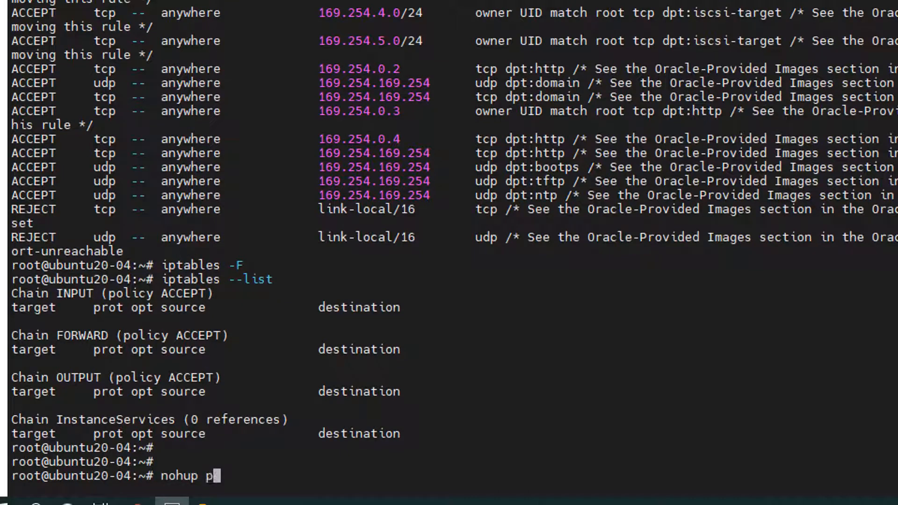
type("ython3")
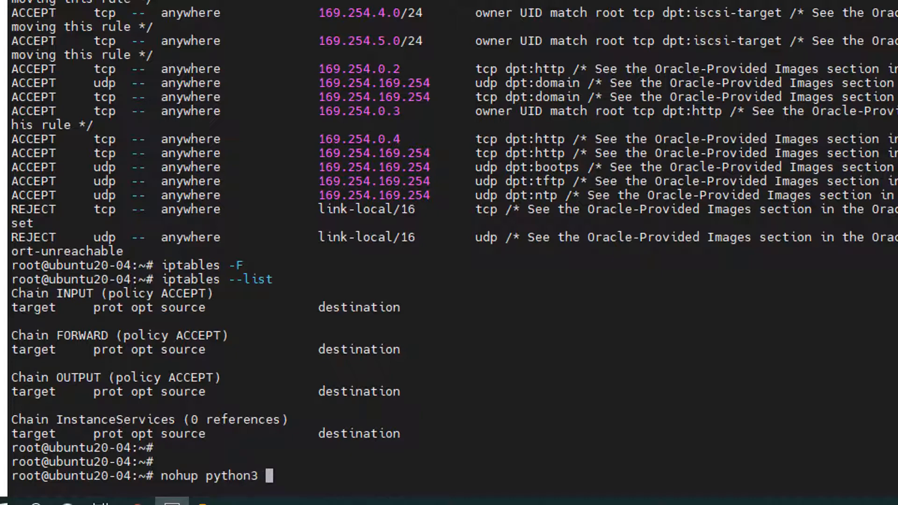
type("-m")
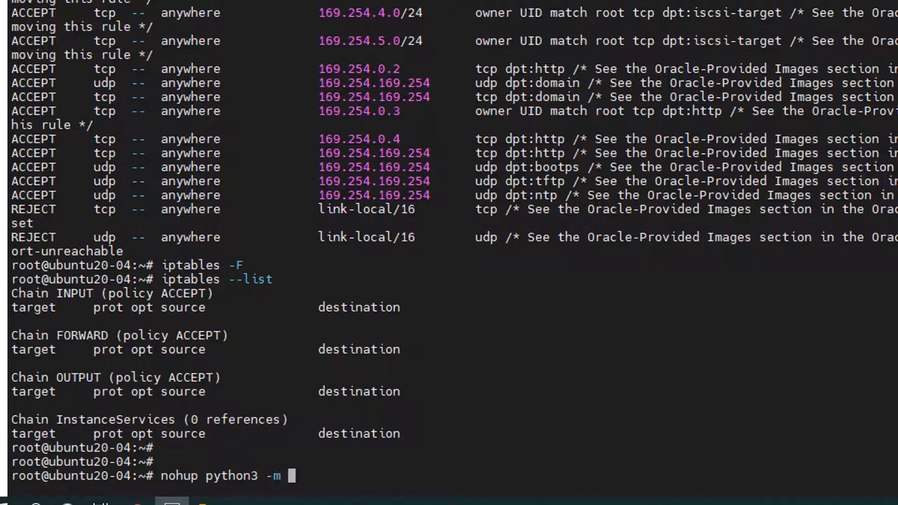
type("http.ser")
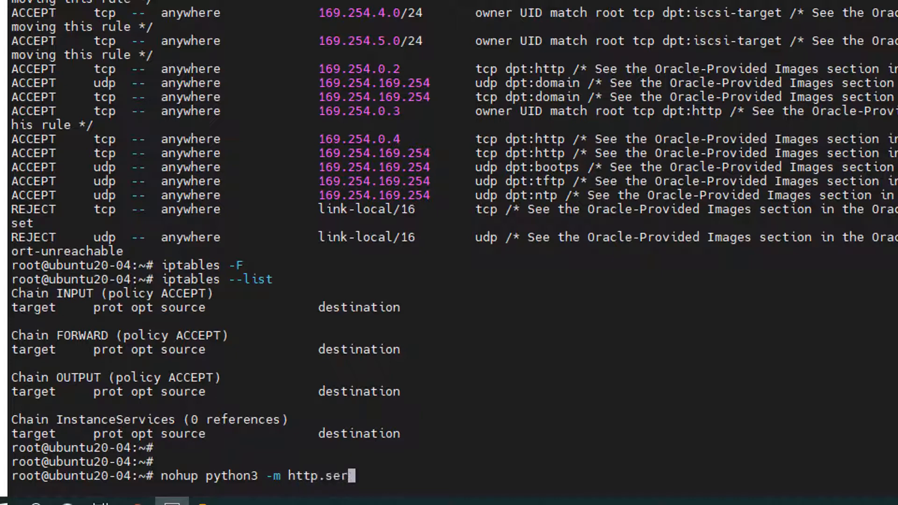
type("ver &")
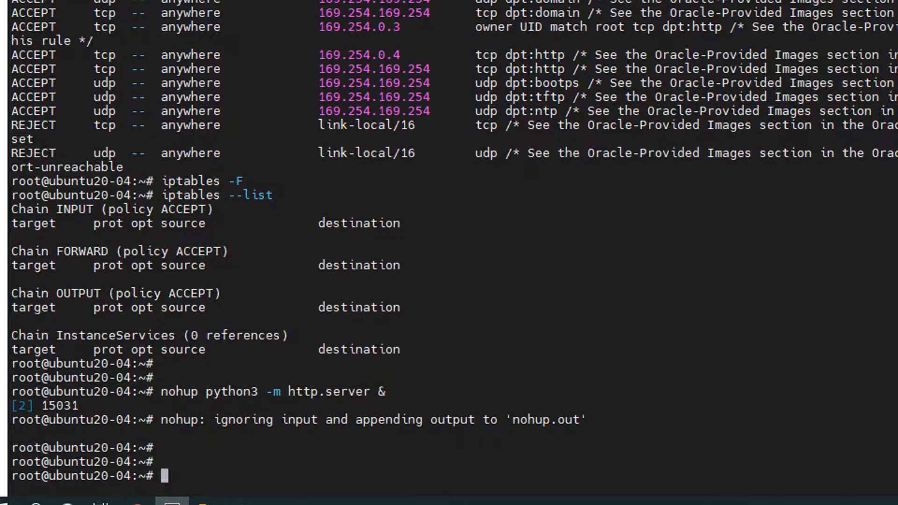
type("curl ifcon")
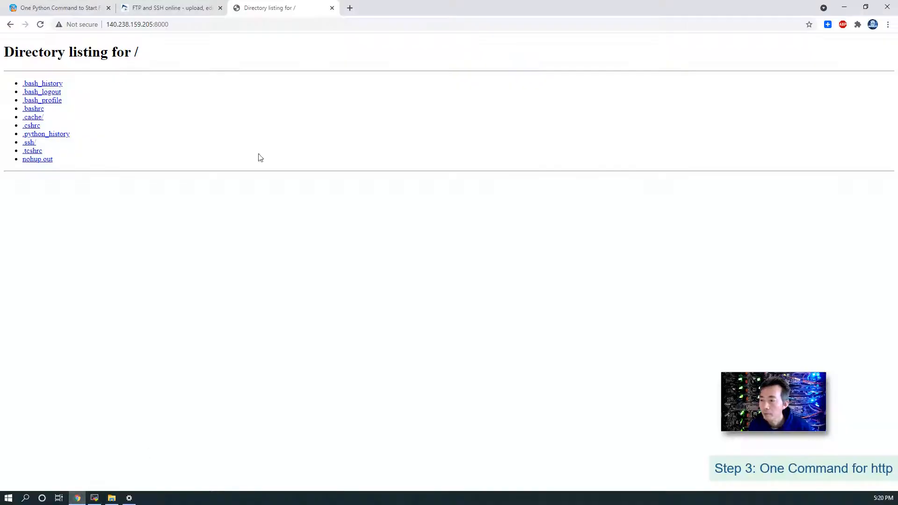
Browse to the Ubuntu server's listing at 140.238.144.200:8000 in a new tab
left_click(349, 8)
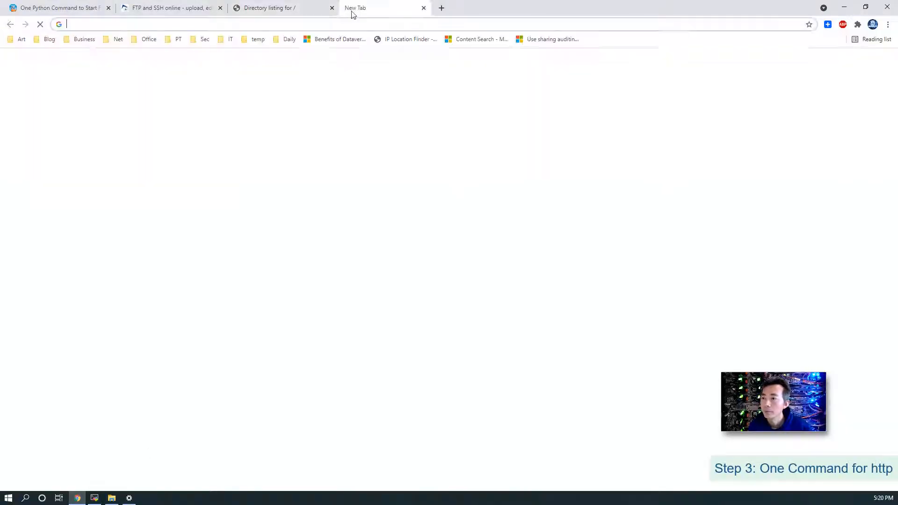
type("140.238.144.200")
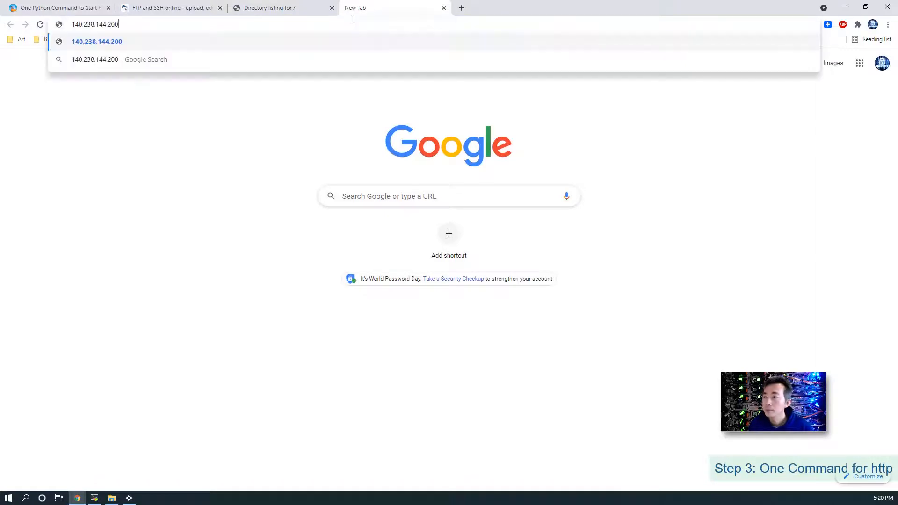
type(":8000")
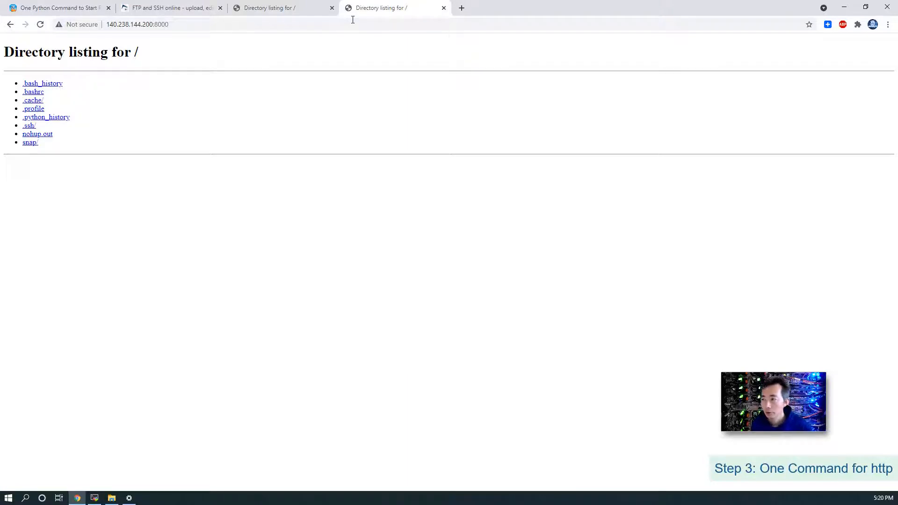
mouse_move(44, 120)
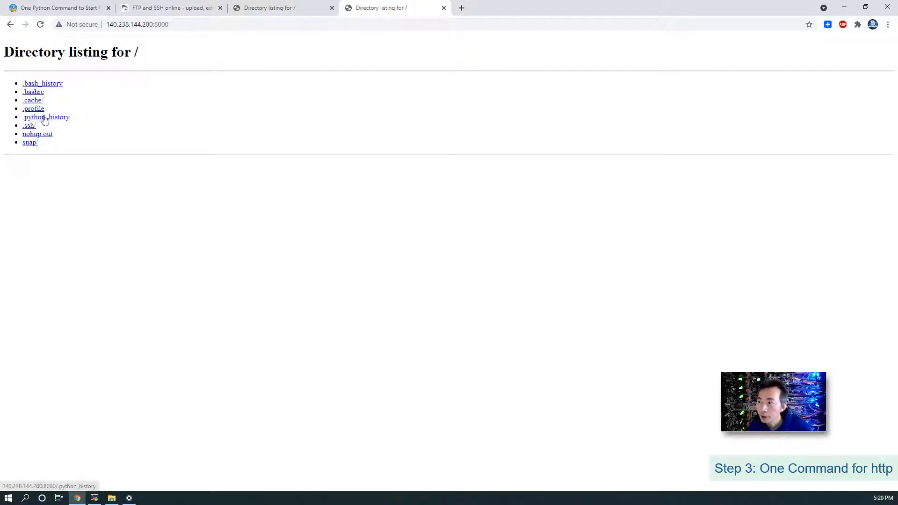
Download nohup.out from the listing and open it in Notepad to view FTP entries
left_click(37, 134)
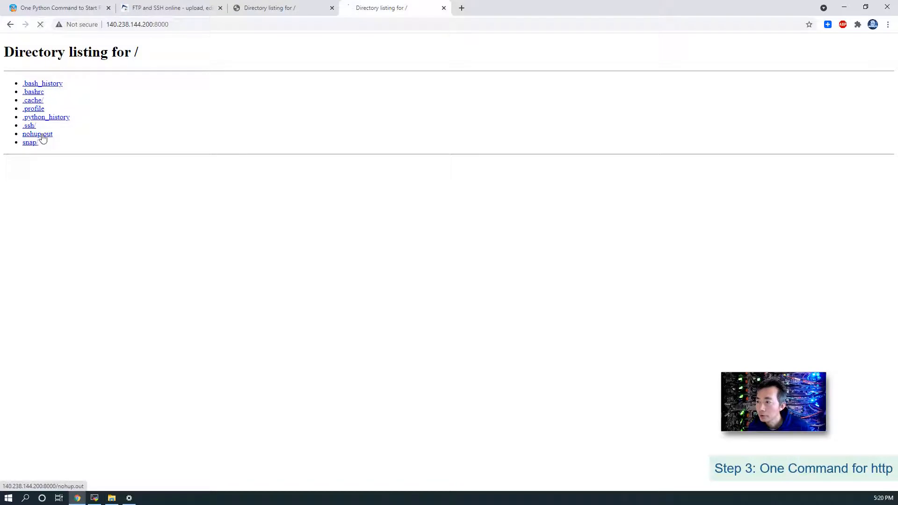
left_click(37, 134)
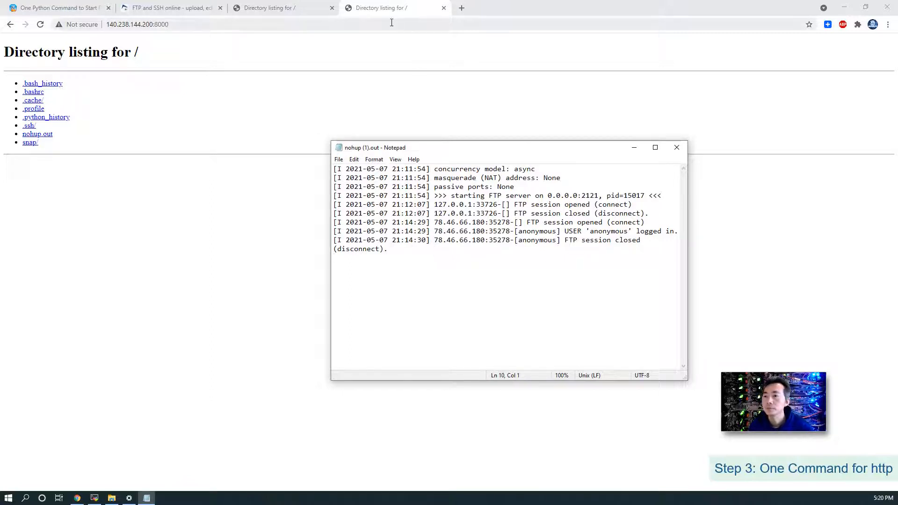
left_click(95, 497)
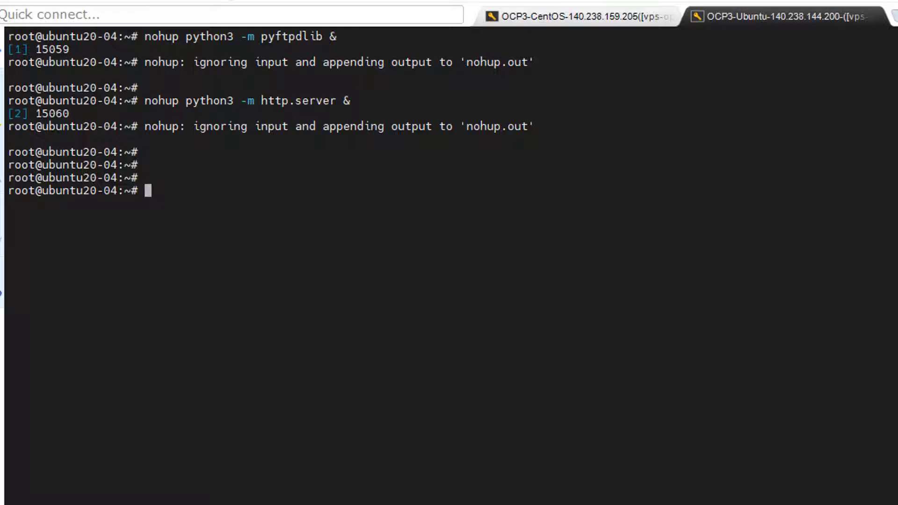
Stop the Ubuntu HTTP and FTP servers using fg and Ctrl+C
type("fg")
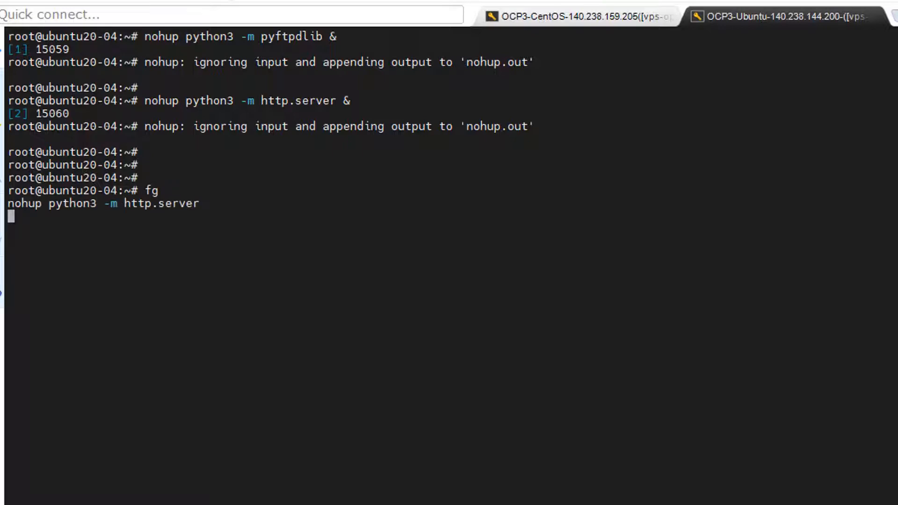
key("ctrl+c")
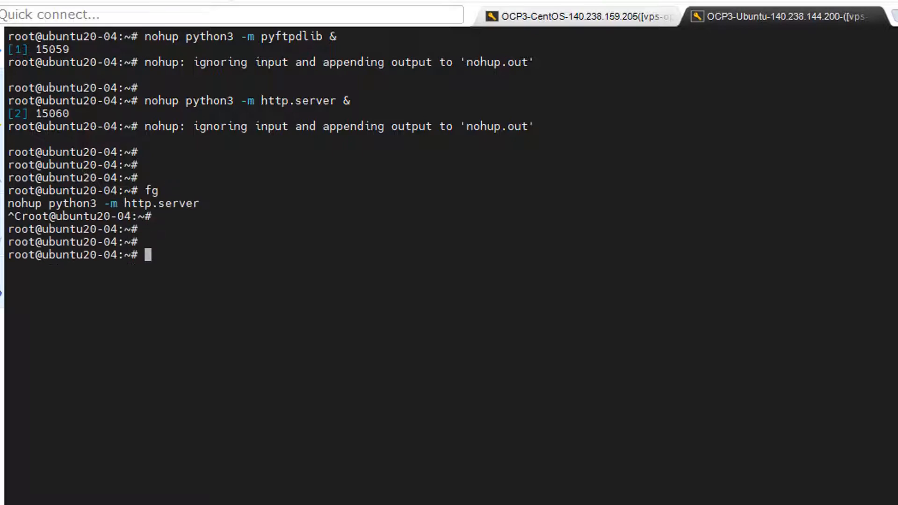
type("fg")
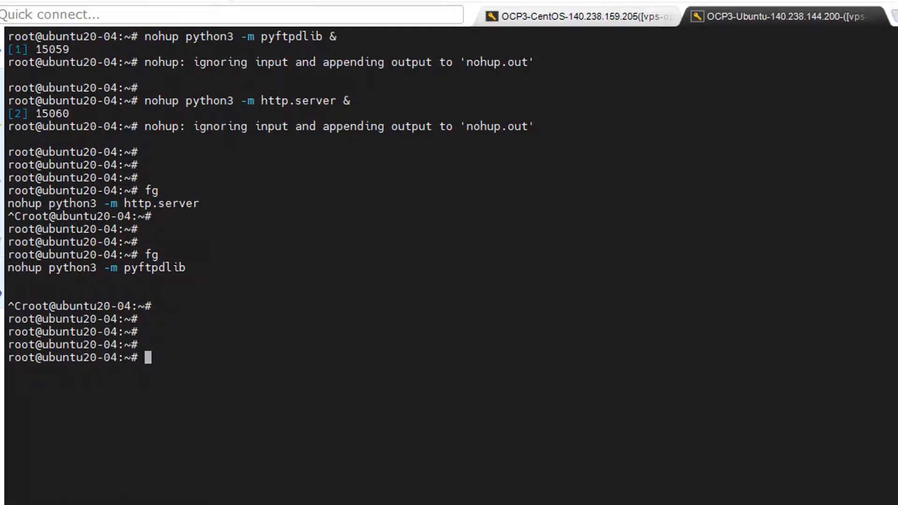
Relaunch both servers with 'nohup python3 -m http.server > http.out & nohup python3 -m pyftpdlib > ftp.out &'
type("nohup python3 -m http.server > http.out & nohup python3 -m pyftpdlib > ftp.out &")
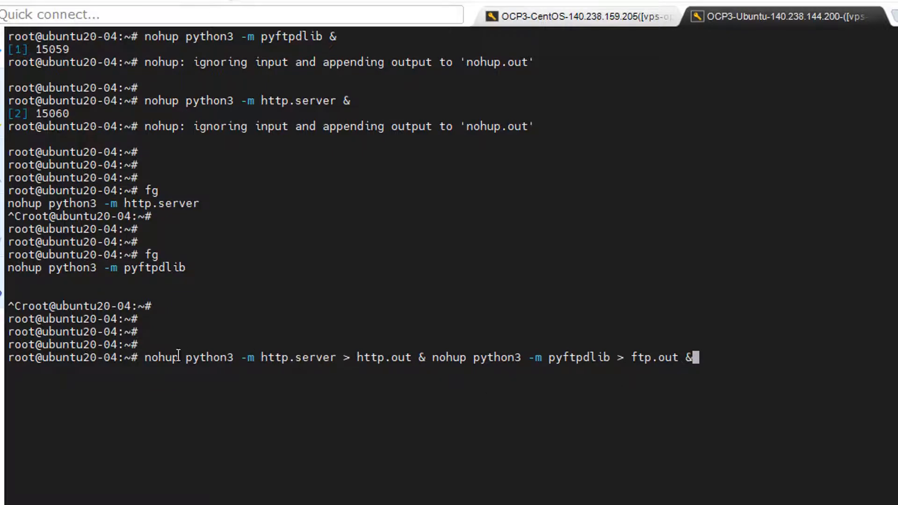
left_click_drag(145, 357, 318, 357)
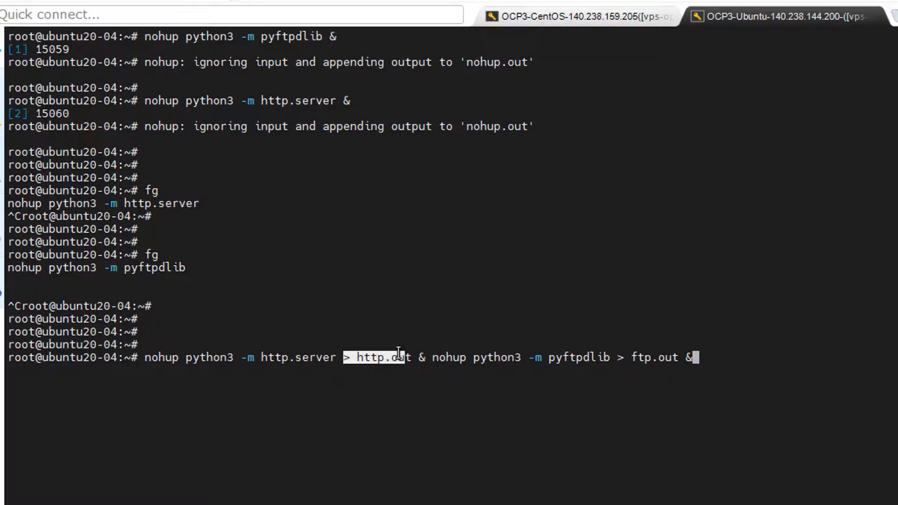
mouse_move(418, 378)
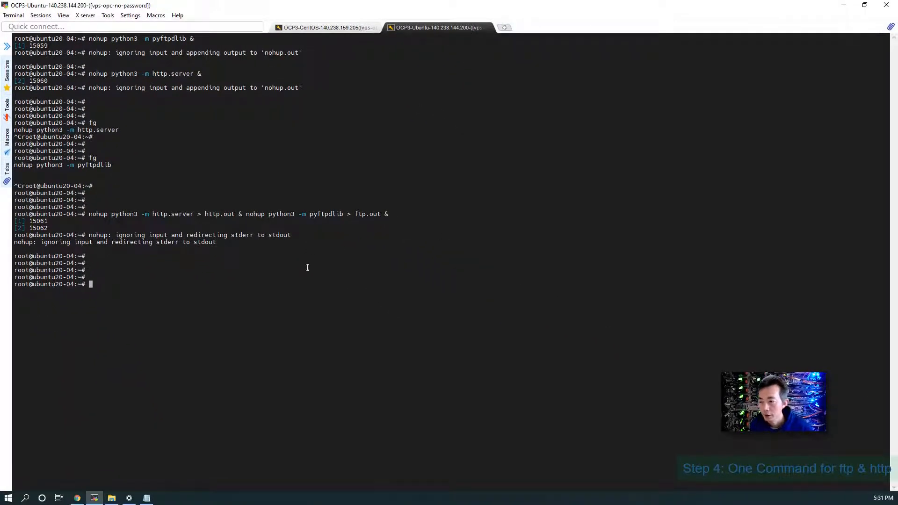
mouse_move(203, 337)
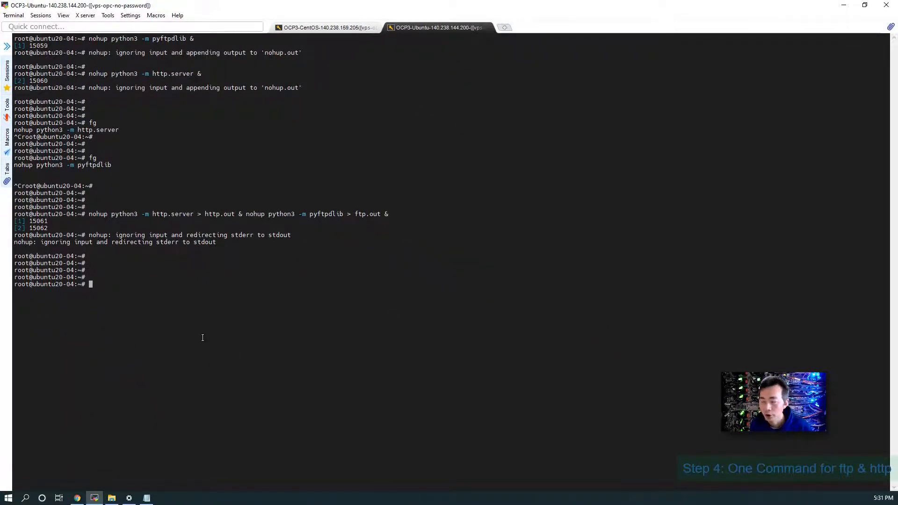
left_click(325, 27)
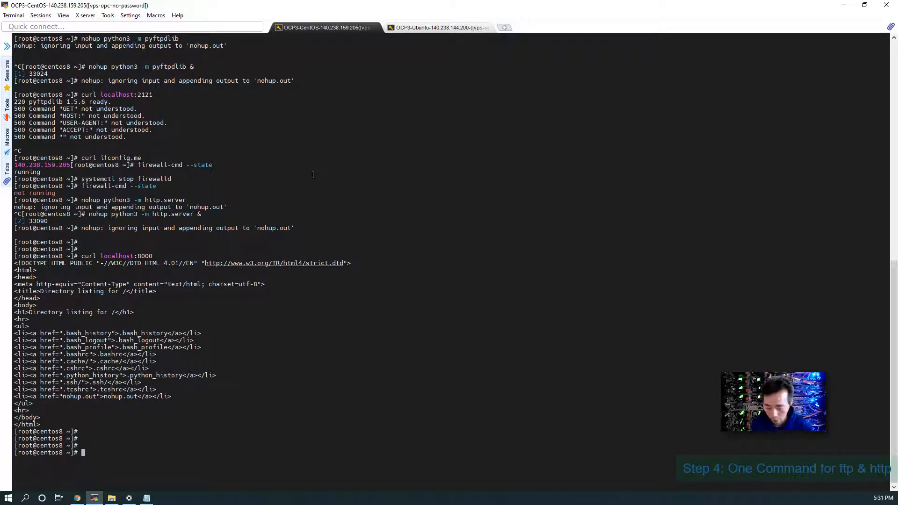
Stop both CentOS server jobs with fg, taking the combined nohup command from Ubuntu
type("fg")
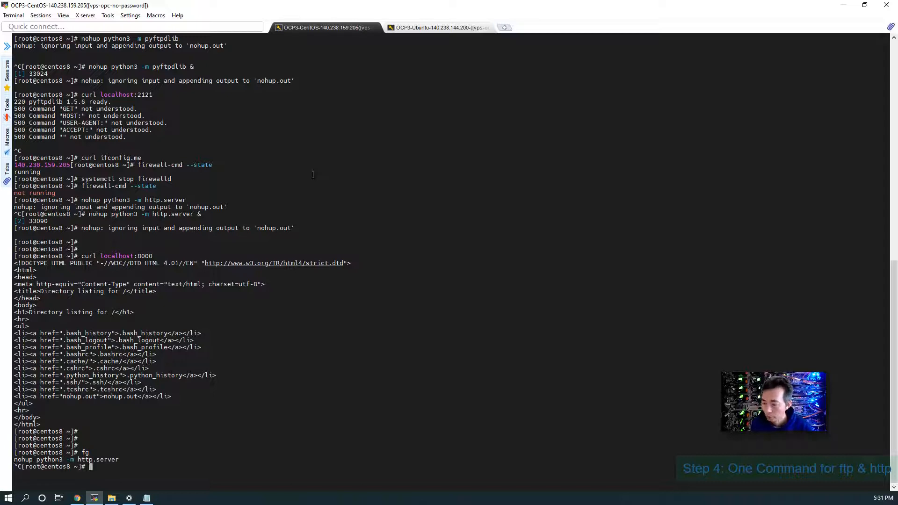
type("fg")
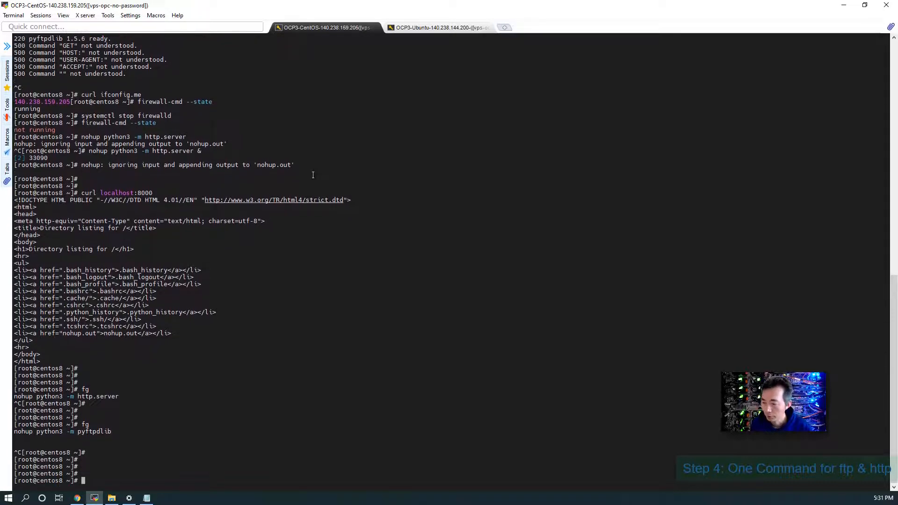
type("> http.ou")
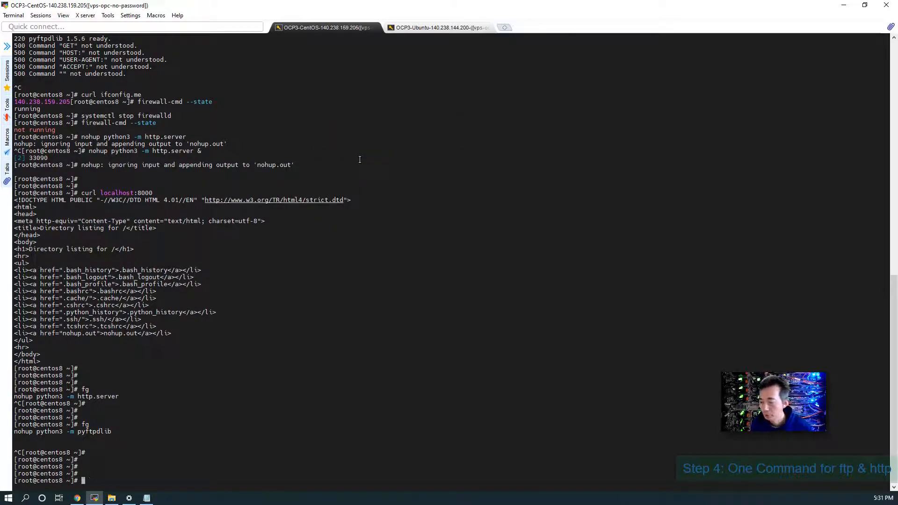
left_click(437, 27)
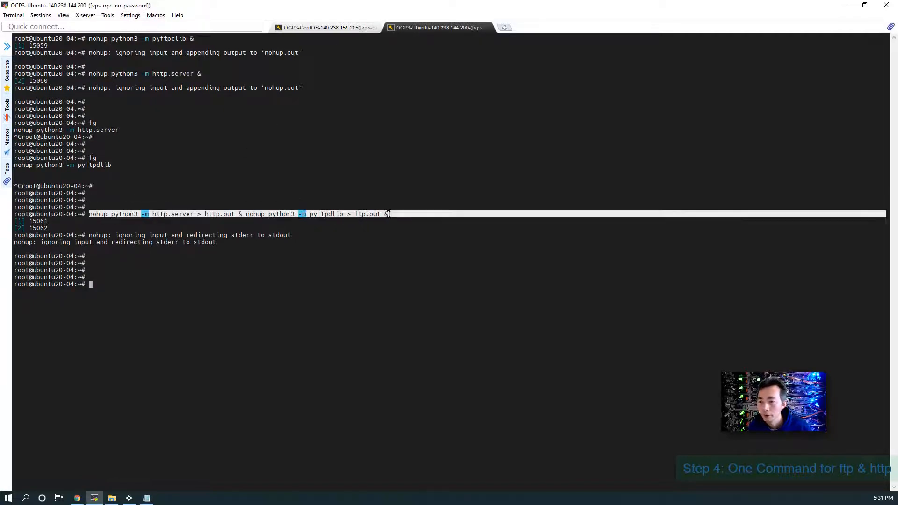
mouse_move(327, 32)
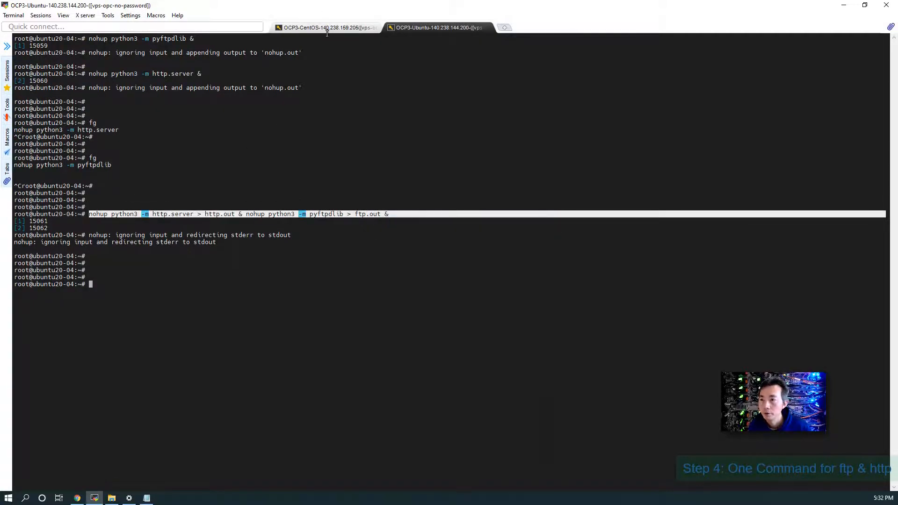
left_click(327, 28)
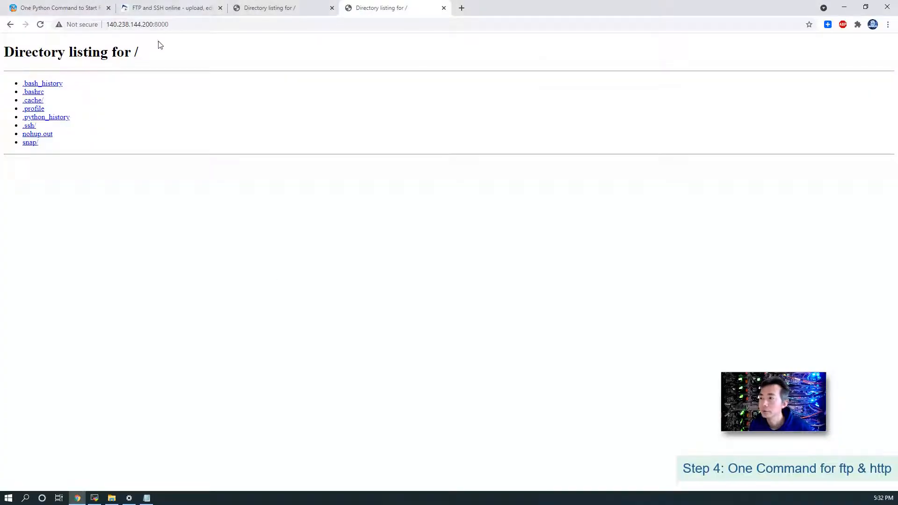
Reload the 140.238.144.200:8000 listing and refresh net2ftp's CentOS file list
left_click(136, 25)
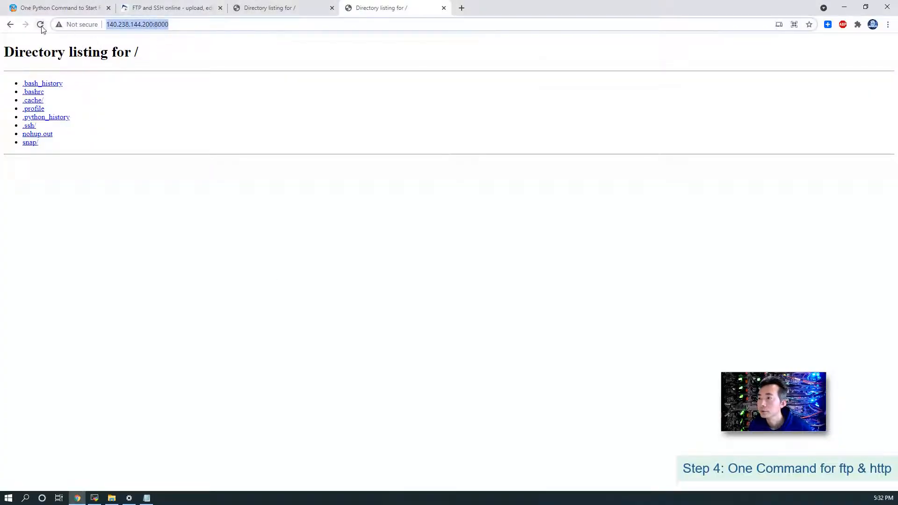
left_click(39, 24)
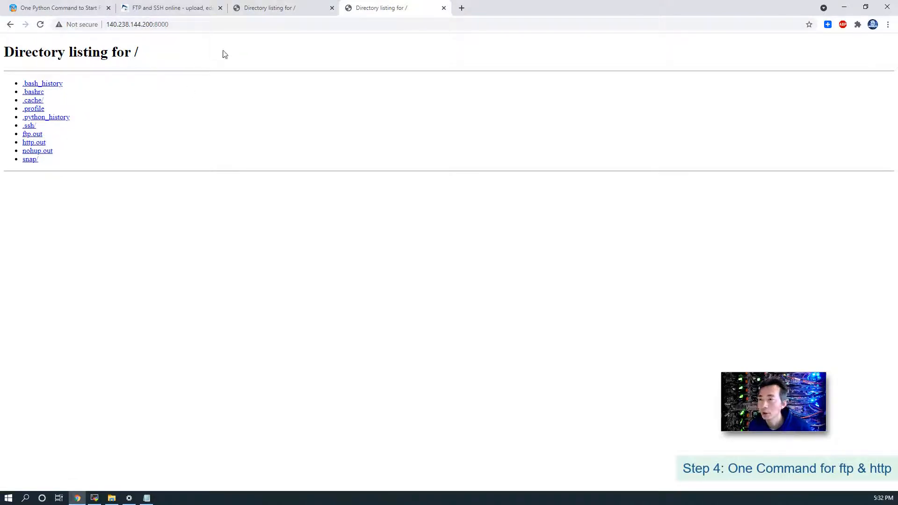
left_click(164, 8)
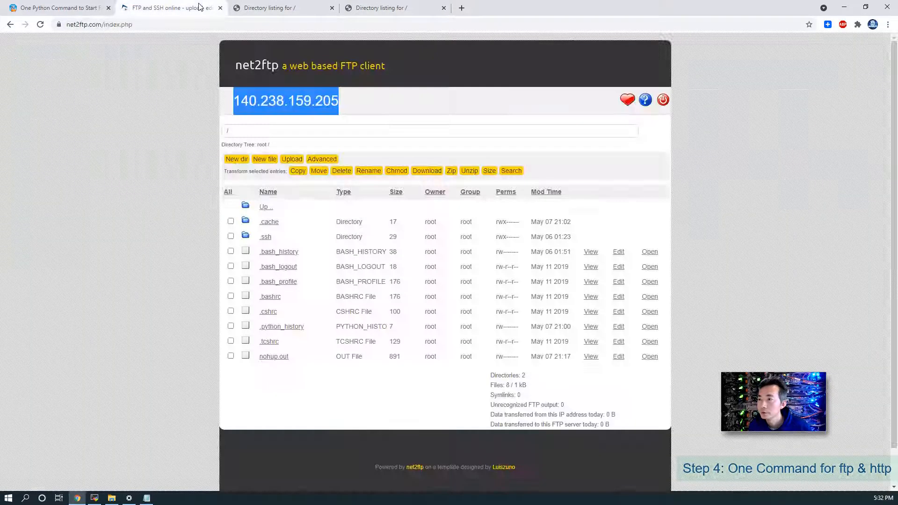
mouse_move(265, 155)
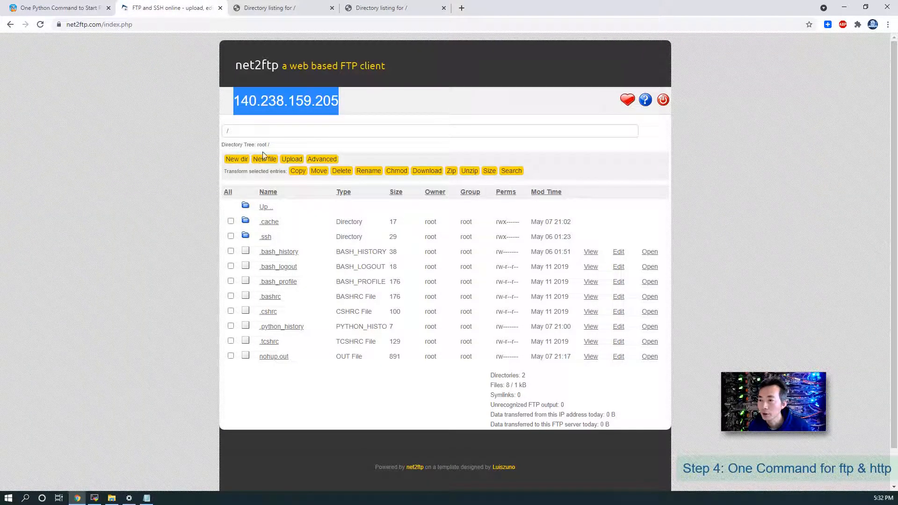
left_click(266, 206)
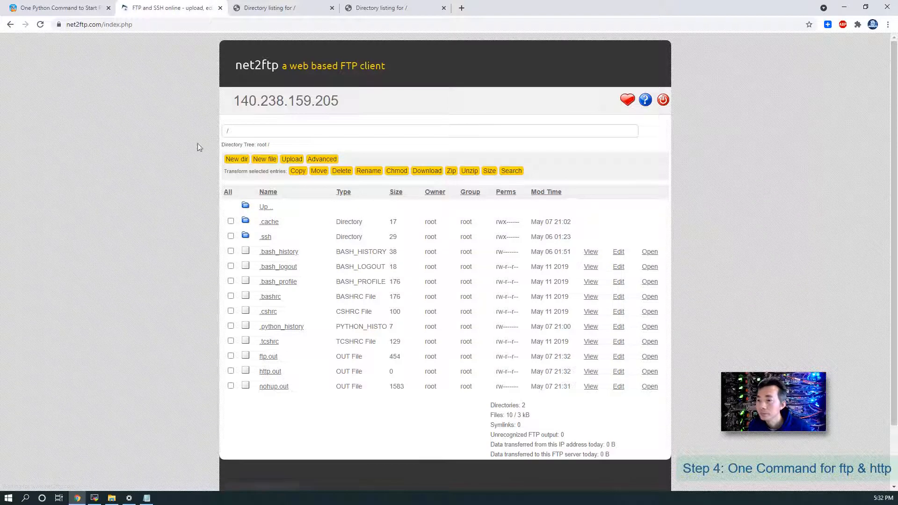
mouse_move(286, 357)
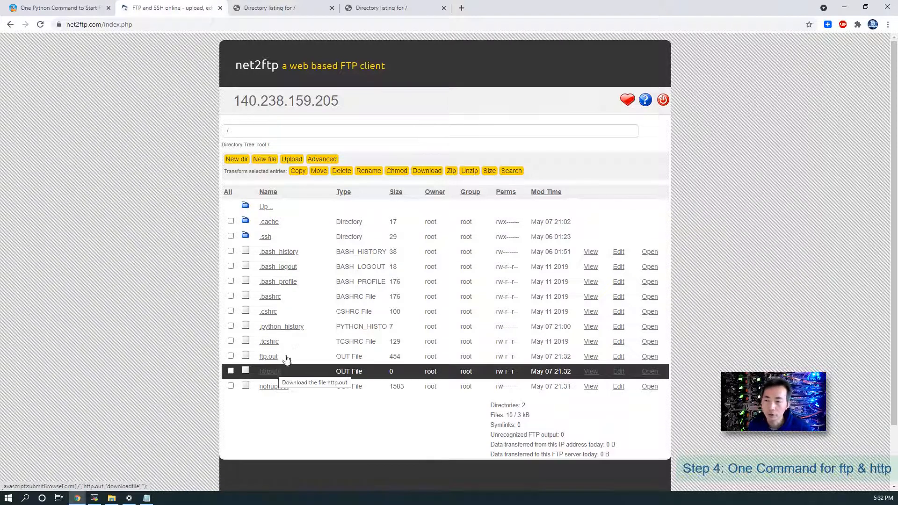